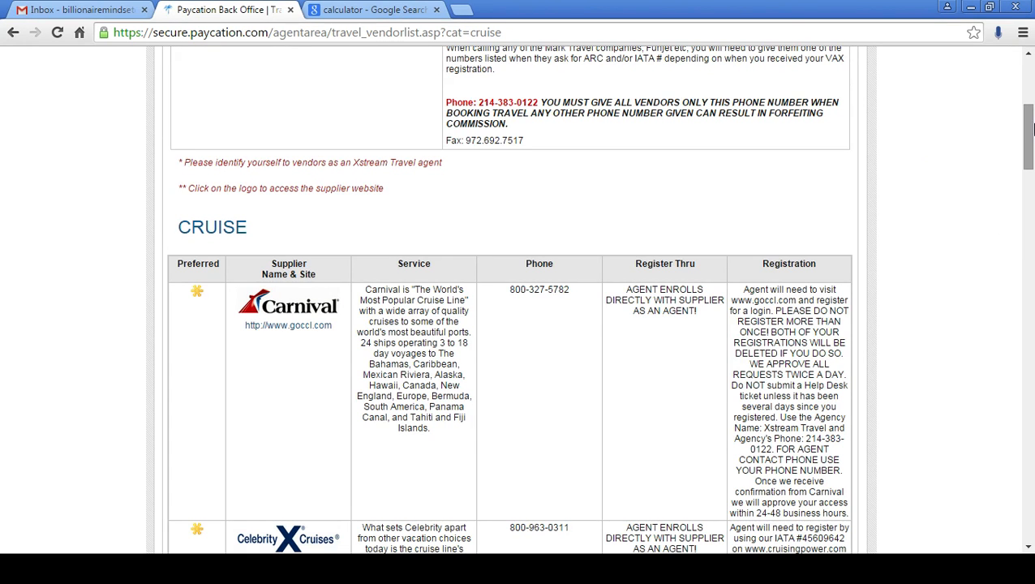
# Step: Show the Condos vendor table listing the Advantage Direct condo supplier and its login details
pyautogui.scroll(3)
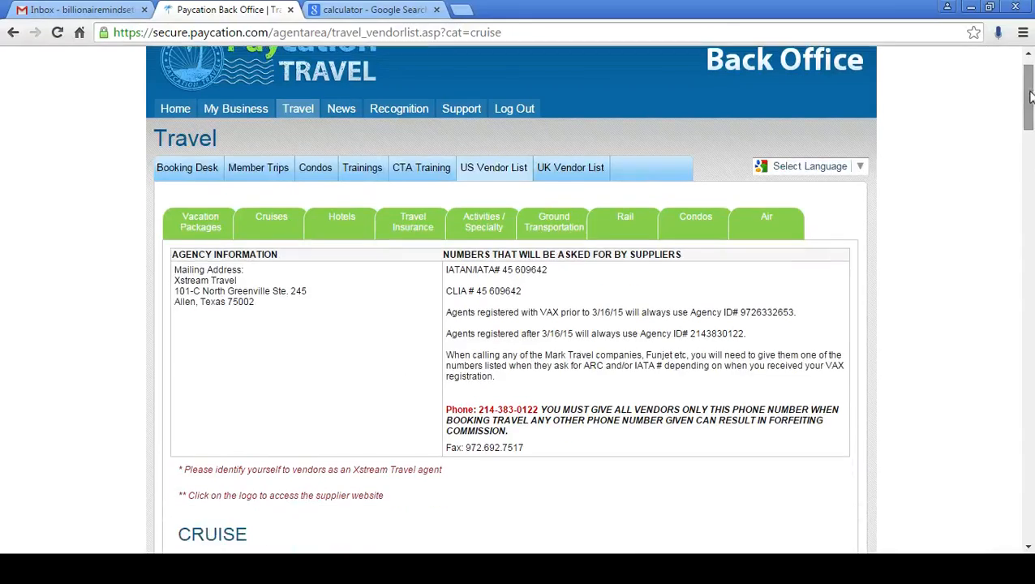
pyautogui.scroll(3)
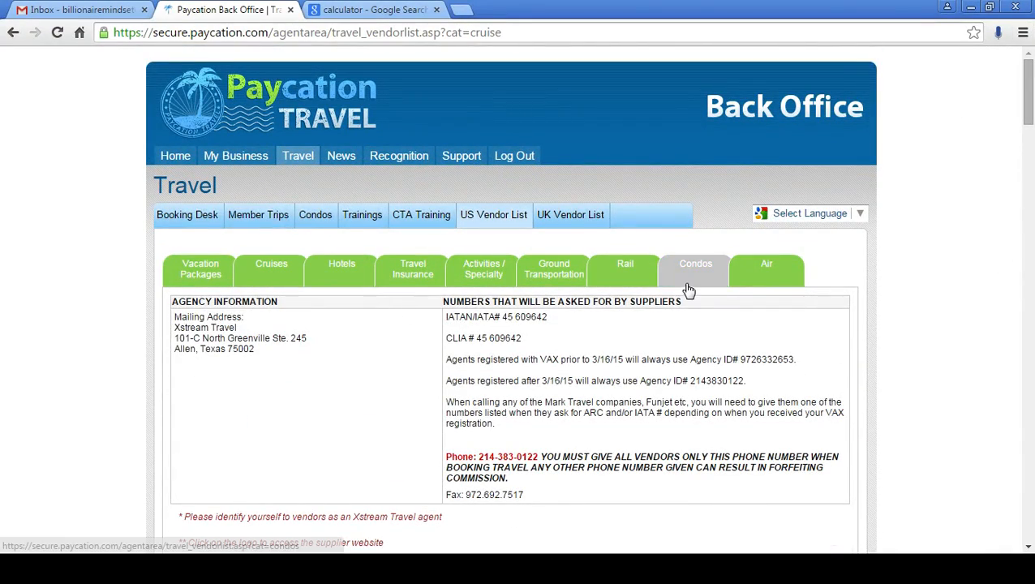
pyautogui.click(694, 269)
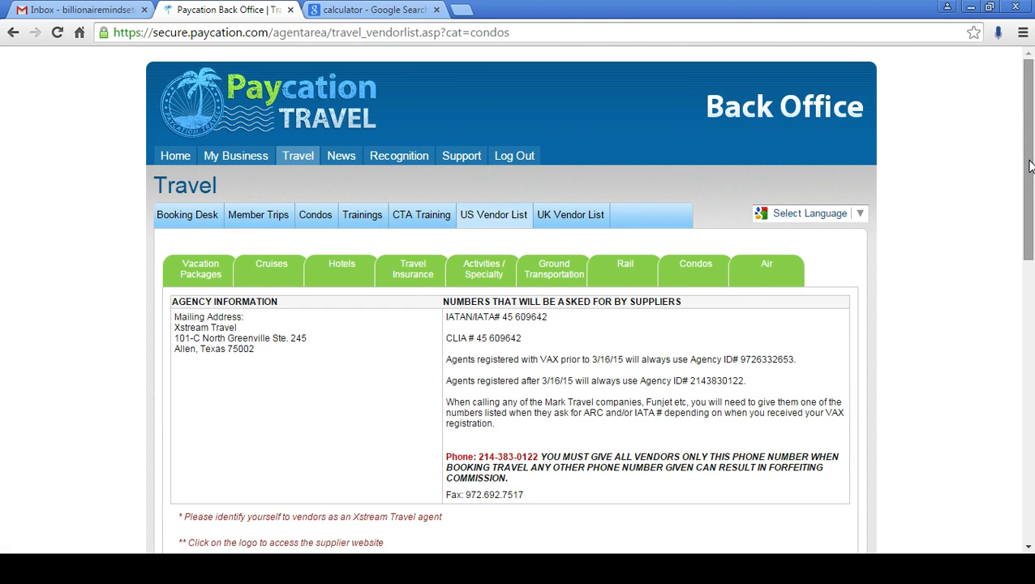
pyautogui.scroll(-3)
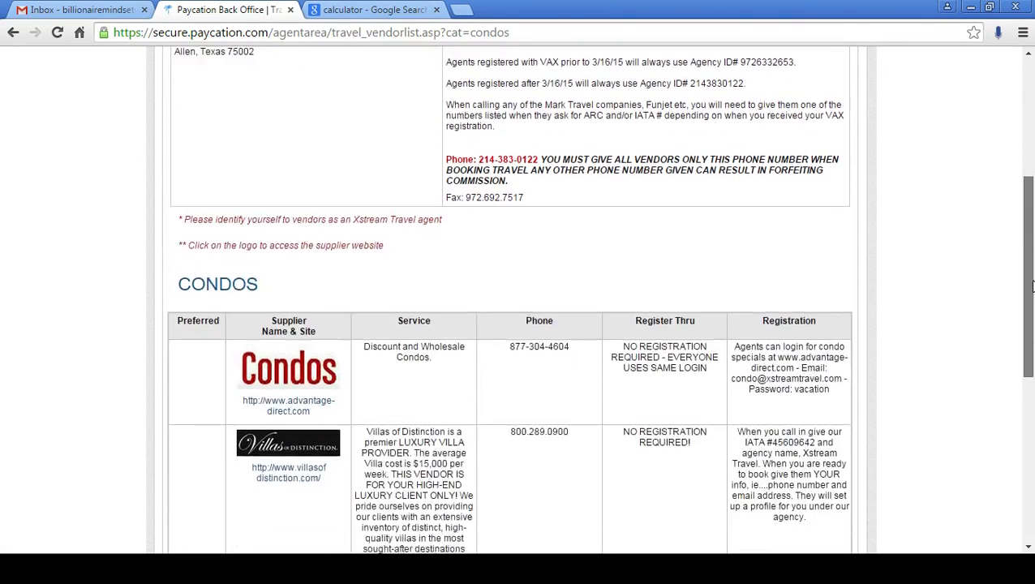
pyautogui.scroll(-3)
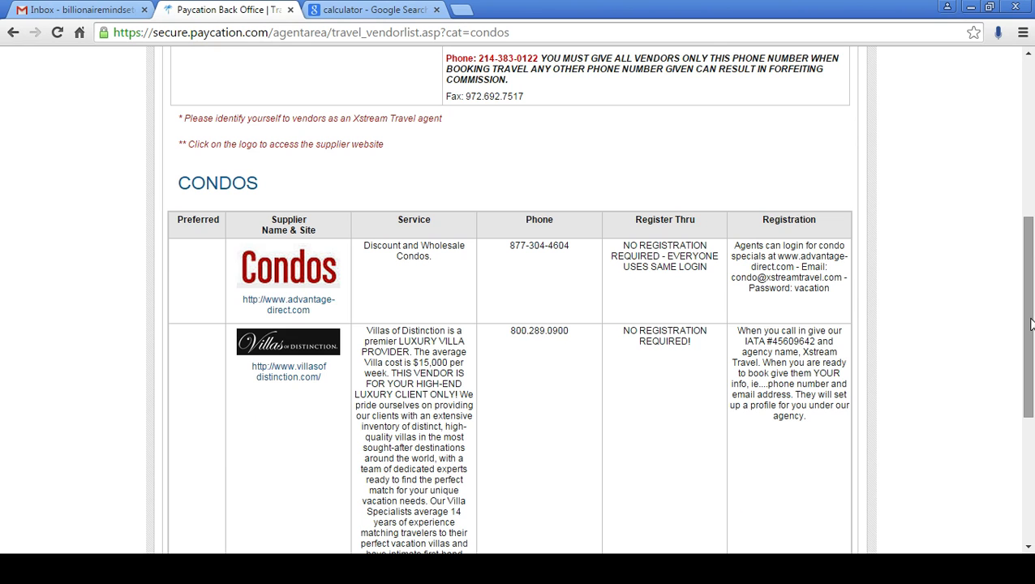
pyautogui.moveTo(515, 278)
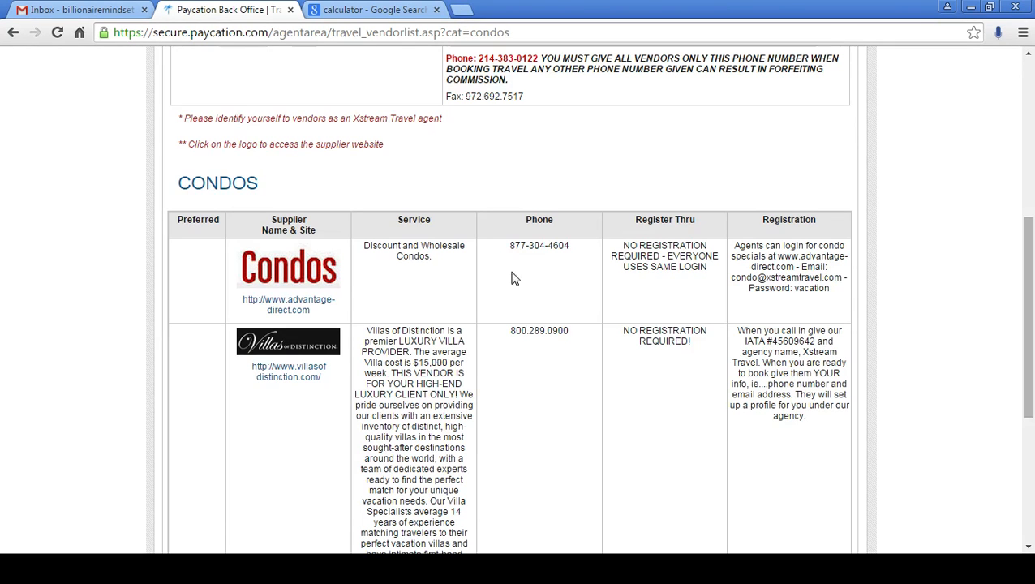
# Step: Sign in to advantage-direct.com with the shared condo email and password to reach Resort Weeks
pyautogui.click(289, 268)
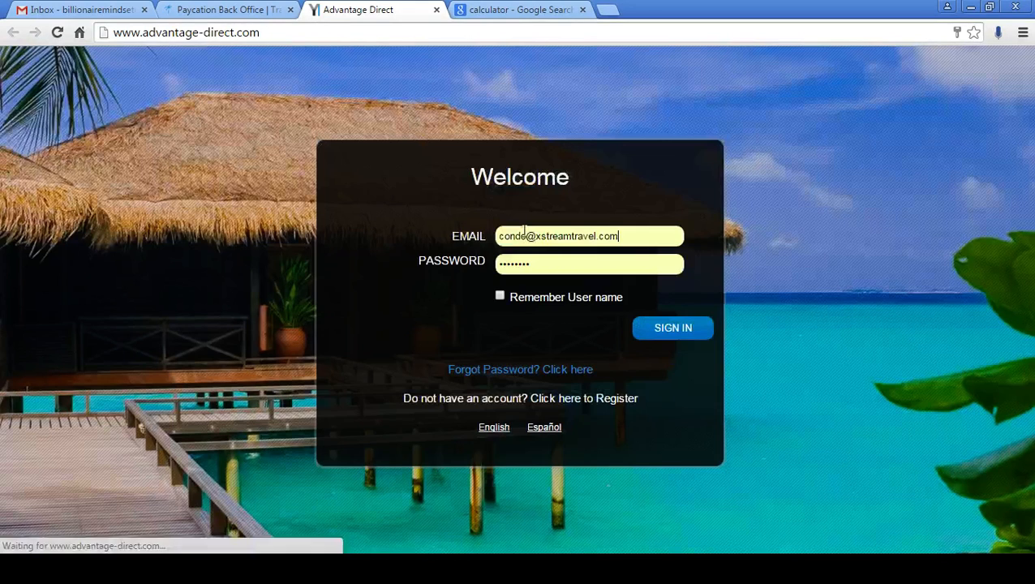
pyautogui.click(671, 327)
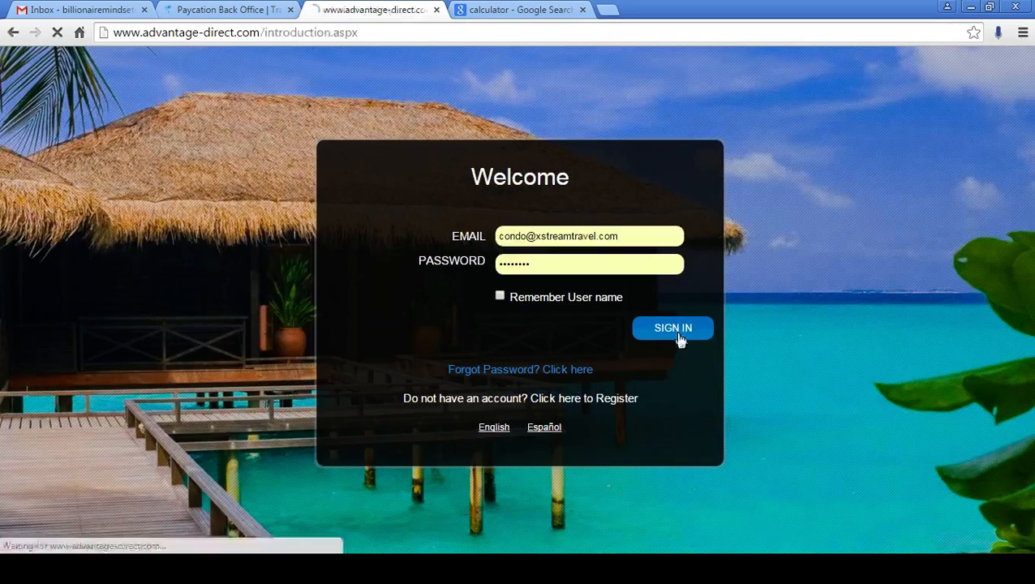
pyautogui.click(671, 327)
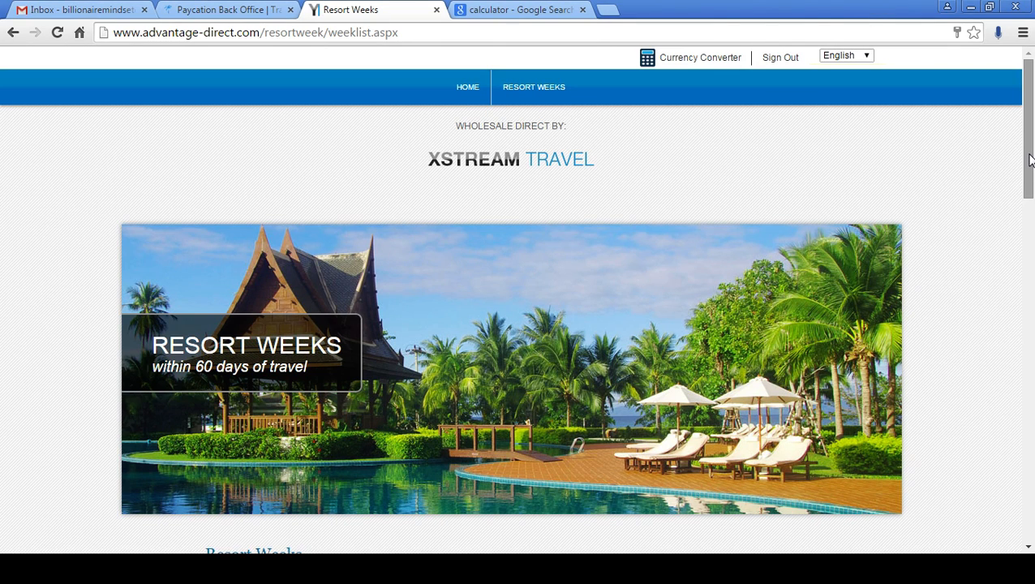
pyautogui.scroll(-3)
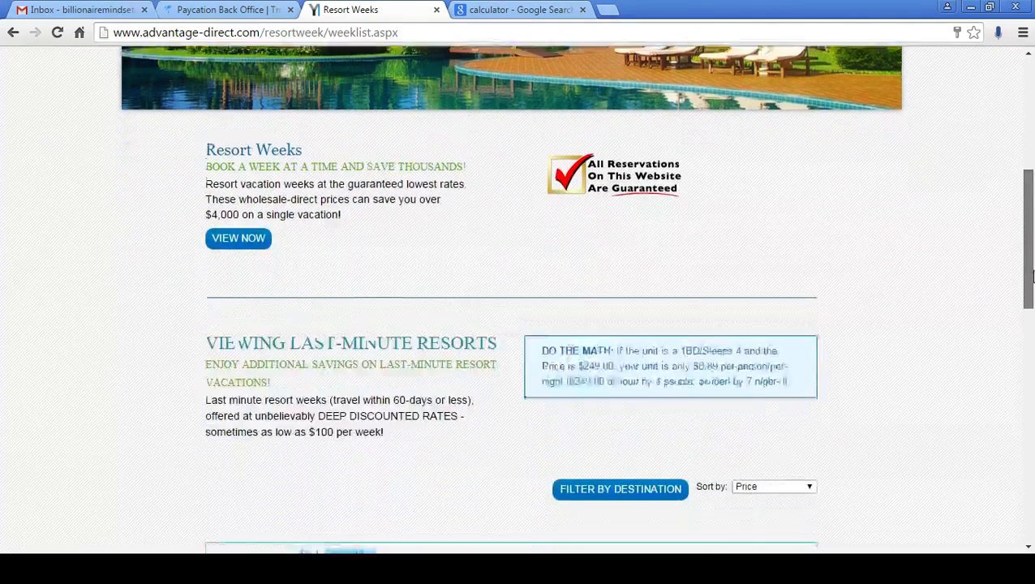
pyautogui.scroll(-3)
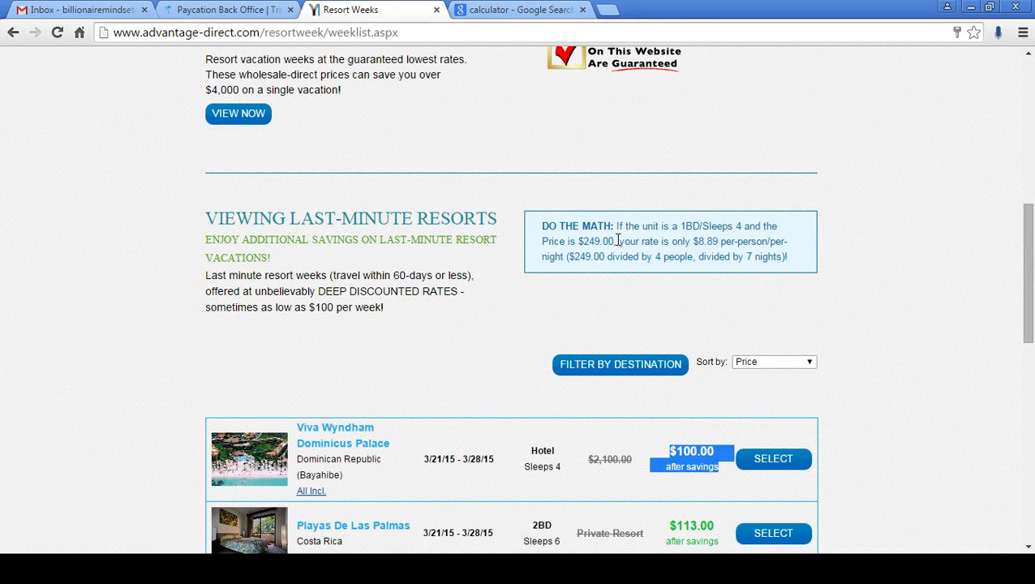
pyautogui.moveTo(626, 226); pyautogui.dragTo(727, 226)
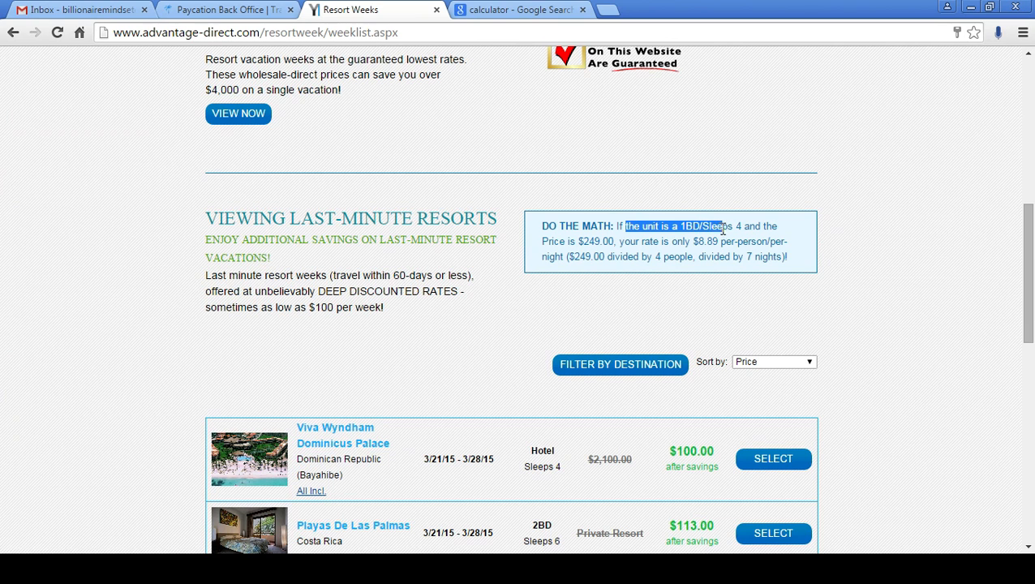
pyautogui.moveTo(722, 225); pyautogui.dragTo(791, 257)
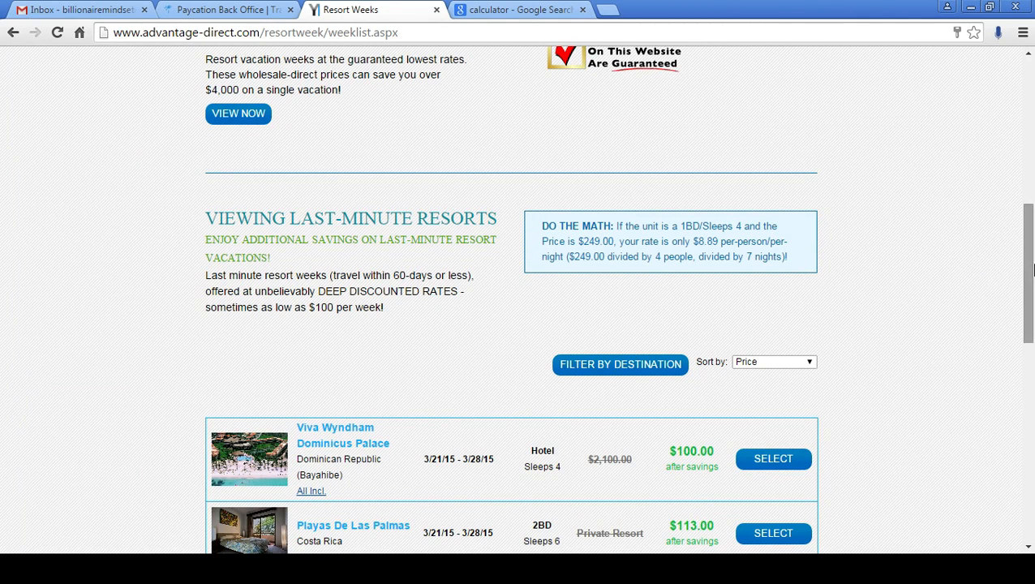
pyautogui.scroll(-3)
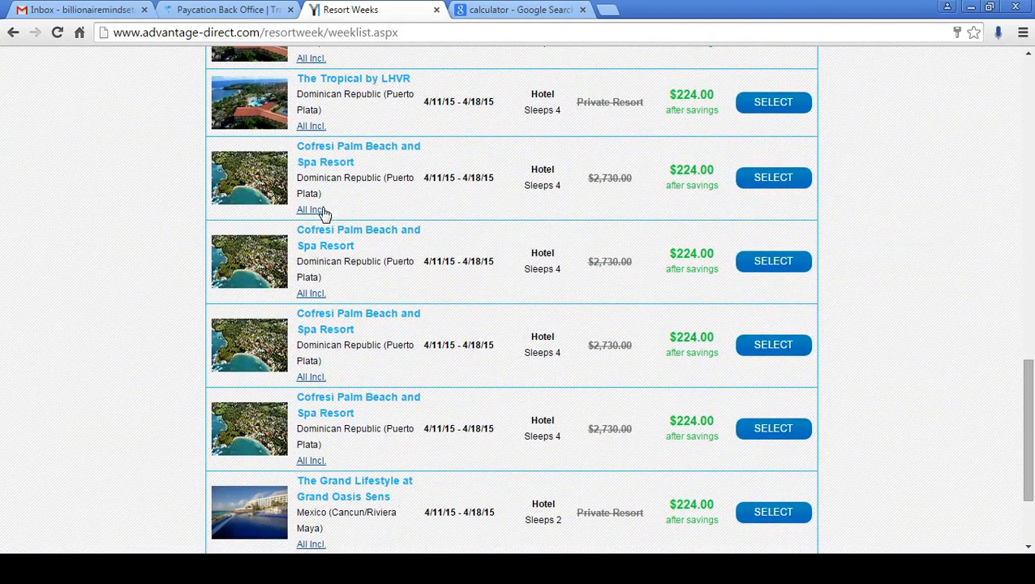
pyautogui.moveTo(299, 233)
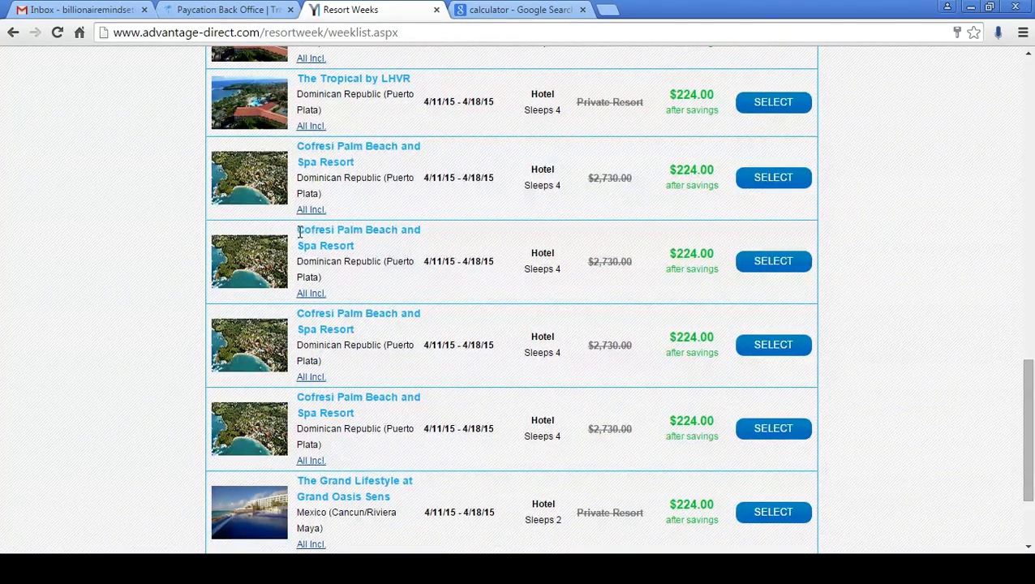
pyautogui.doubleClick(357, 237)
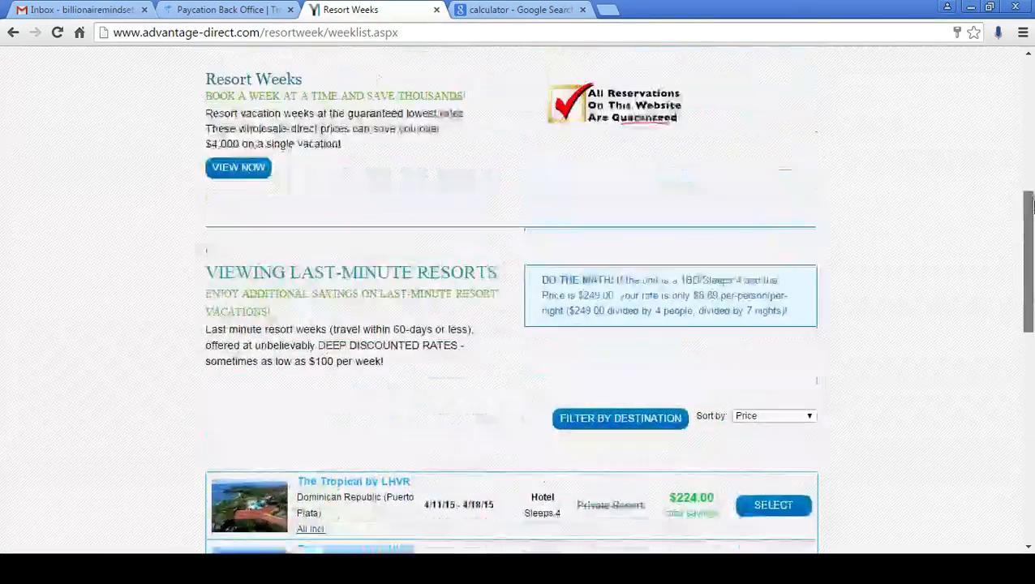
pyautogui.scroll(-3)
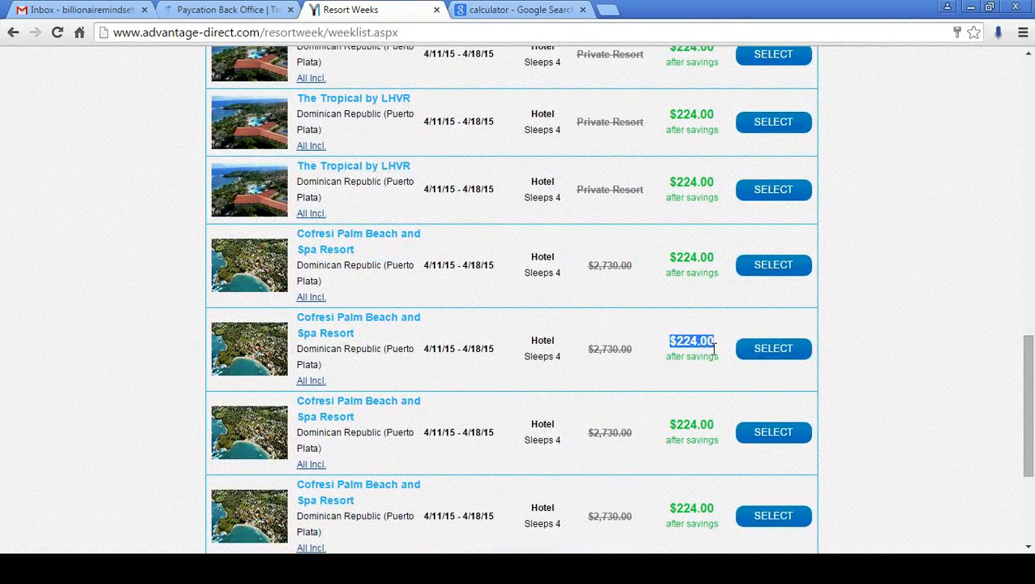
pyautogui.moveTo(712, 340); pyautogui.dragTo(717, 360)
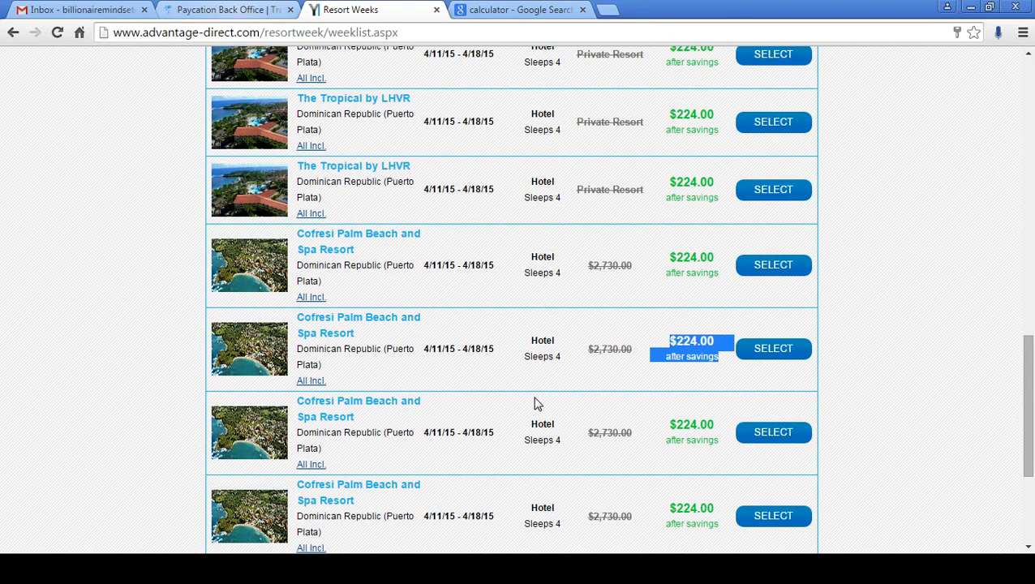
# Step: View the Cofresi Palm Beach week details and browse its resort and room photos
pyautogui.click(772, 347)
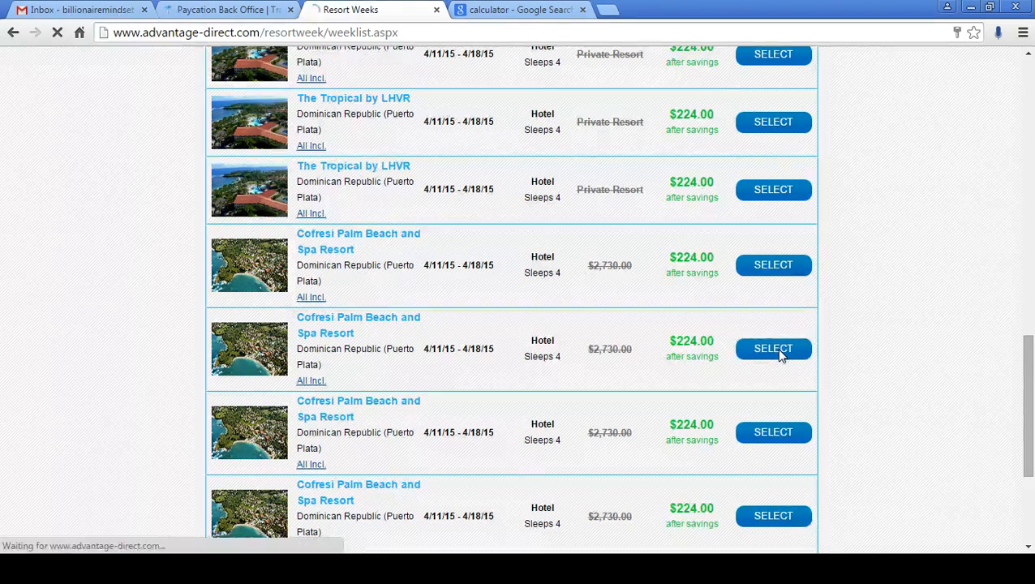
pyautogui.click(772, 347)
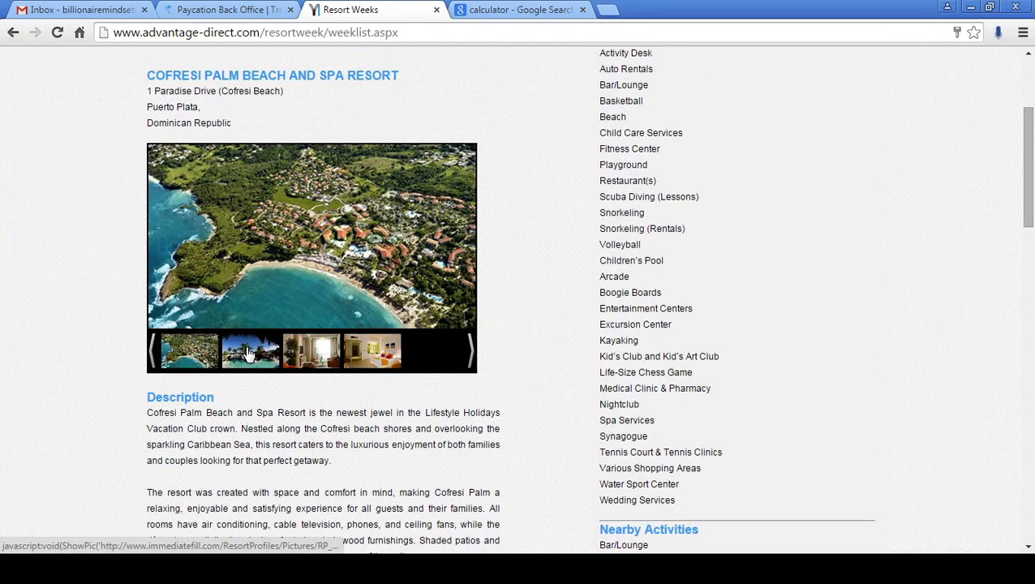
pyautogui.click(250, 350)
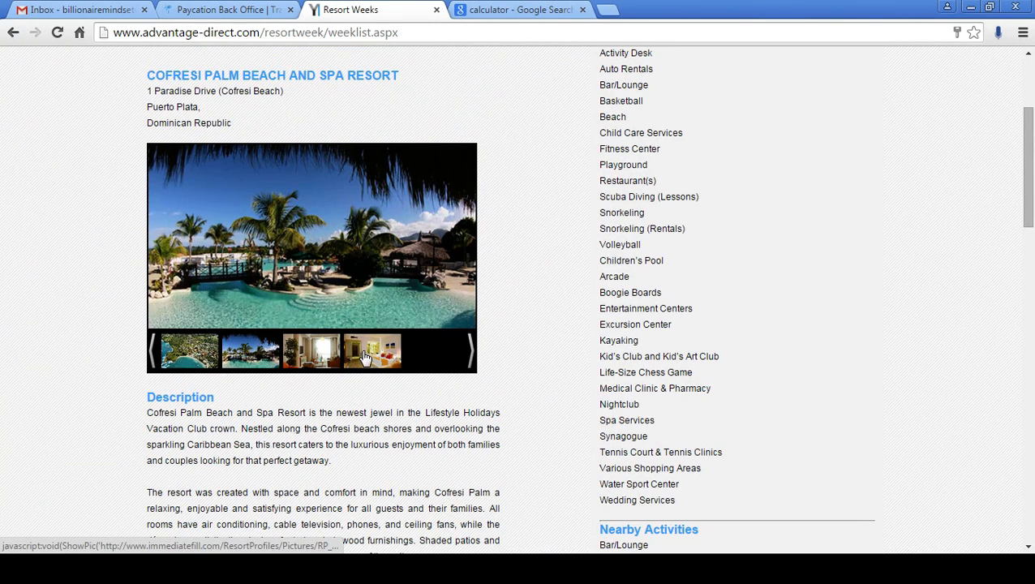
pyautogui.click(373, 350)
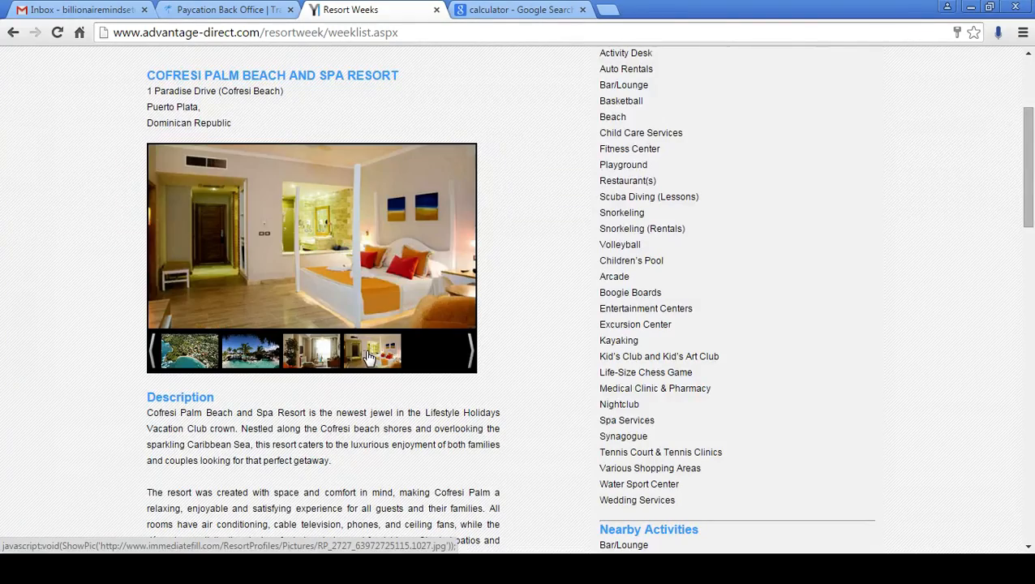
# Step: Review the Cofresi amenities and the April–May weeks listed at $224
pyautogui.scroll(-3)
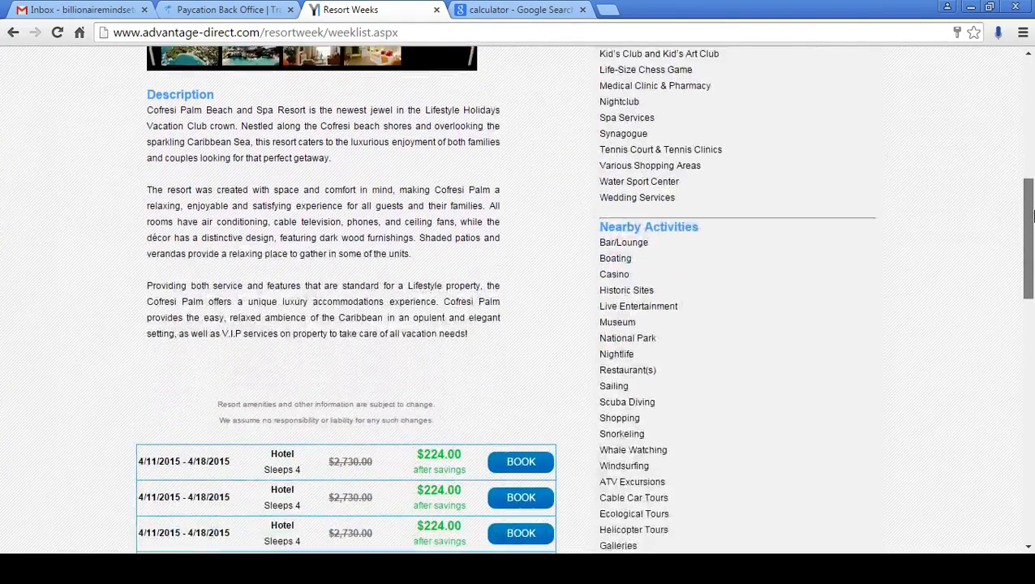
pyautogui.scroll(-3)
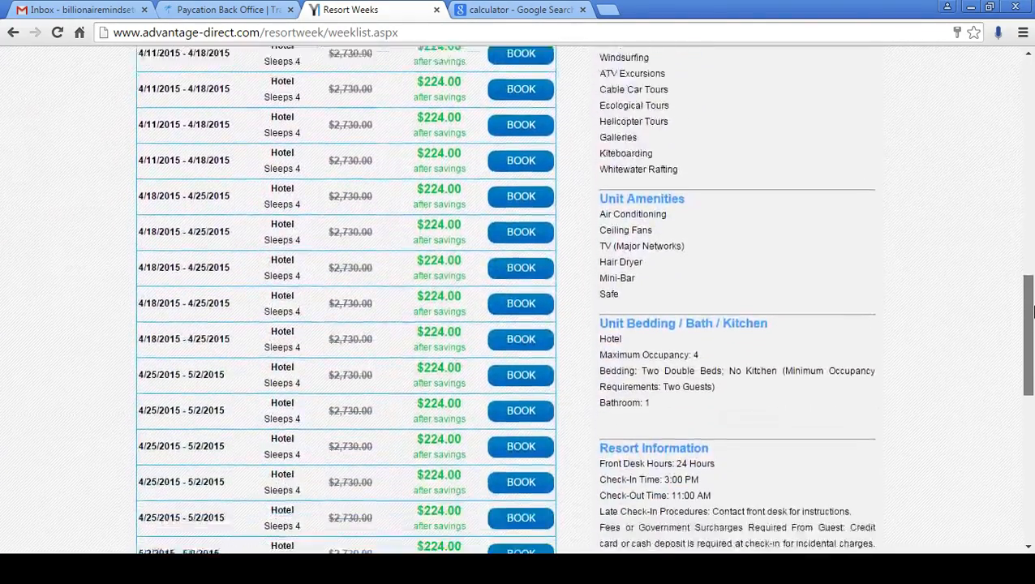
pyautogui.scroll(-3)
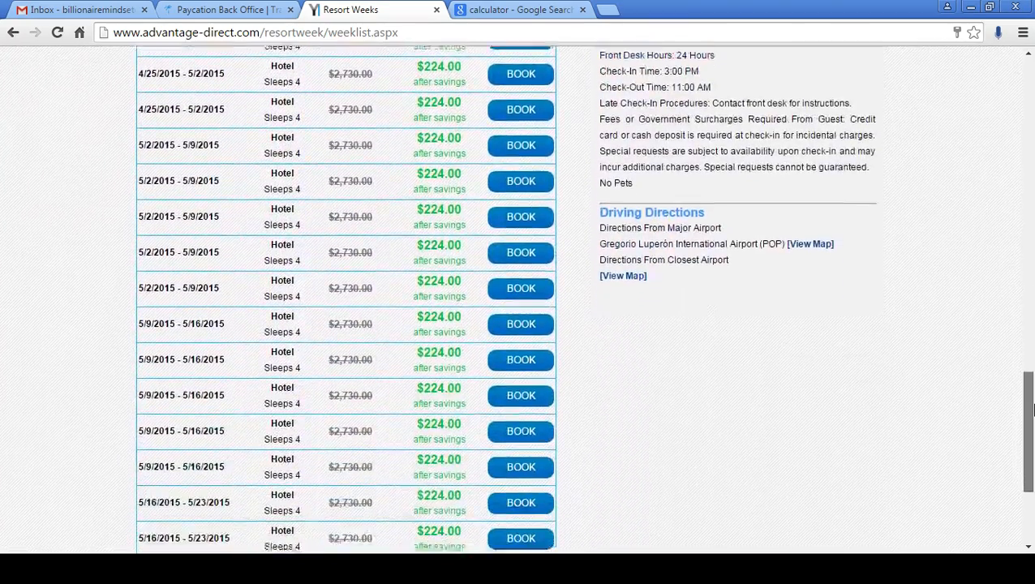
pyautogui.scroll(-3)
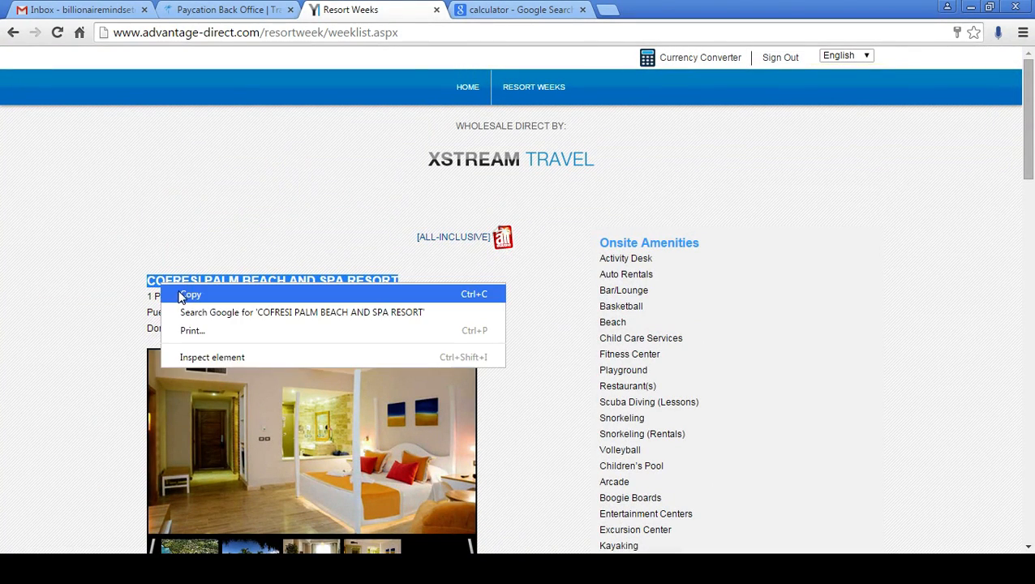
# Step: Search Google in a new tab for COFRESI PALM BEACH AND SPA RESORT
pyautogui.click(519, 10)
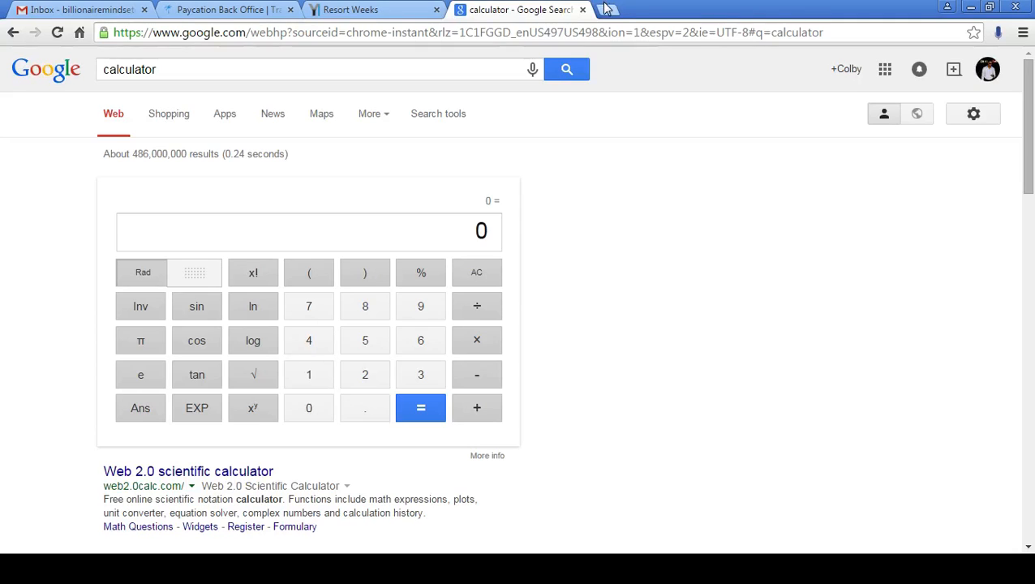
pyautogui.click(607, 10)
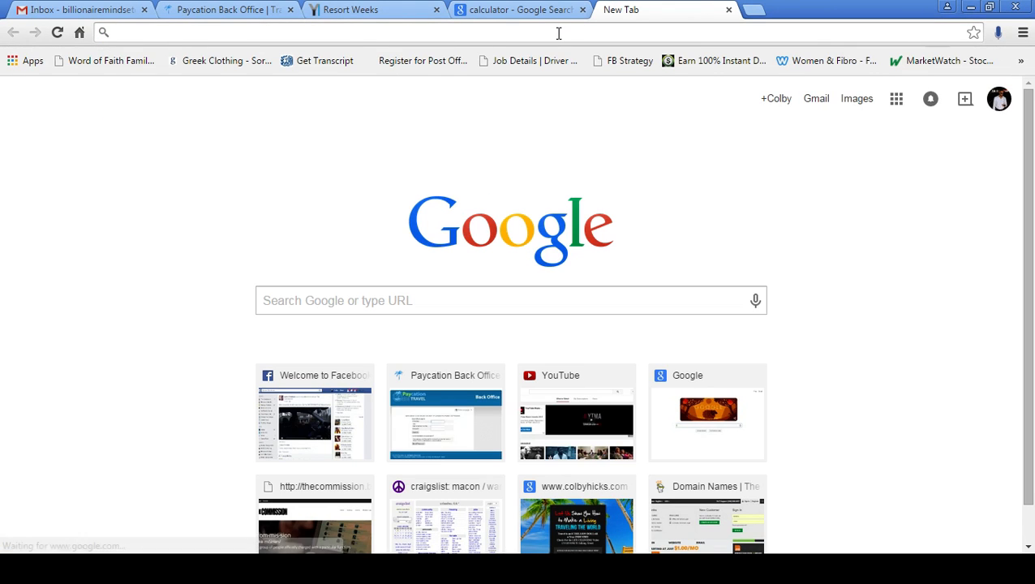
pyautogui.write('COFRESI PALM BEACH AND SPA RESORT')
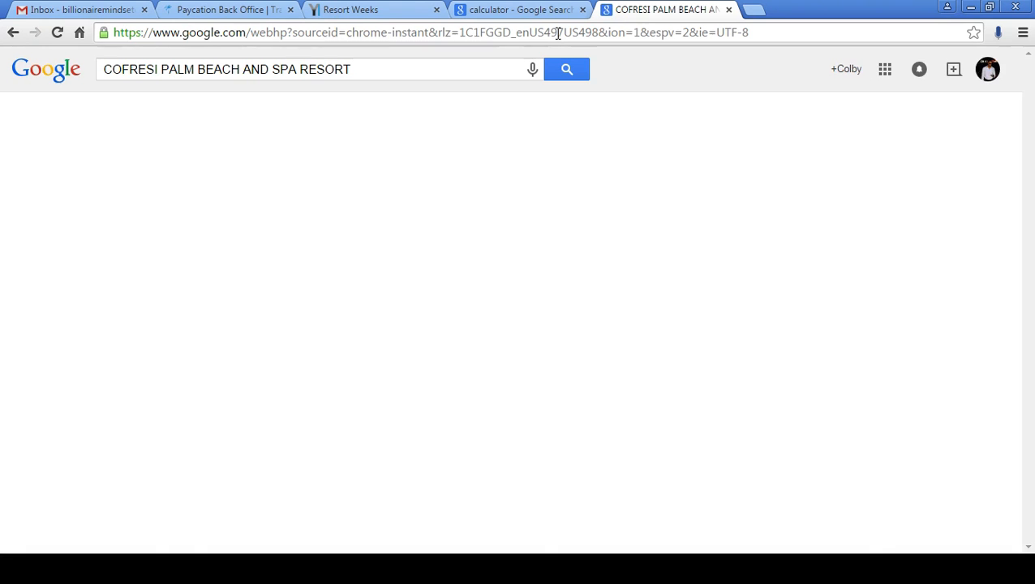
pyautogui.click(566, 68)
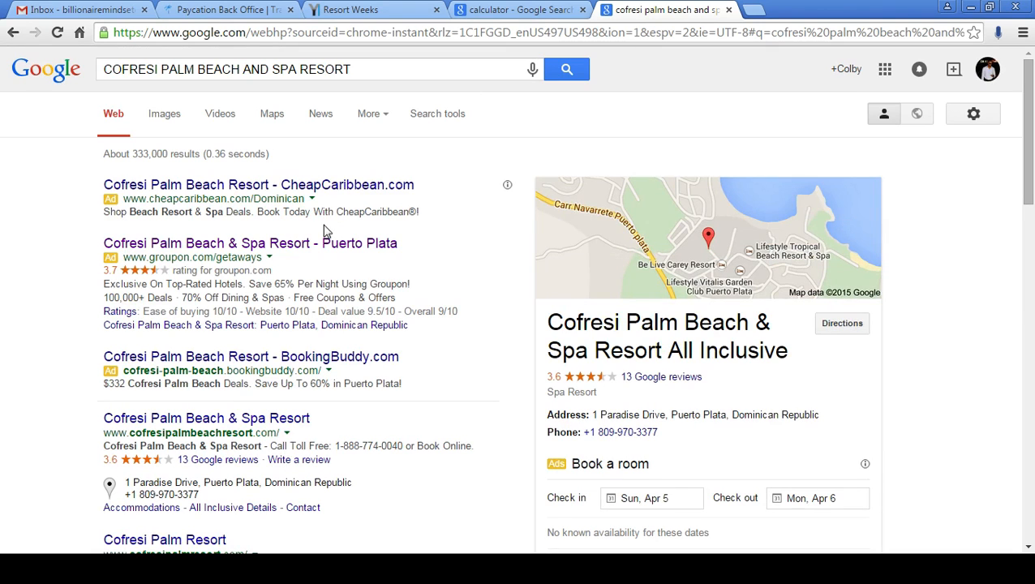
pyautogui.moveTo(337, 243)
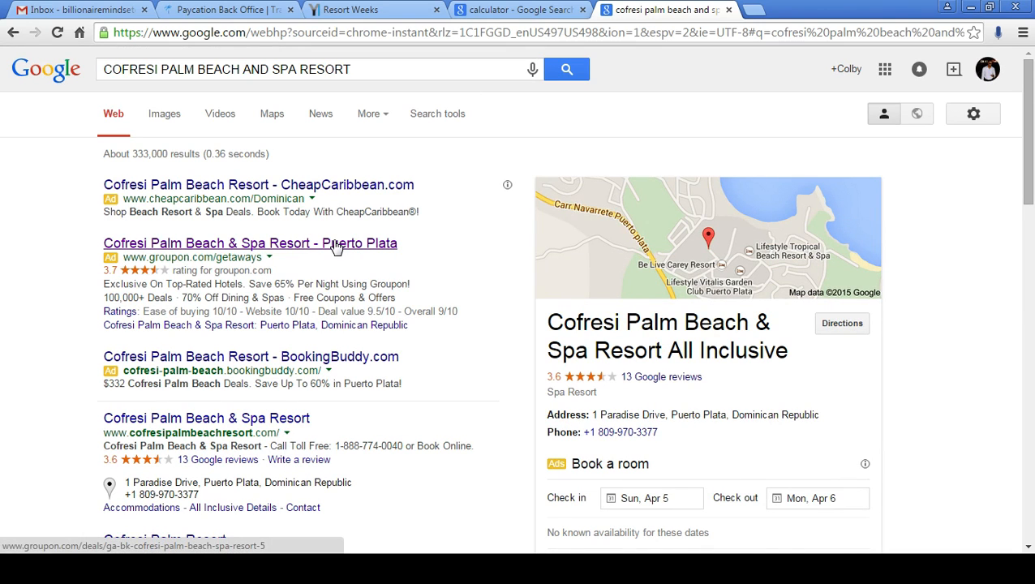
# Step: Follow the groupon.com/getaways result to the Cofresi deal page
pyautogui.click(250, 244)
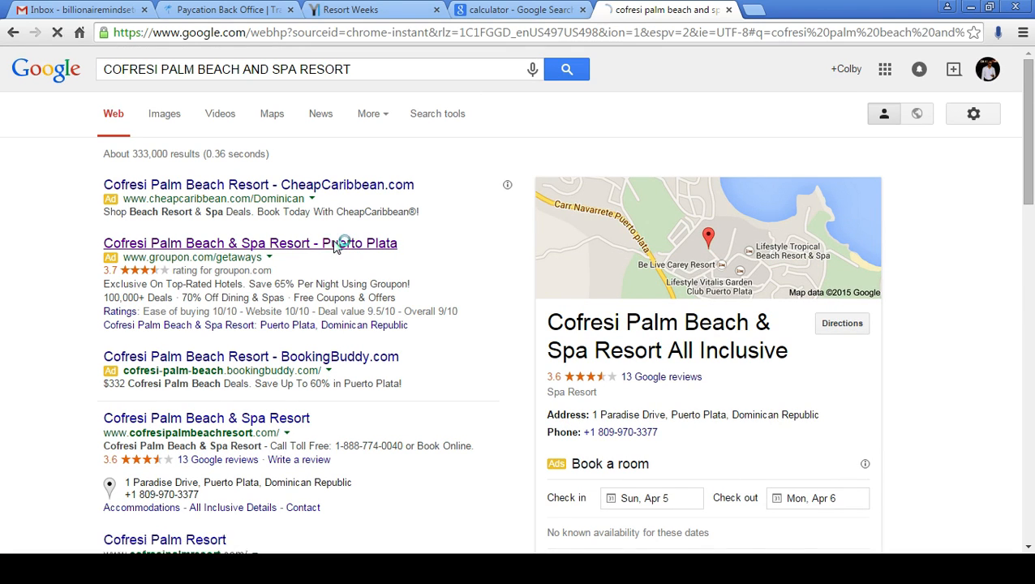
pyautogui.click(250, 243)
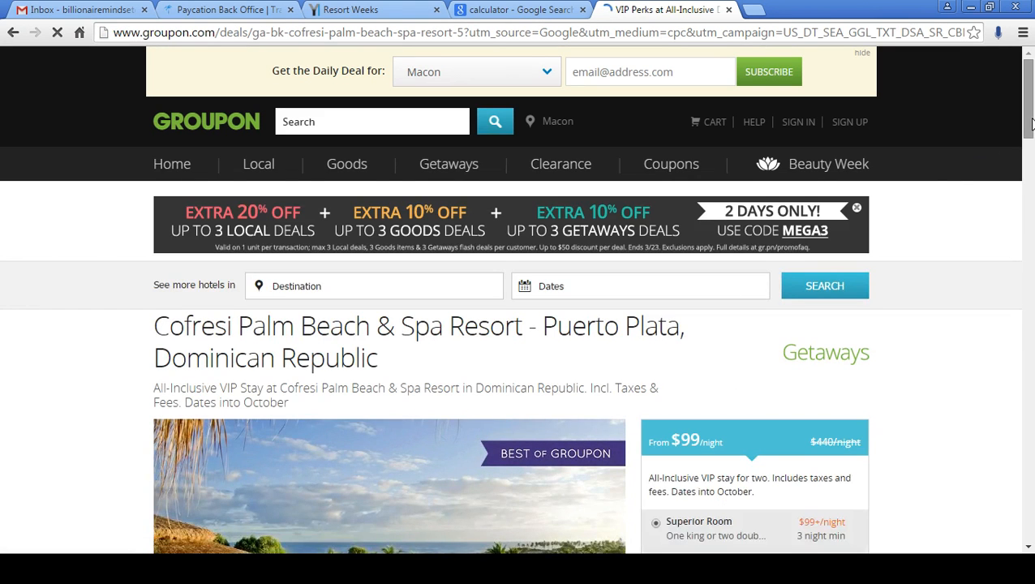
# Step: Set the Groupon check-in to Saturday April 11, checking dates against the Advantage Direct resort page
pyautogui.scroll(-3)
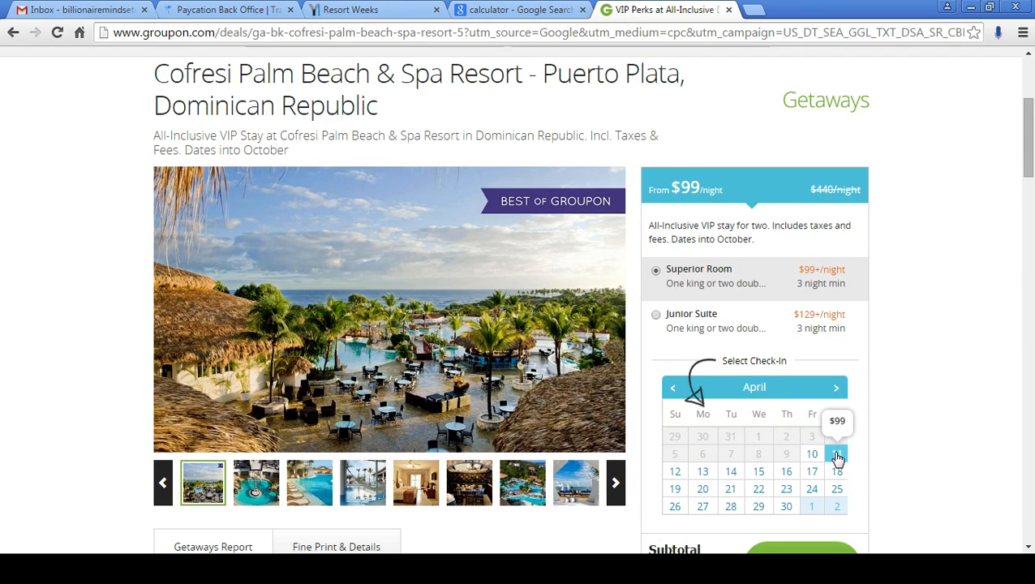
pyautogui.click(837, 449)
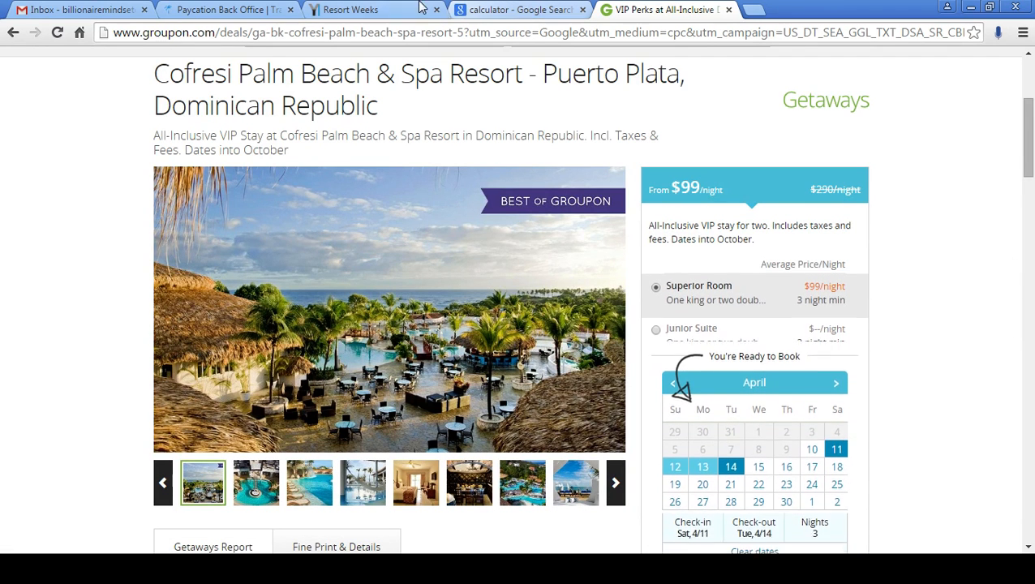
pyautogui.click(350, 10)
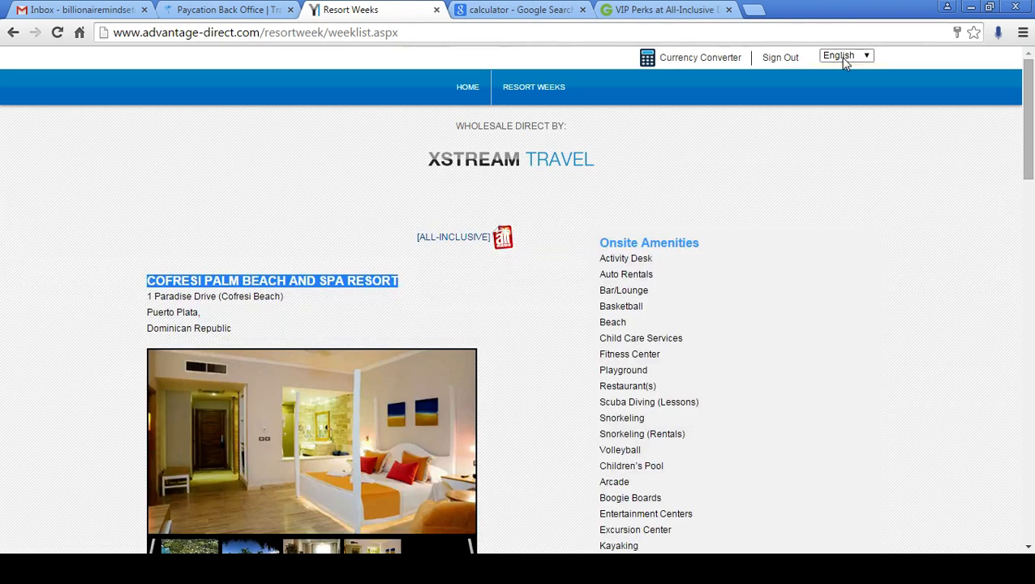
pyautogui.scroll(-3)
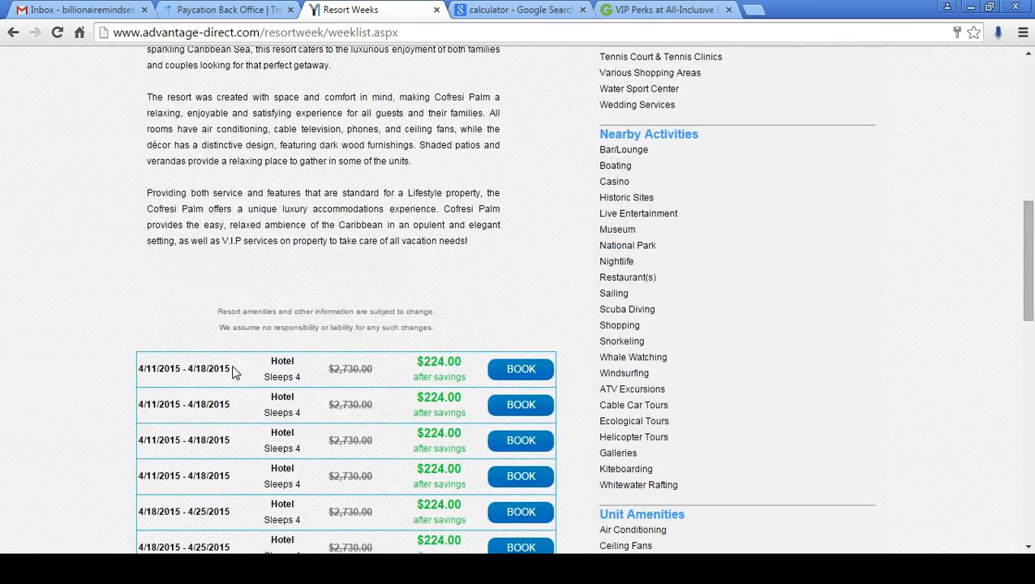
pyautogui.click(661, 10)
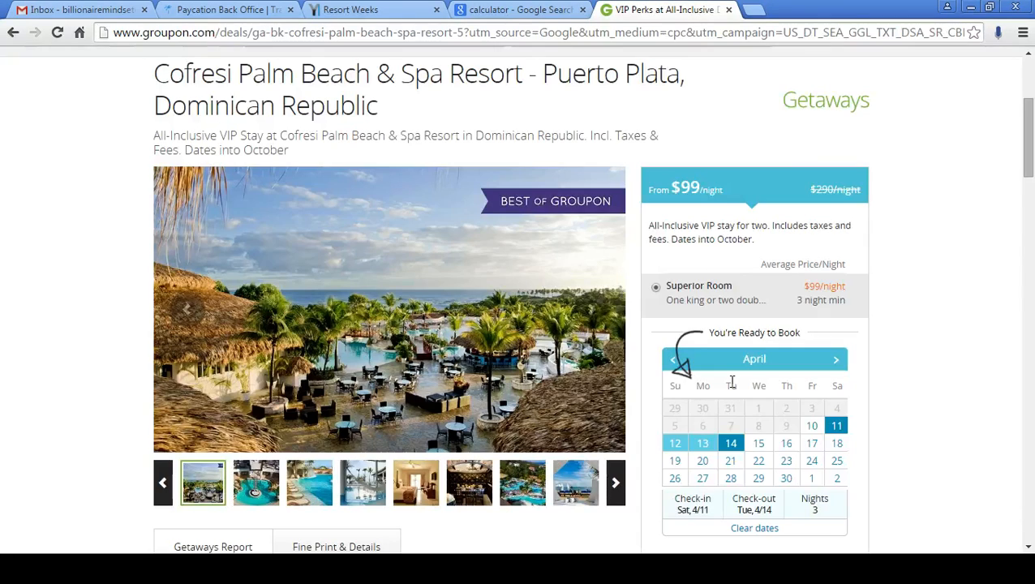
# Step: Set check-out to April 18 for seven nights and highlight the $693 subtotal
pyautogui.click(837, 443)
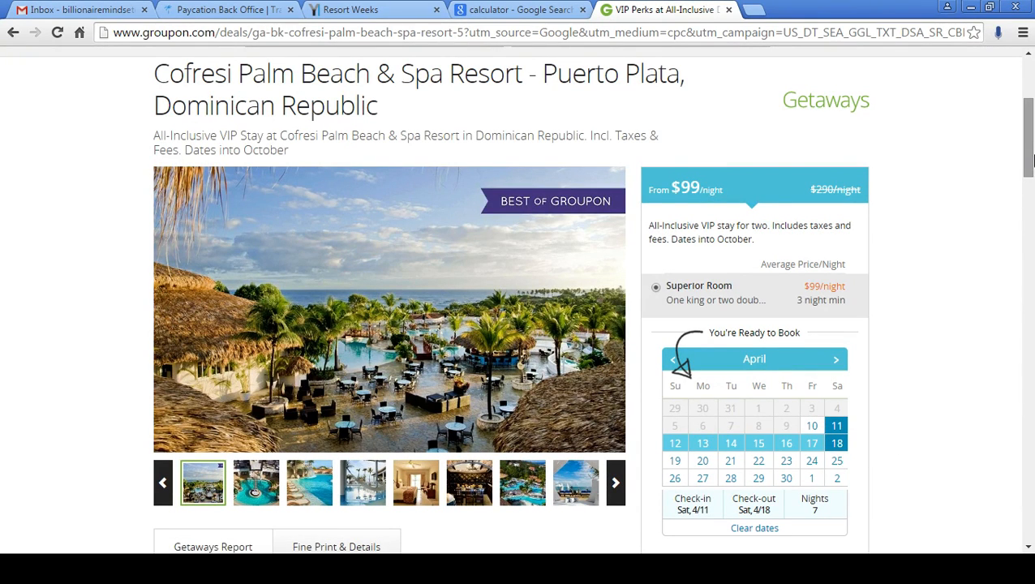
pyautogui.scroll(-3)
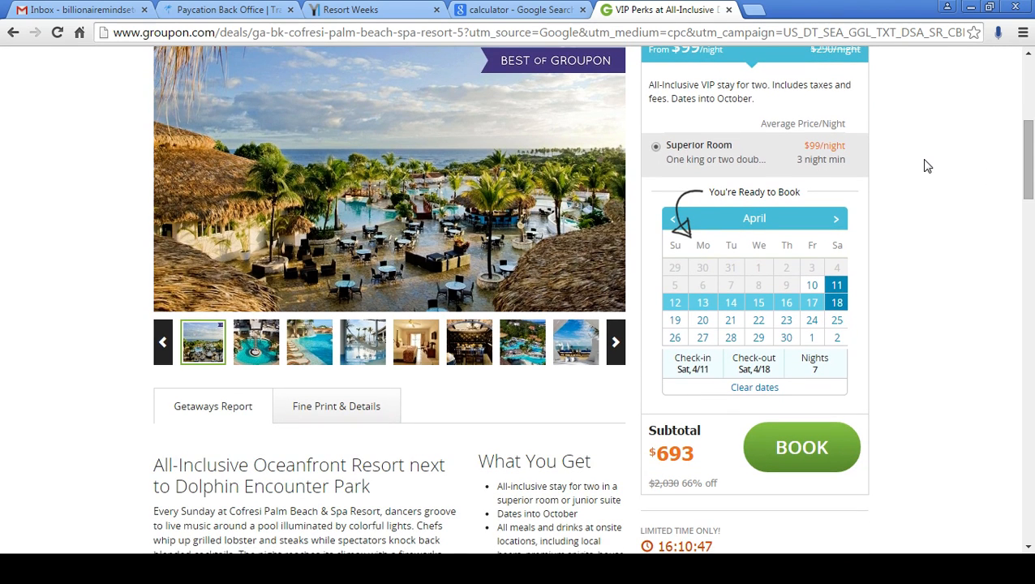
pyautogui.moveTo(843, 155)
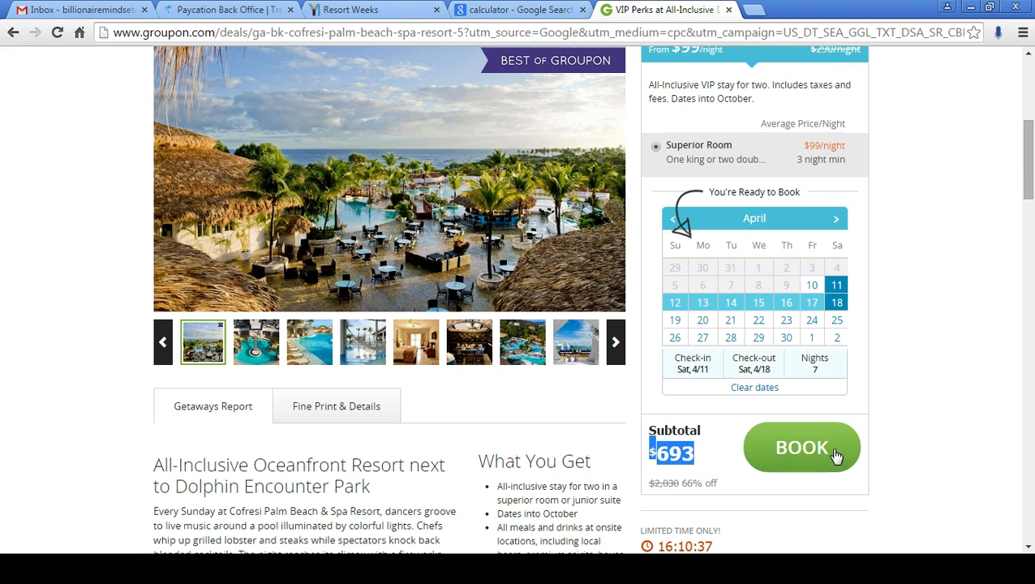
pyautogui.click(801, 448)
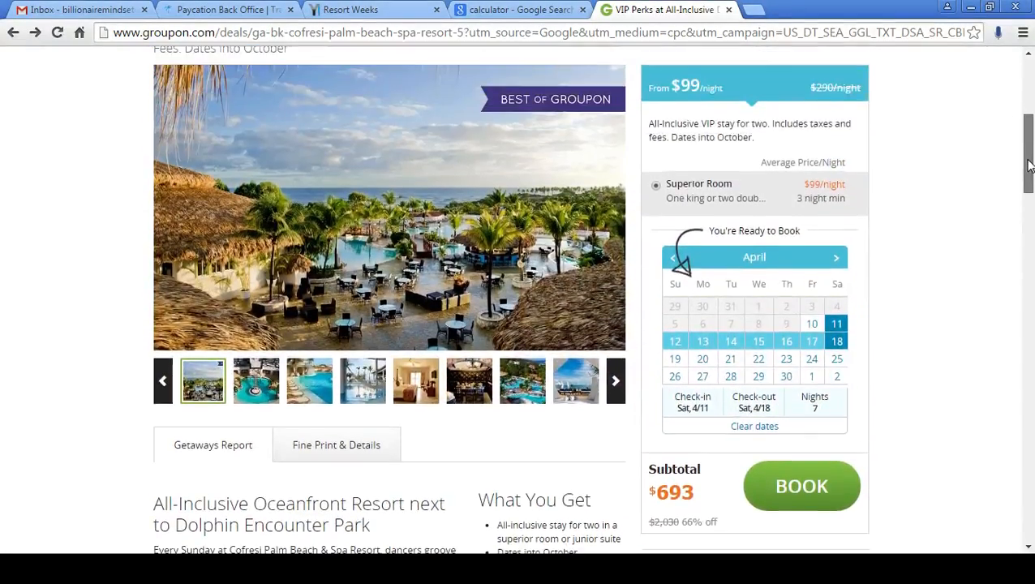
pyautogui.scroll(-3)
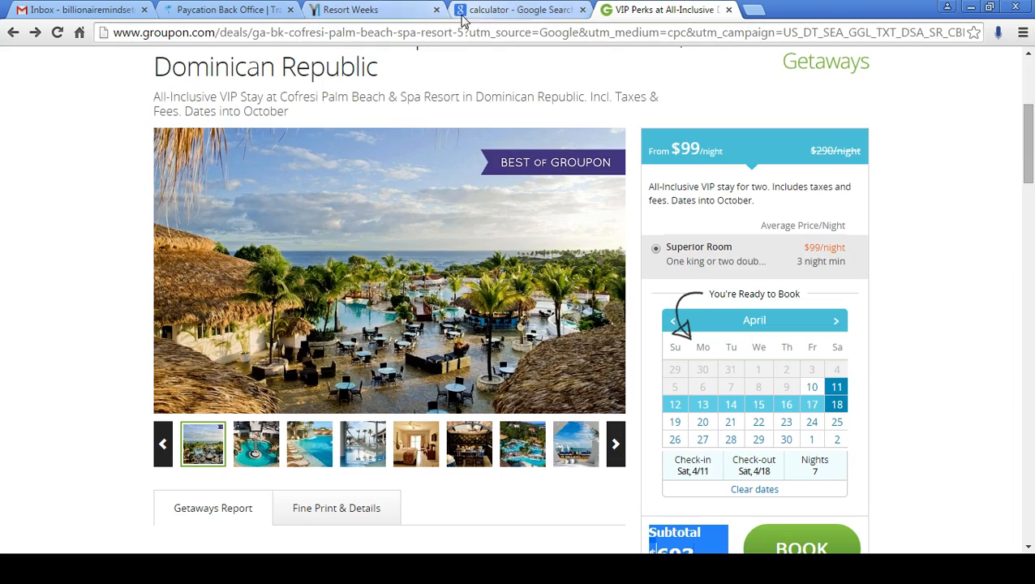
pyautogui.click(360, 10)
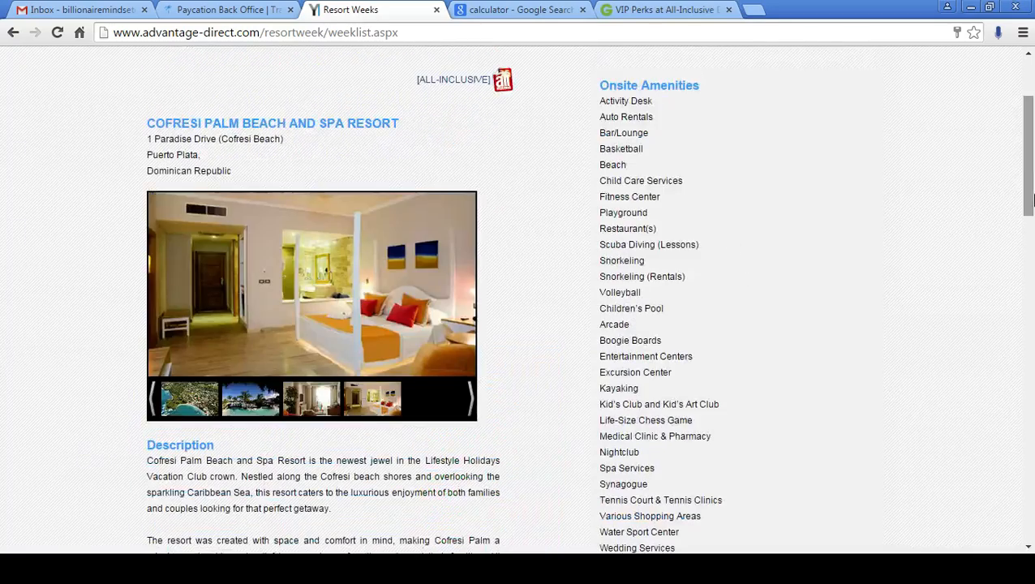
pyautogui.scroll(-3)
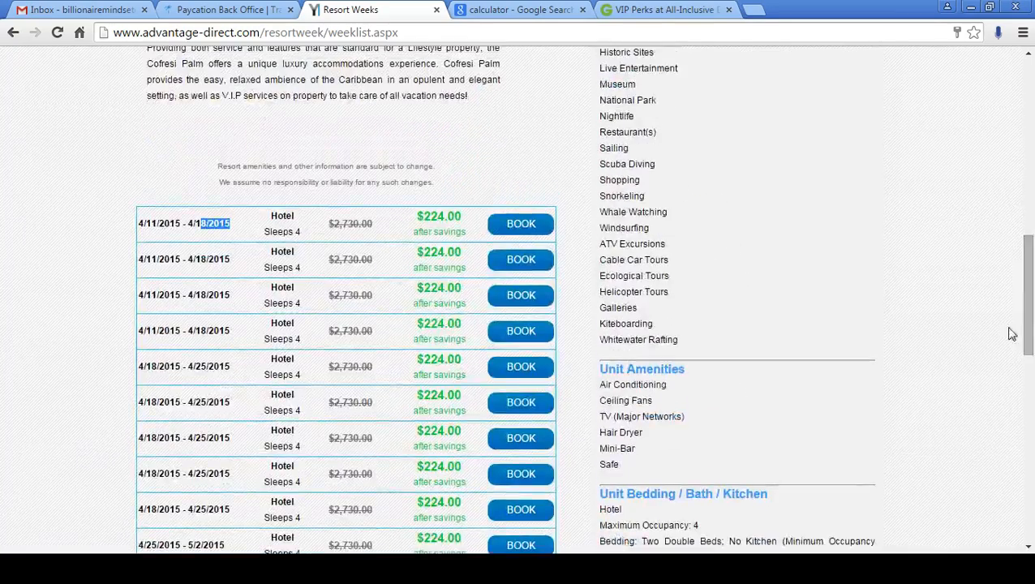
pyautogui.tripleClick(184, 224)
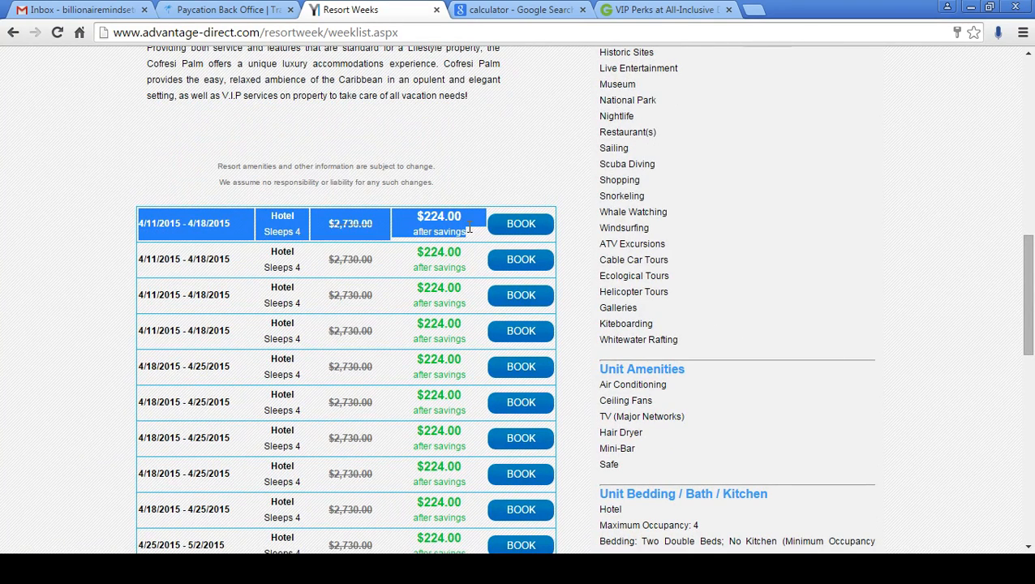
pyautogui.click(665, 10)
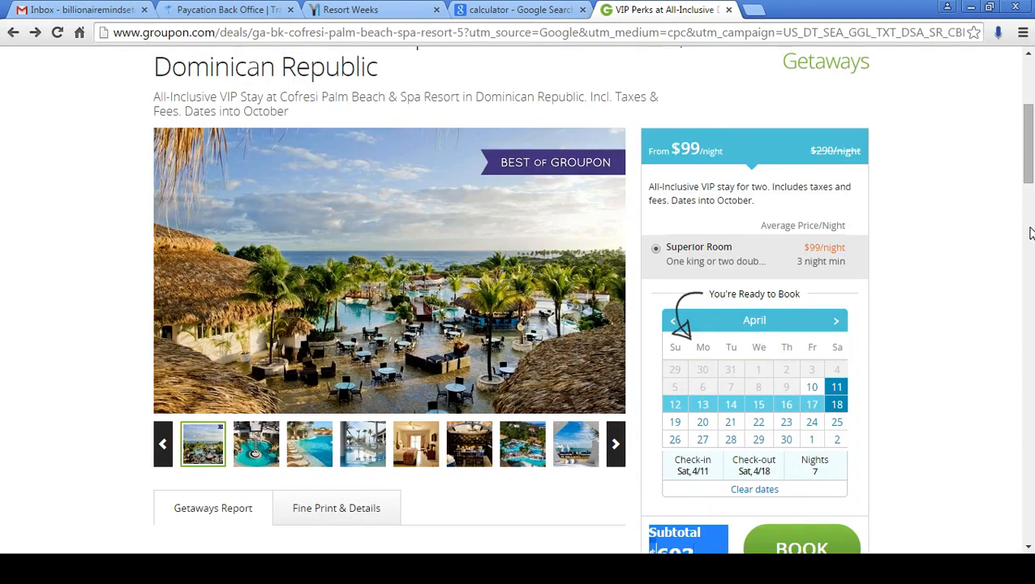
# Step: Enter 693 − 224 on the Google calculator, then check the Advantage Direct price
pyautogui.click(519, 10)
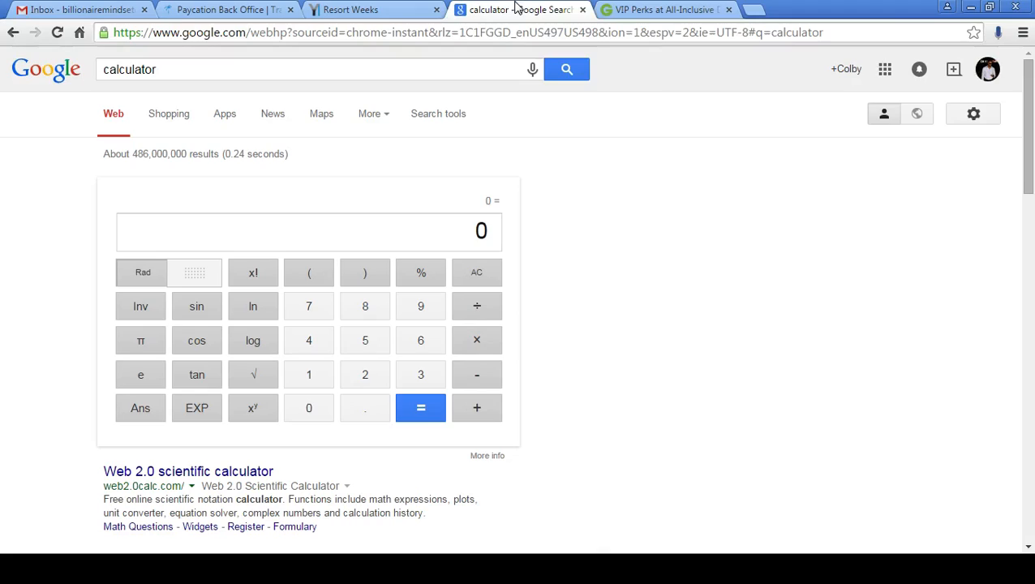
pyautogui.click(420, 305)
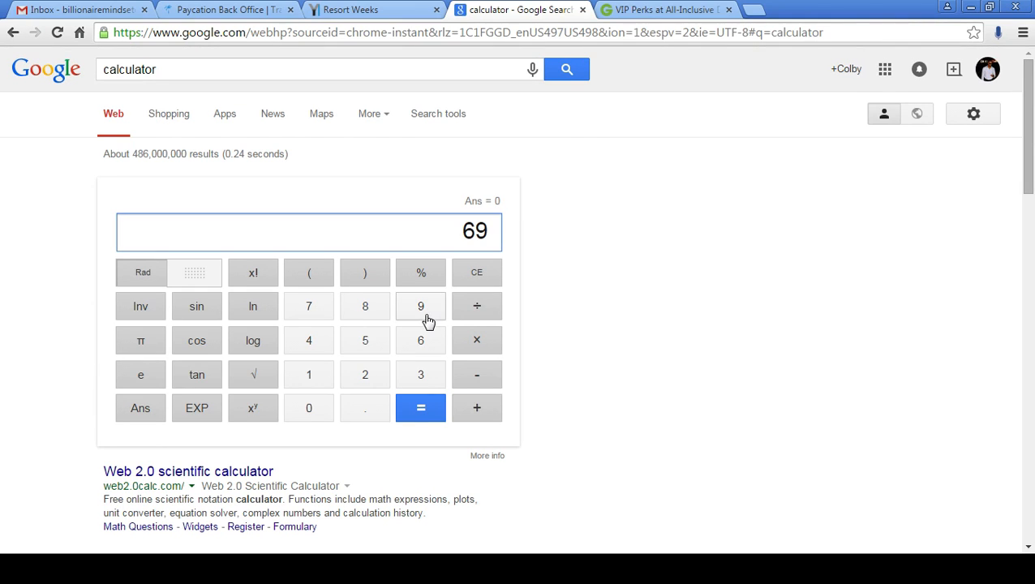
pyautogui.click(420, 373)
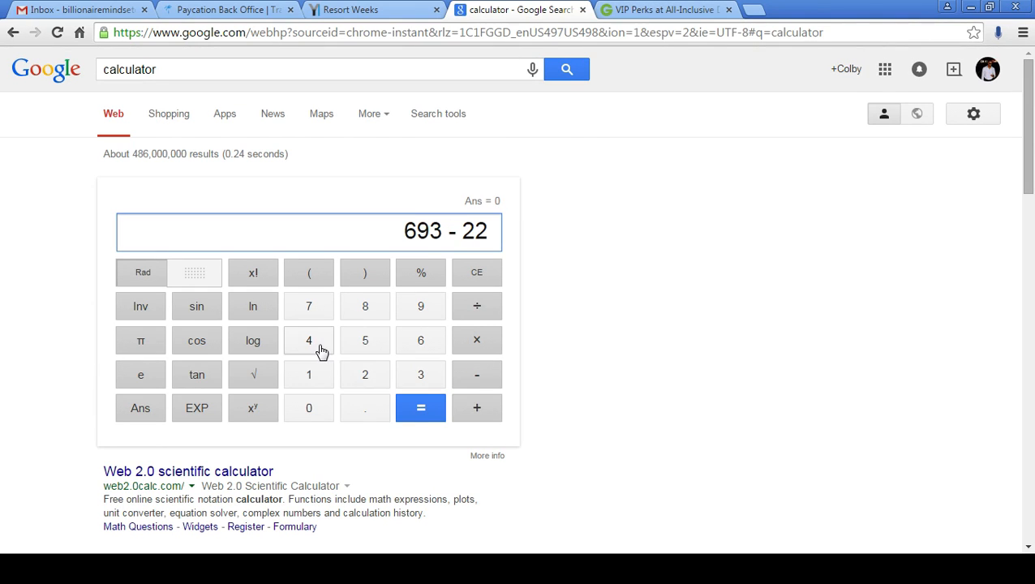
pyautogui.click(350, 10)
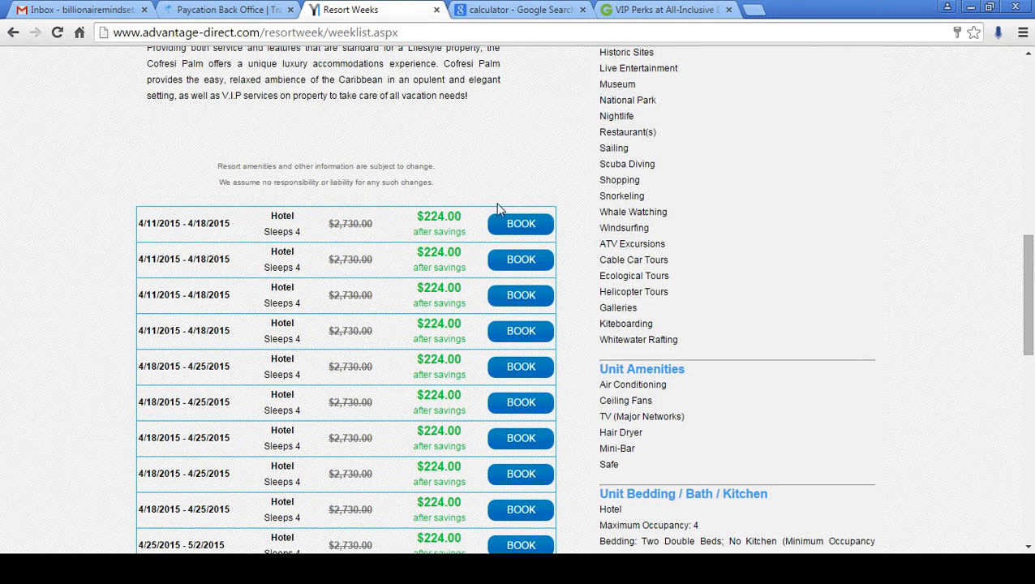
pyautogui.click(521, 223)
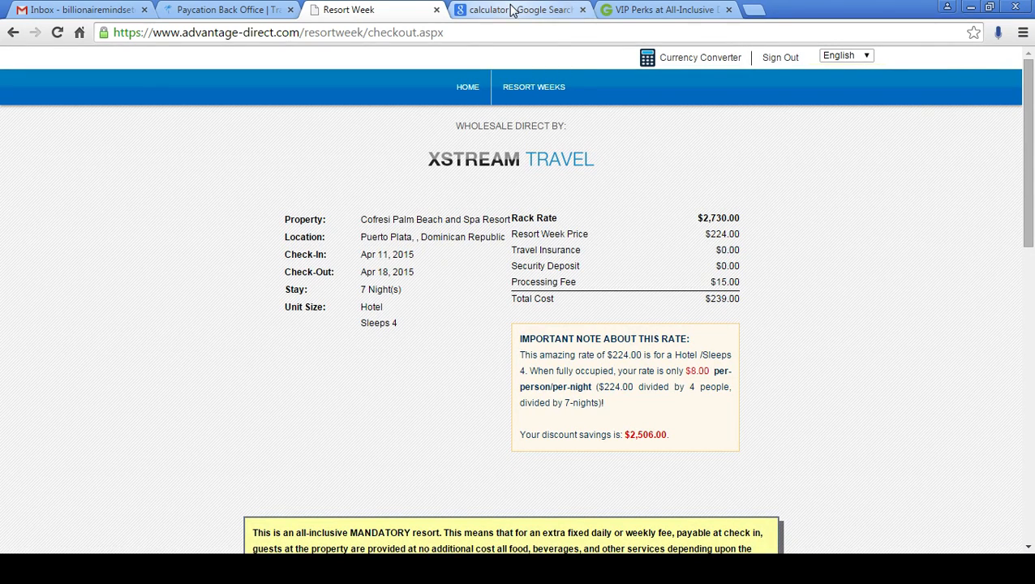
# Step: Clear the 693 − 224 calculation and recheck the $693 Groupon subtotal
pyautogui.click(519, 9)
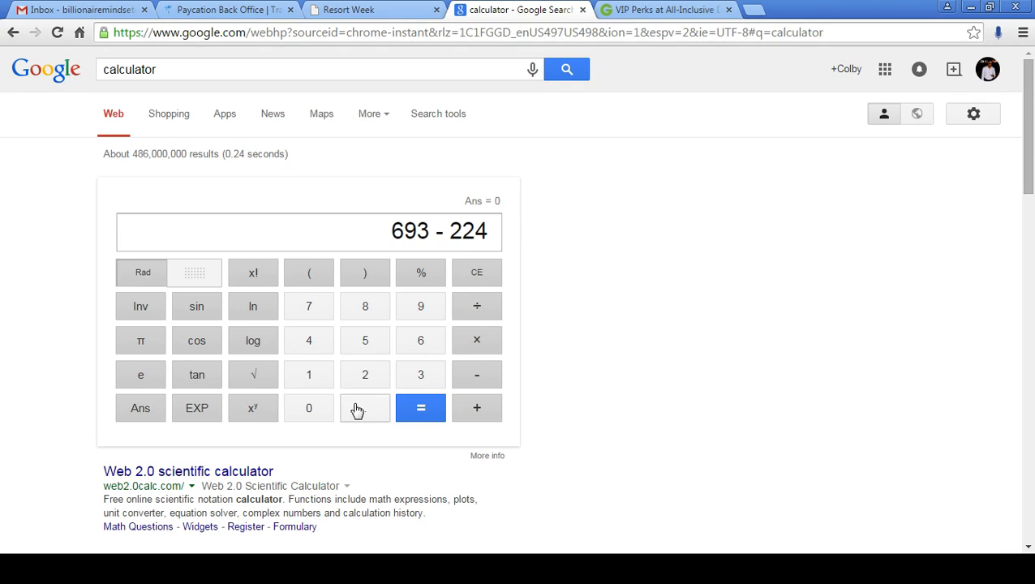
pyautogui.click(421, 409)
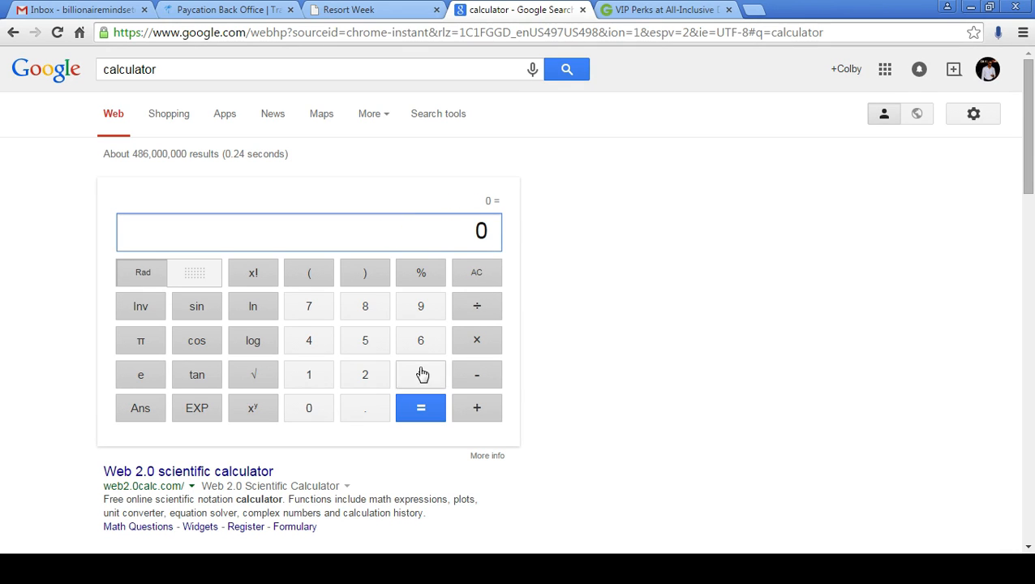
pyautogui.click(664, 10)
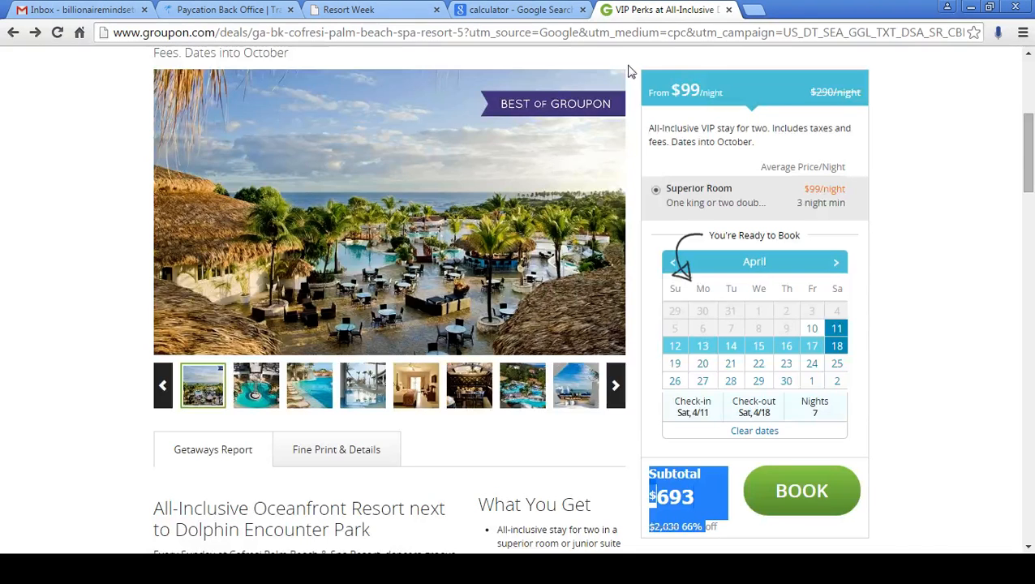
pyautogui.click(519, 10)
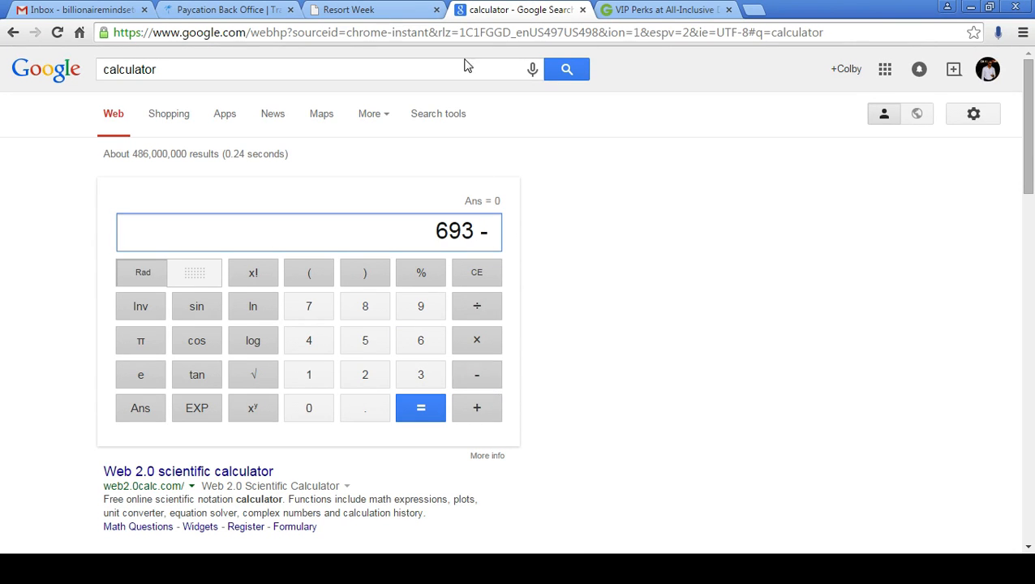
# Step: Confirm the $239.00 Total Cost on the Advantage Direct checkout, then return to the Groupon deal
pyautogui.click(349, 10)
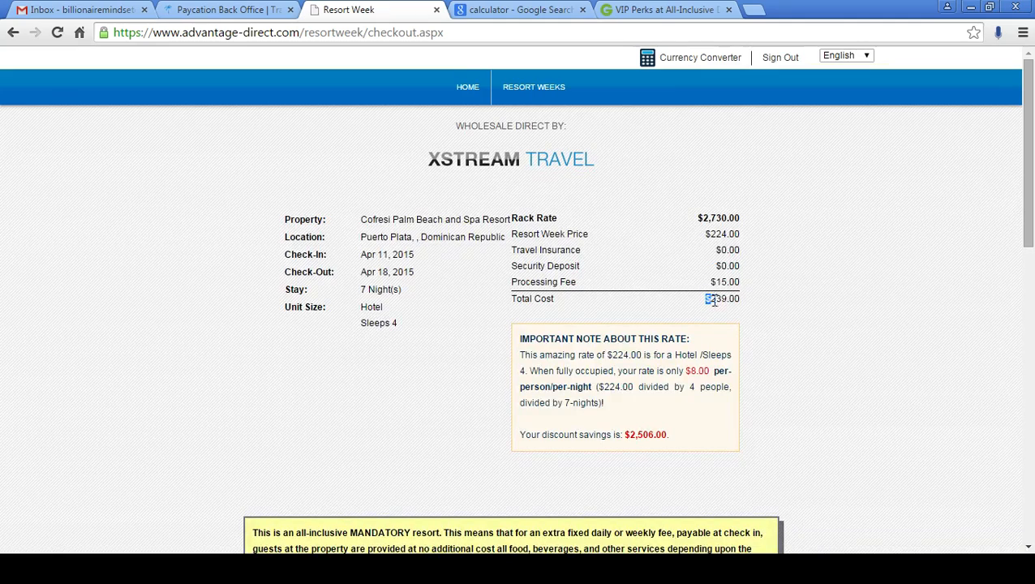
pyautogui.scroll(-3)
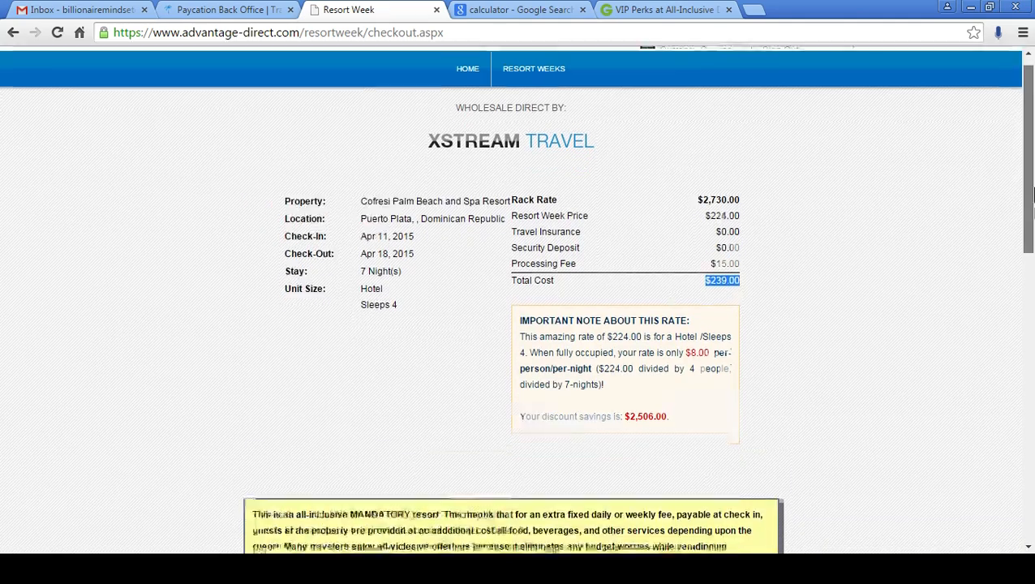
pyautogui.scroll(-3)
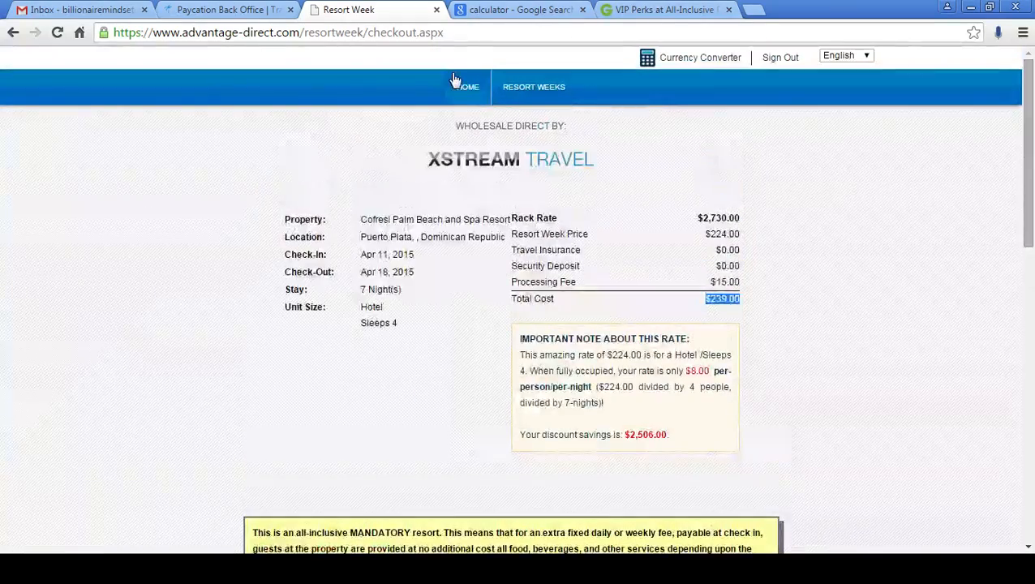
pyautogui.click(665, 10)
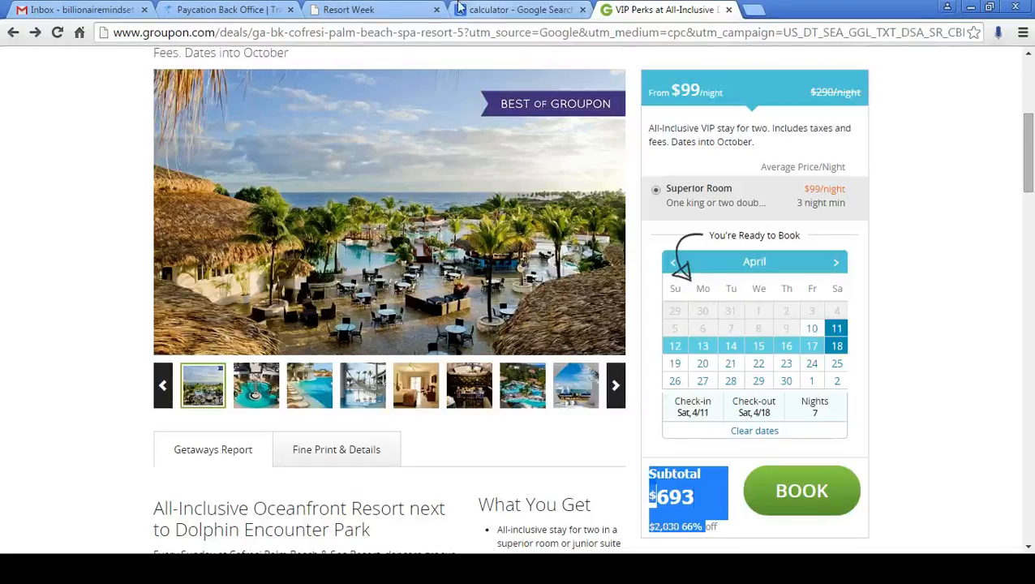
# Step: Calculate 693 − 239 = 454, then − 150 = 304, then − 60 = 244
pyautogui.click(519, 10)
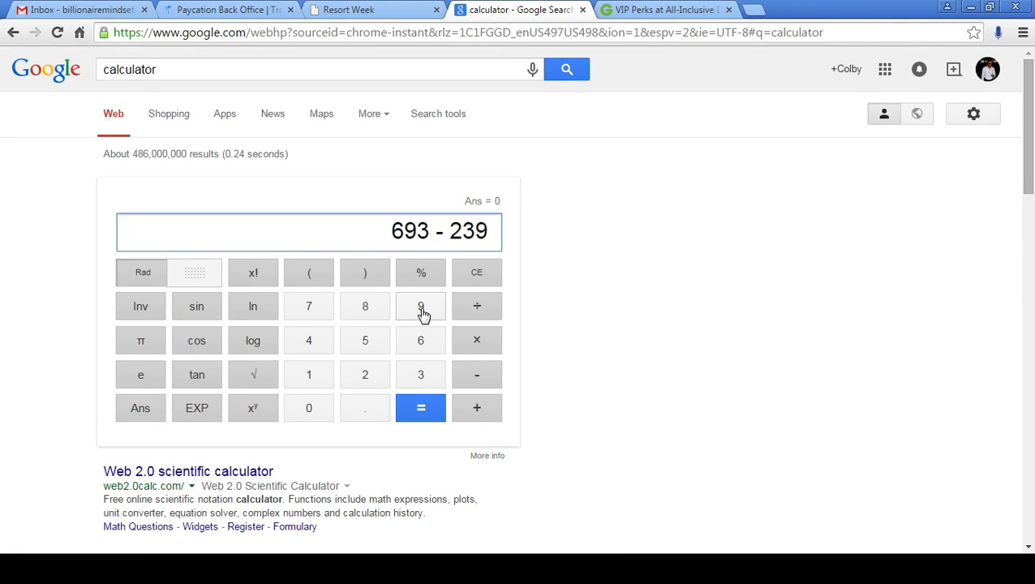
pyautogui.click(420, 409)
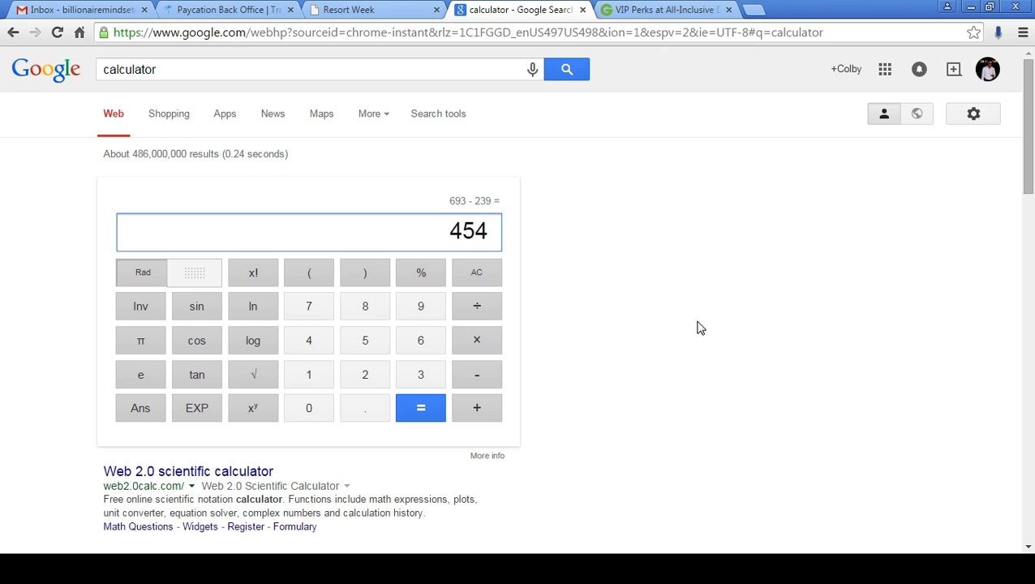
pyautogui.moveTo(476, 340)
pyautogui.write(' - 150')
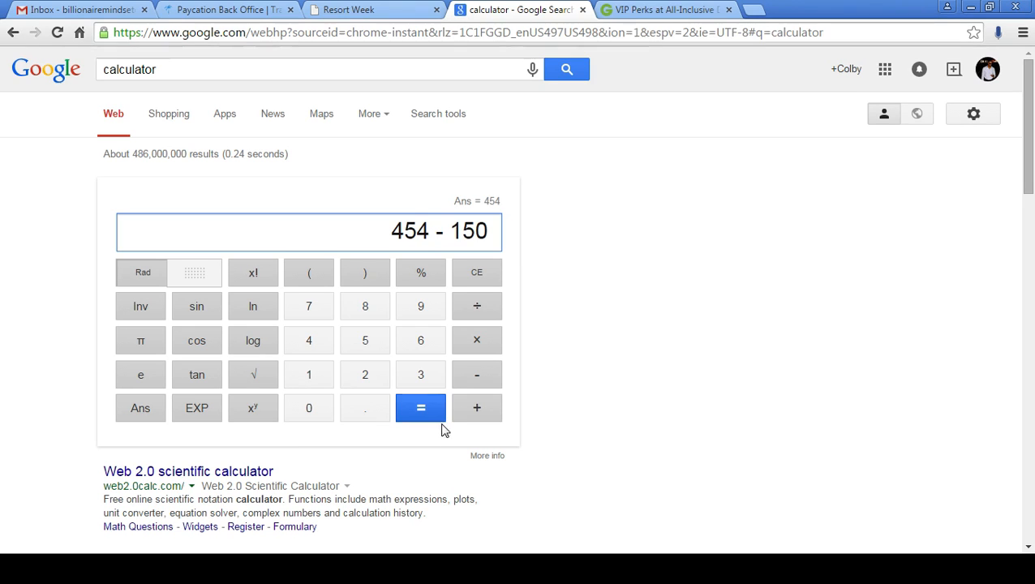
pyautogui.click(420, 408)
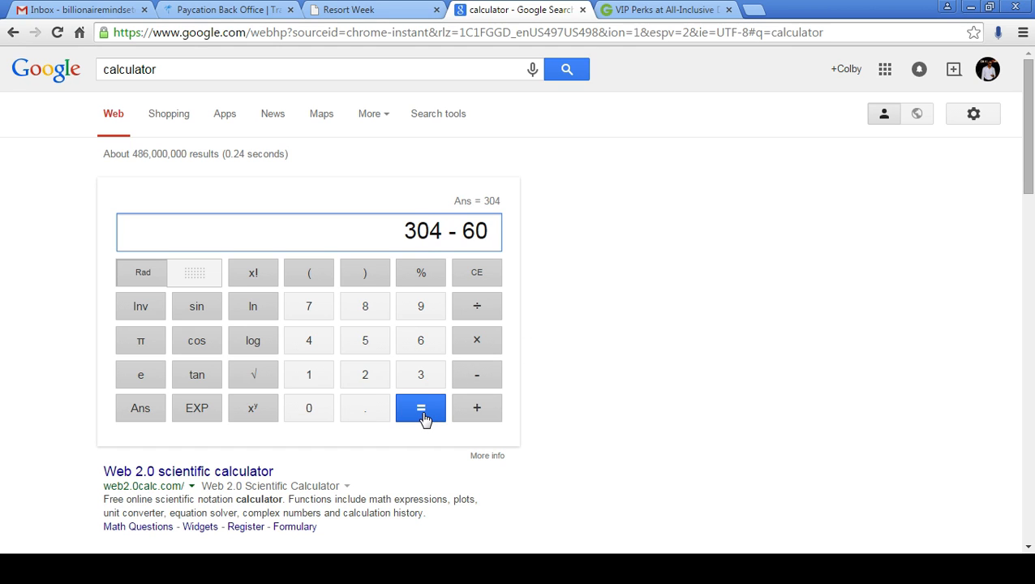
pyautogui.click(420, 409)
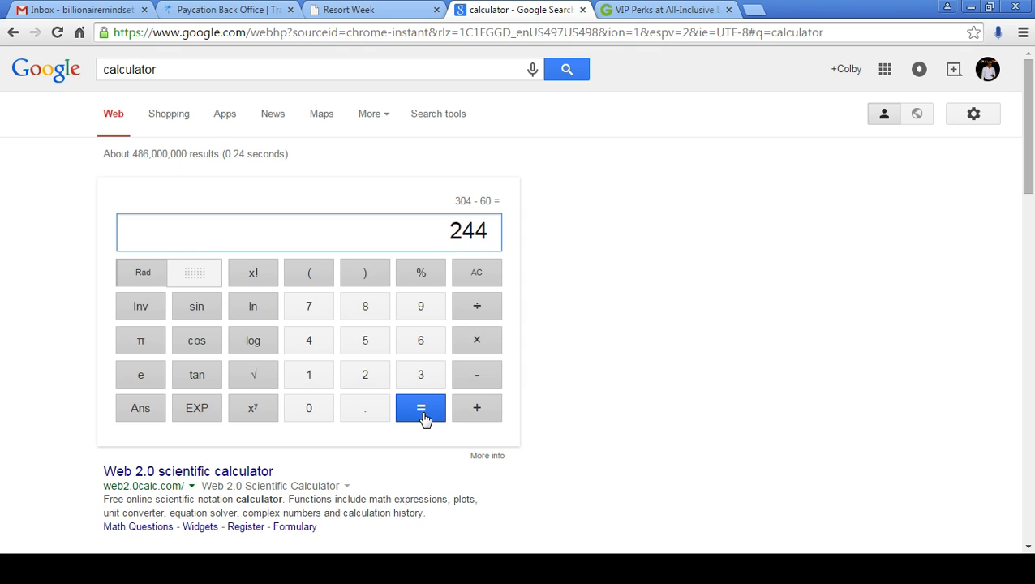
pyautogui.moveTo(545, 287)
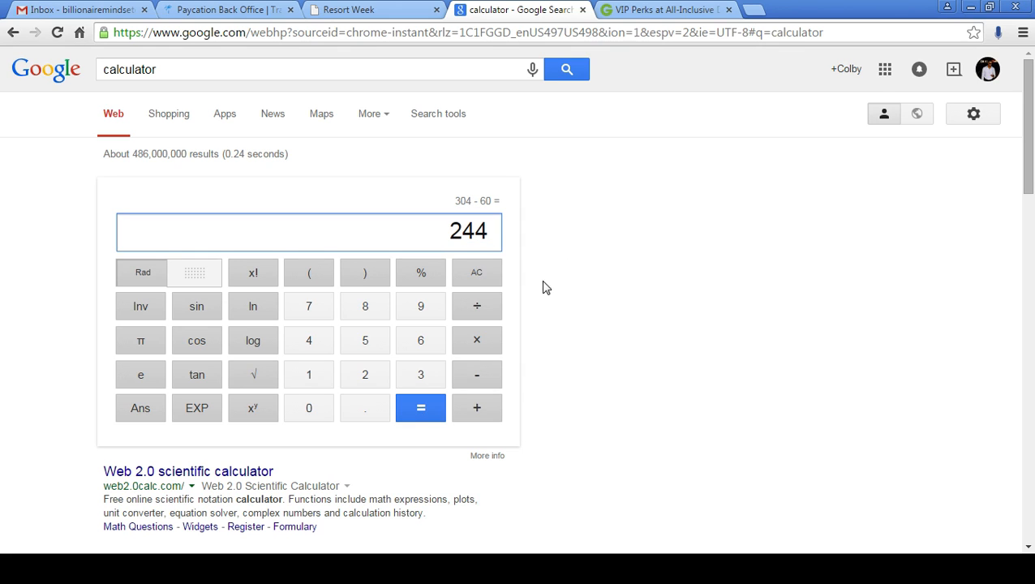
pyautogui.moveTo(428, 217)
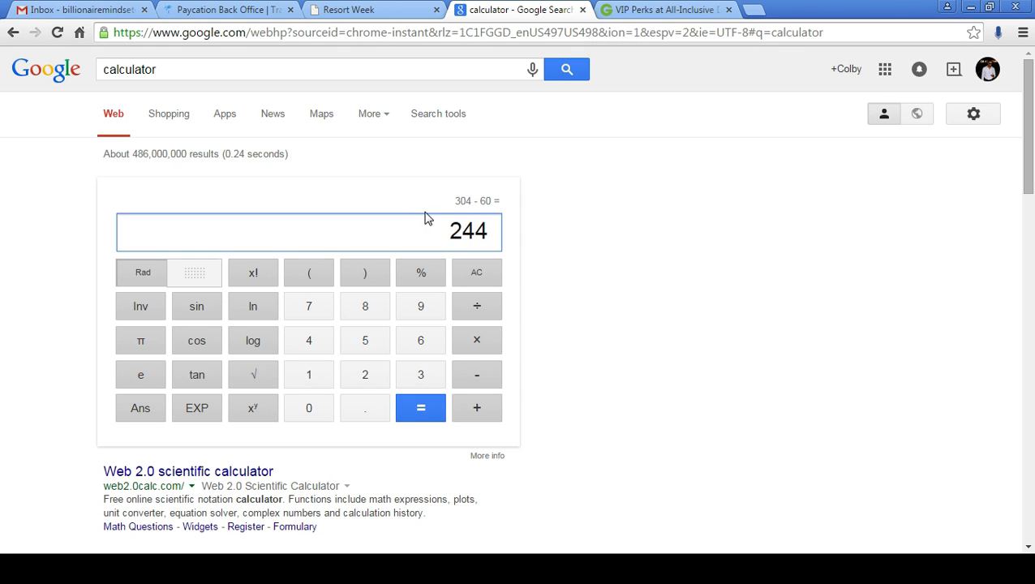
pyautogui.moveTo(657, 9)
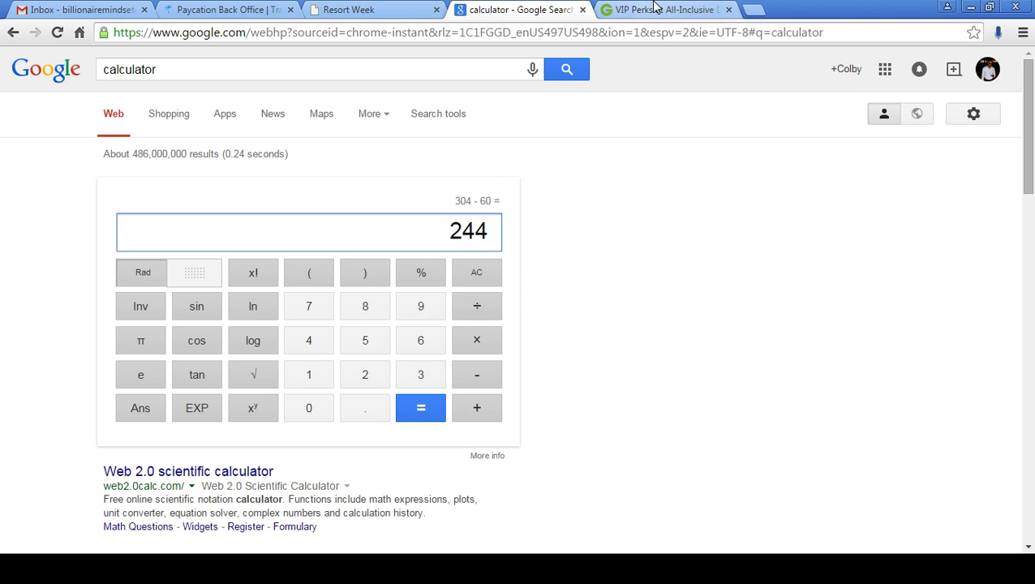
# Step: Close the Groupon deal and return to the Advantage Direct resort weeks list
pyautogui.click(349, 10)
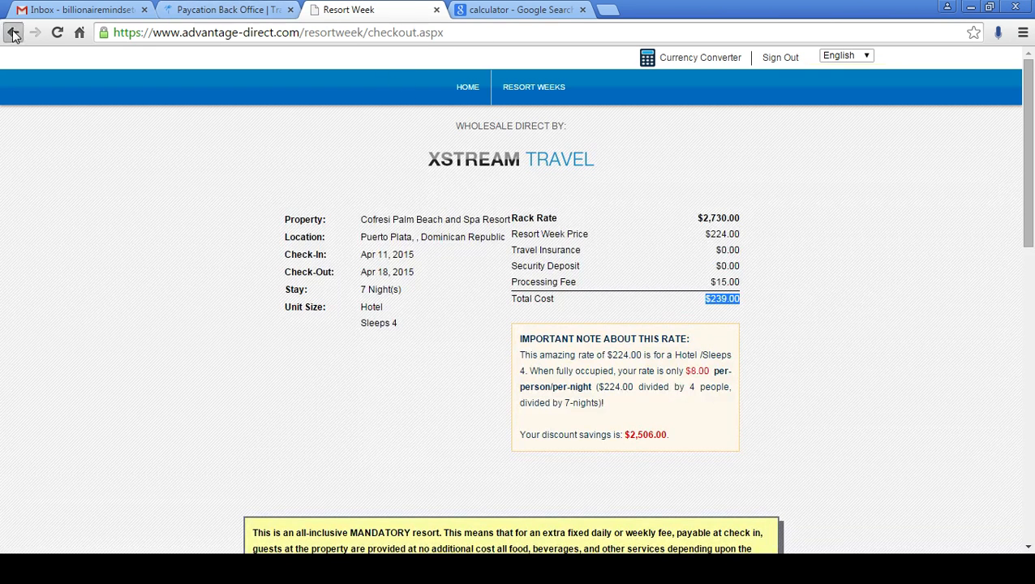
pyautogui.click(13, 32)
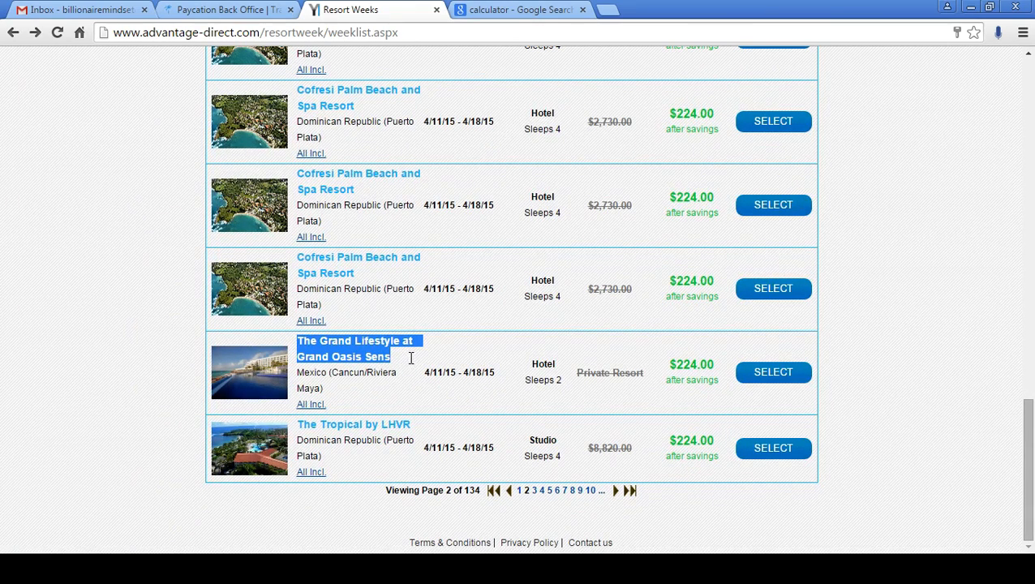
# Step: Highlight The Grand Lifestyle at Grand Oasis Sens row and its $224.00 price, then select the week
pyautogui.moveTo(411, 359); pyautogui.dragTo(420, 388)
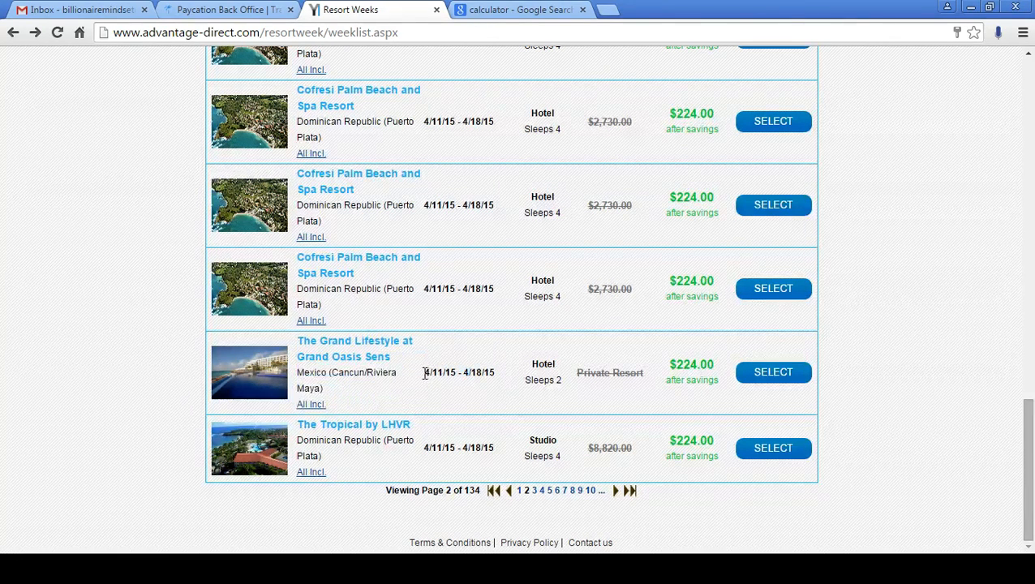
pyautogui.doubleClick(458, 372)
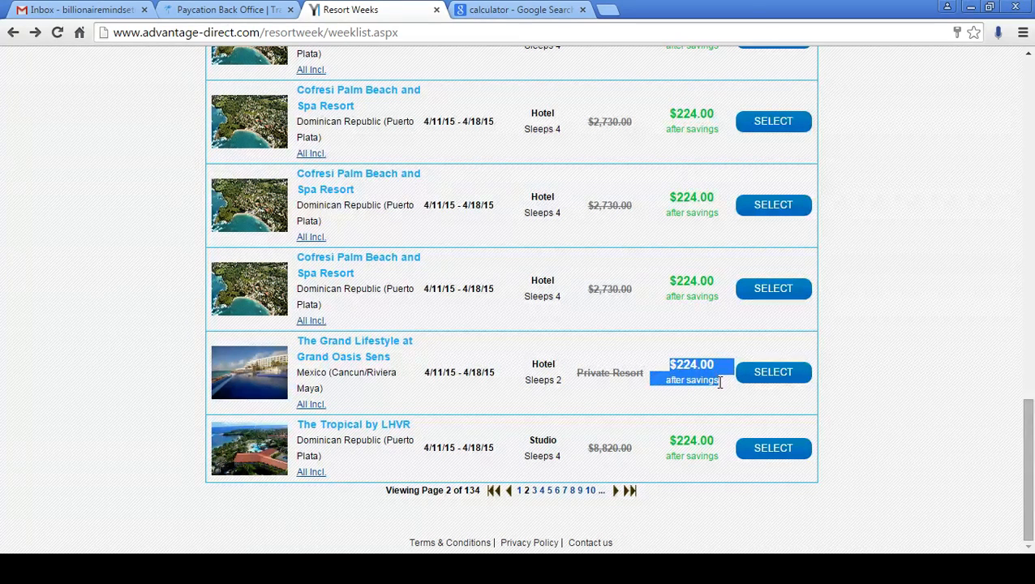
pyautogui.moveTo(677, 394)
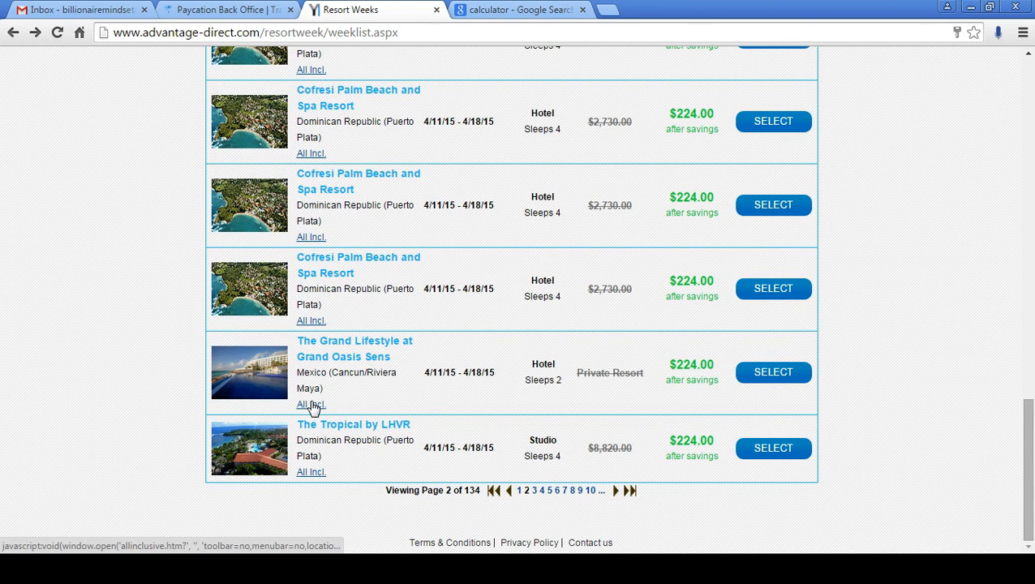
pyautogui.click(311, 404)
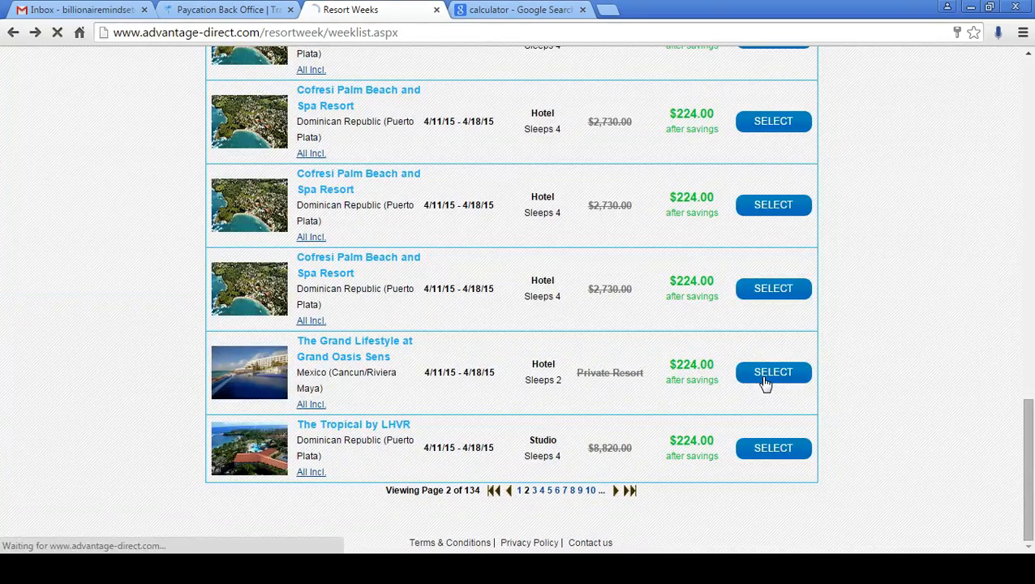
# Step: Review the Grand Oasis Sens description, $224.00 week options and mandatory all-inclusive rate
pyautogui.click(772, 371)
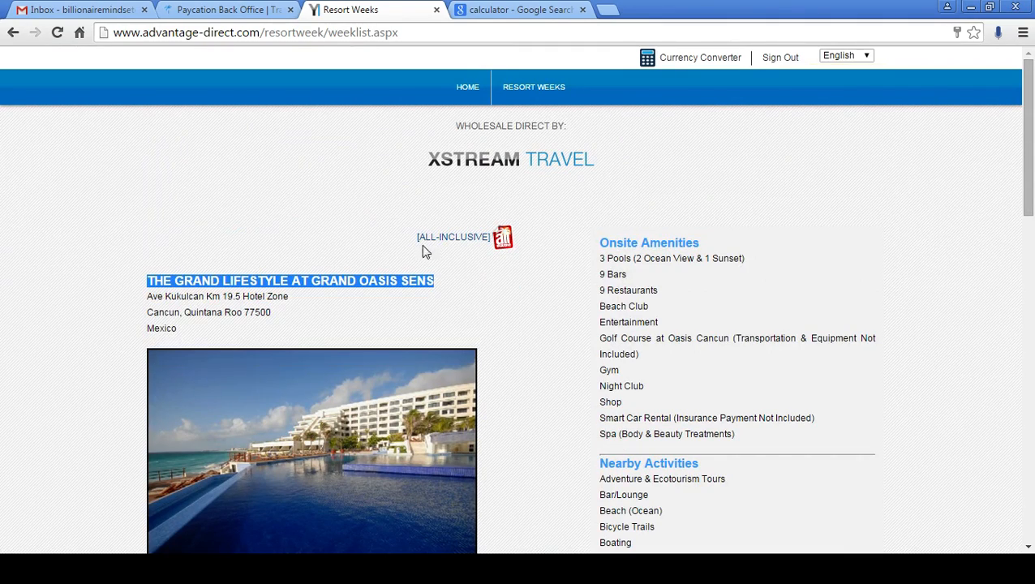
pyautogui.scroll(-3)
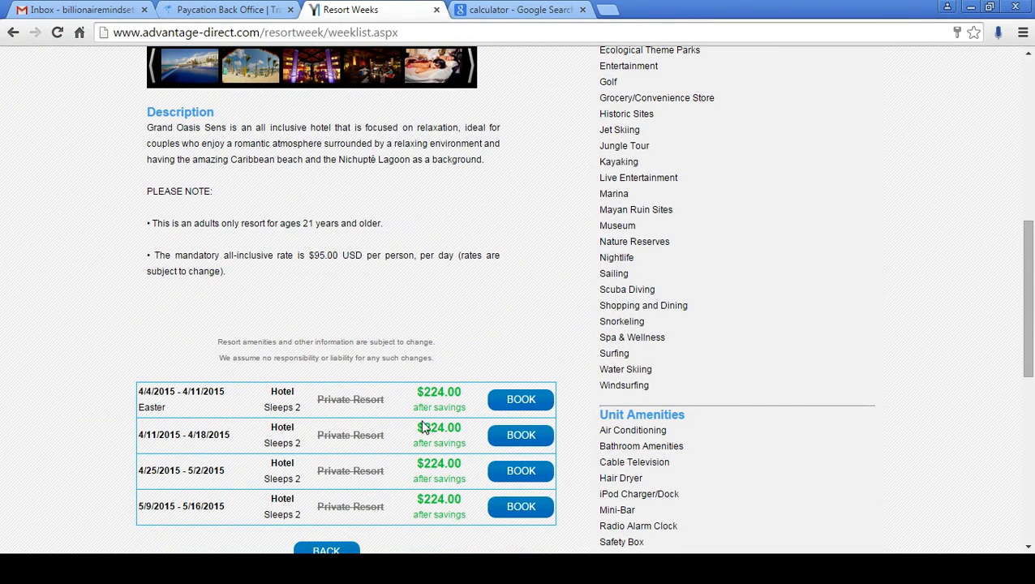
pyautogui.scroll(3)
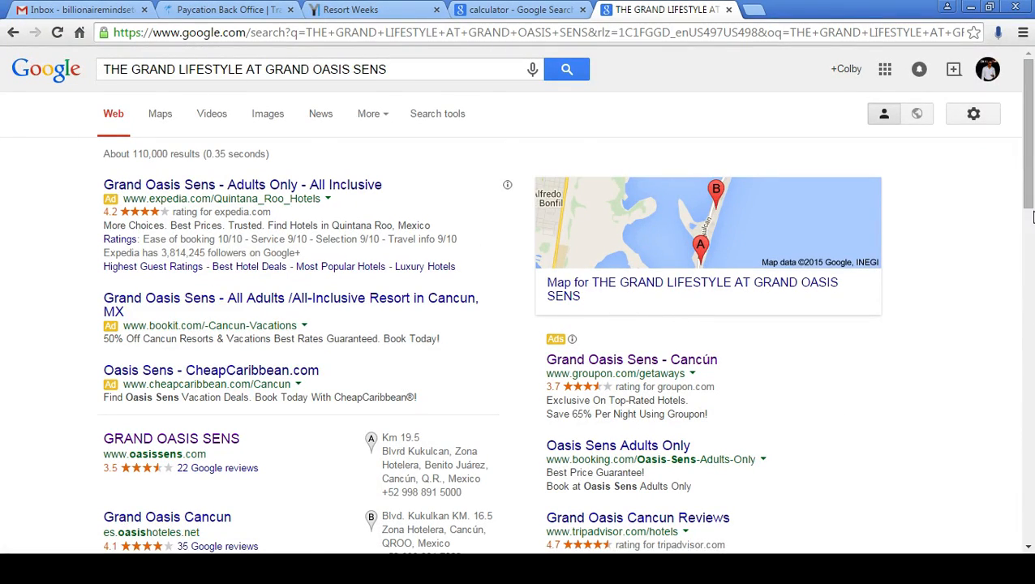
# Step: View the Groupon Grand Oasis Sens Cancún deal from $182 per night, then return to Advantage Direct
pyautogui.scroll(-3)
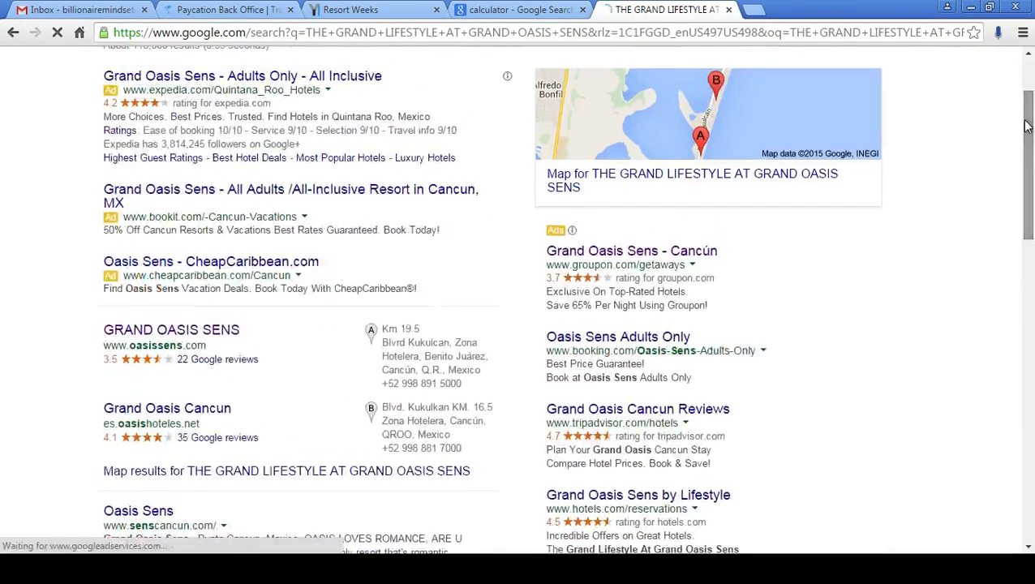
pyautogui.click(631, 250)
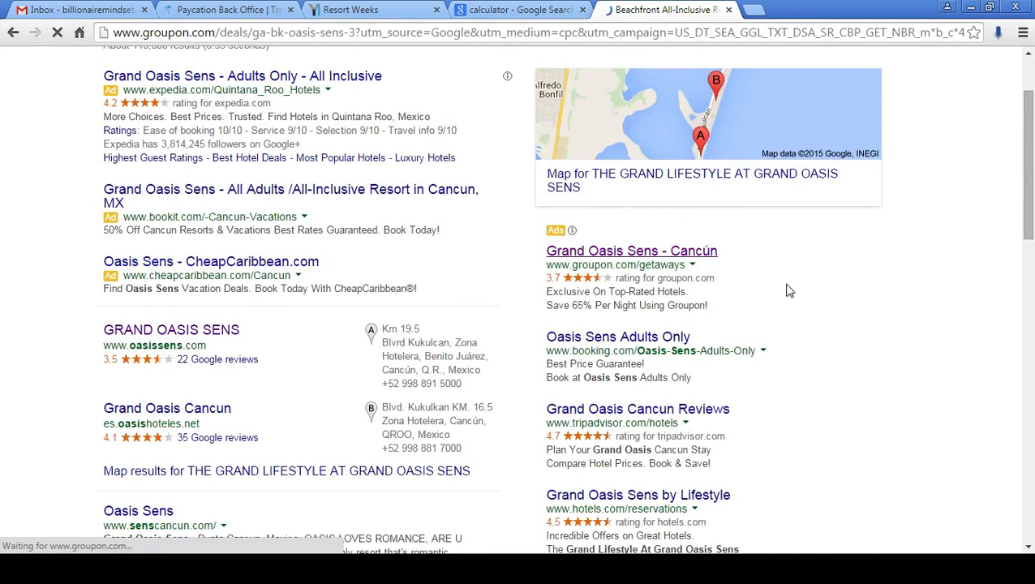
pyautogui.click(631, 250)
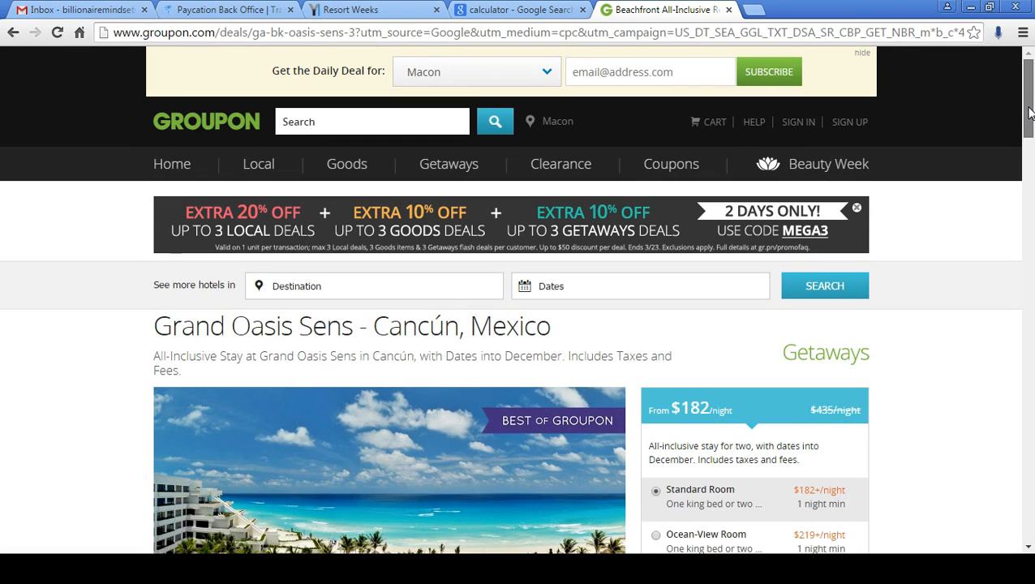
pyautogui.scroll(-3)
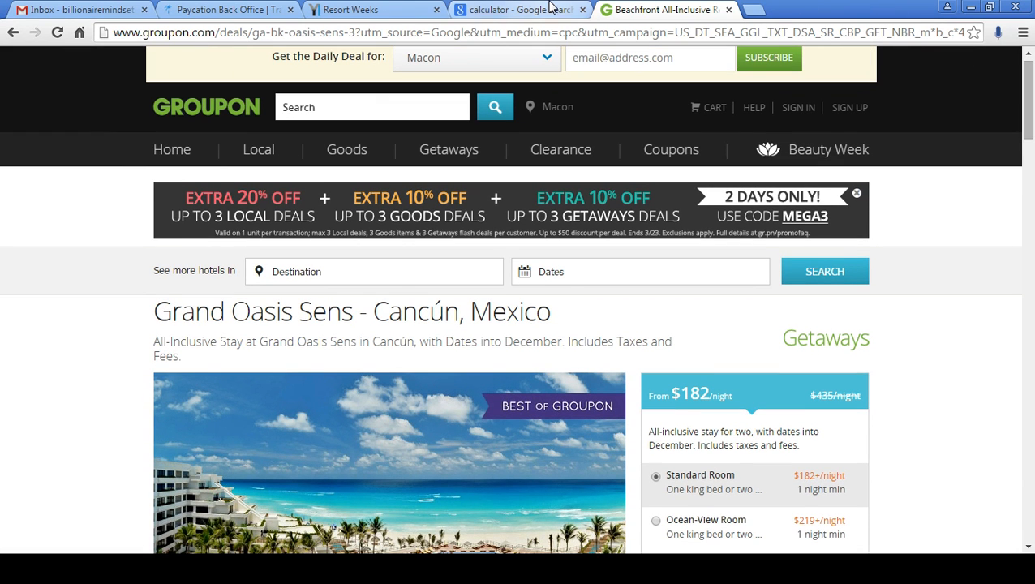
pyautogui.click(370, 10)
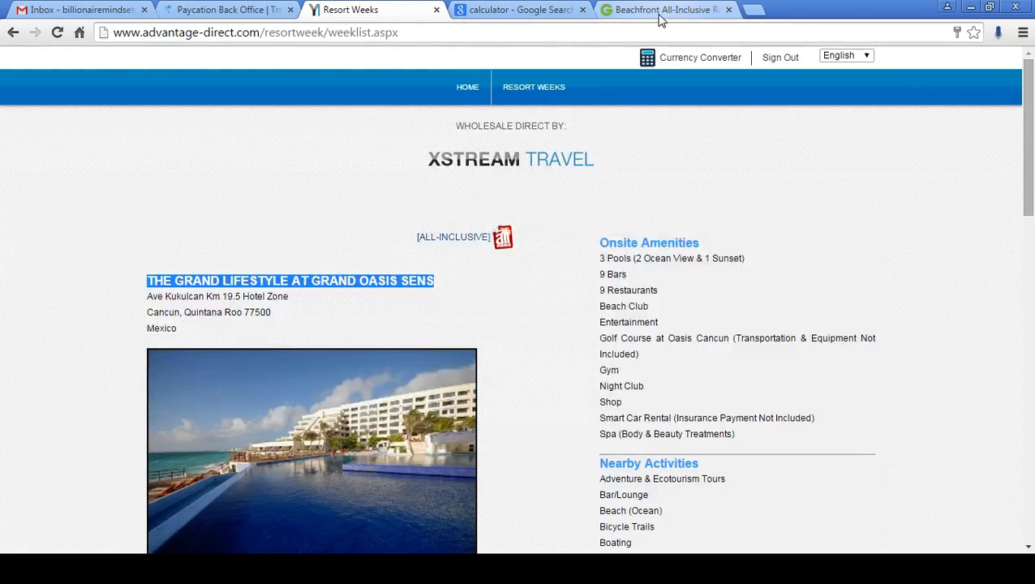
# Step: Compare the Groupon deal page against the Advantage Direct $224 resort weeks listing
pyautogui.click(665, 10)
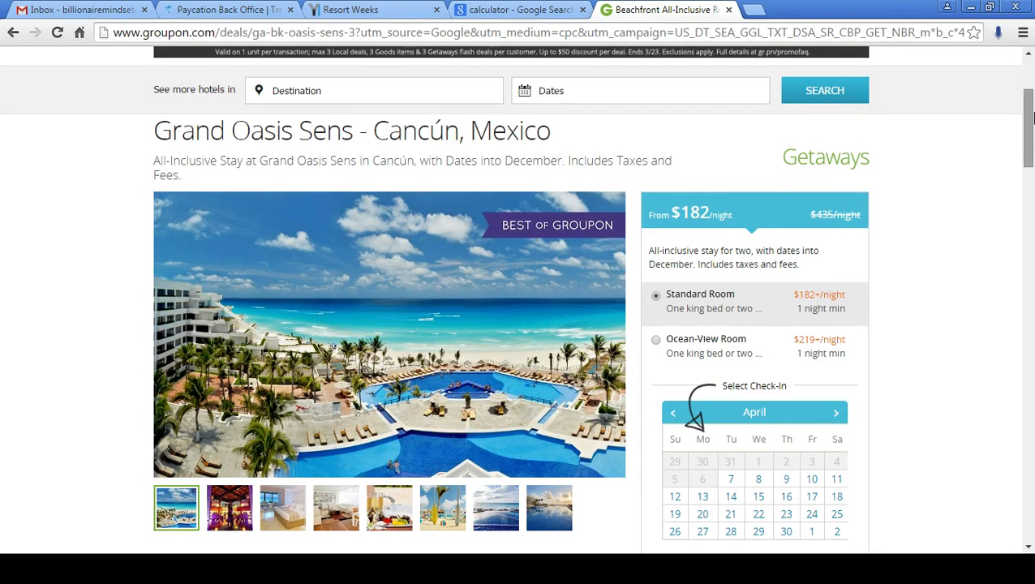
pyautogui.scroll(-3)
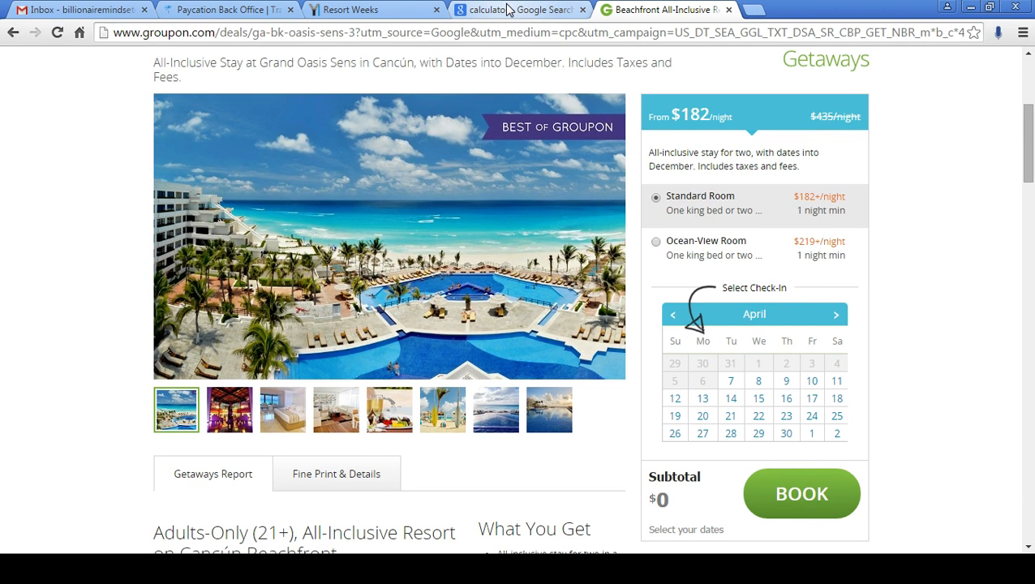
pyautogui.click(373, 10)
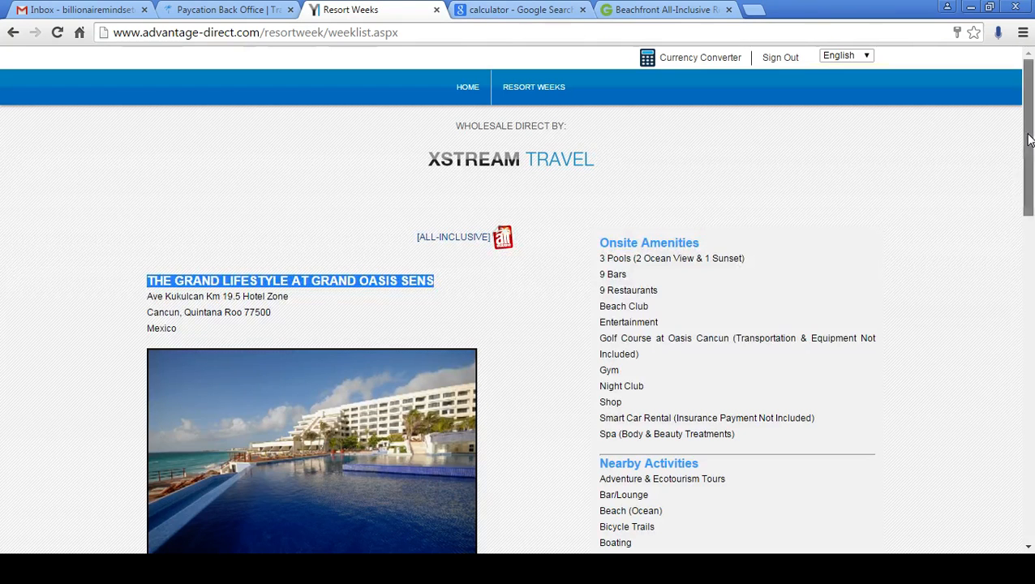
pyautogui.scroll(-3)
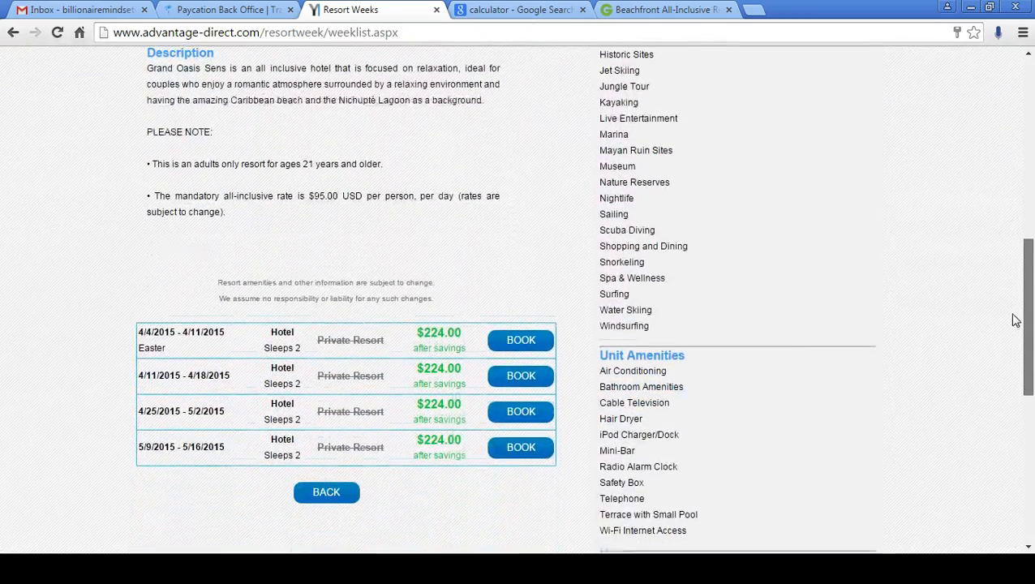
pyautogui.scroll(-3)
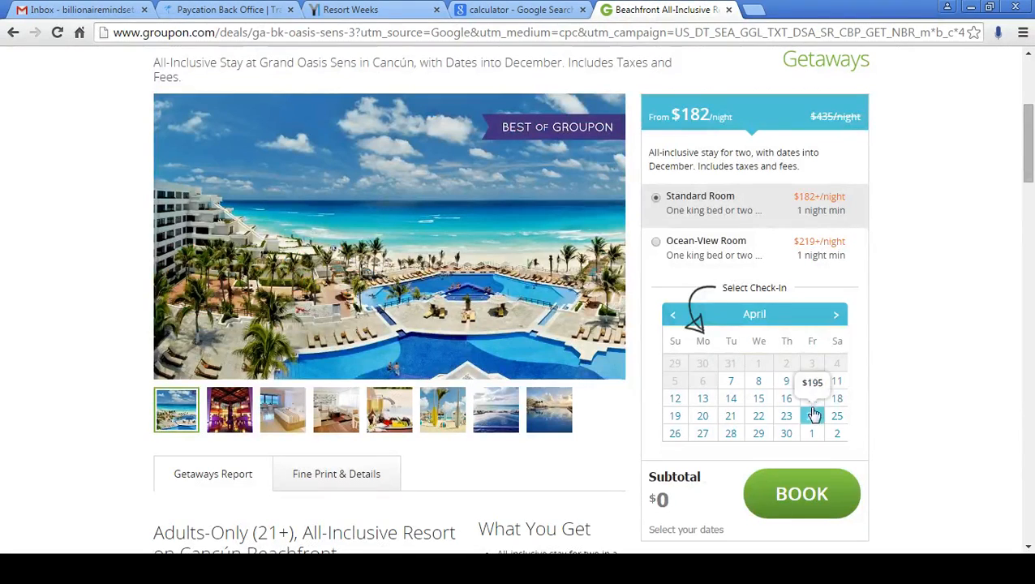
# Step: Choose April 11 check-in and April 18 check-out on Groupon, giving a 7-night $1,365 subtotal
pyautogui.click(837, 397)
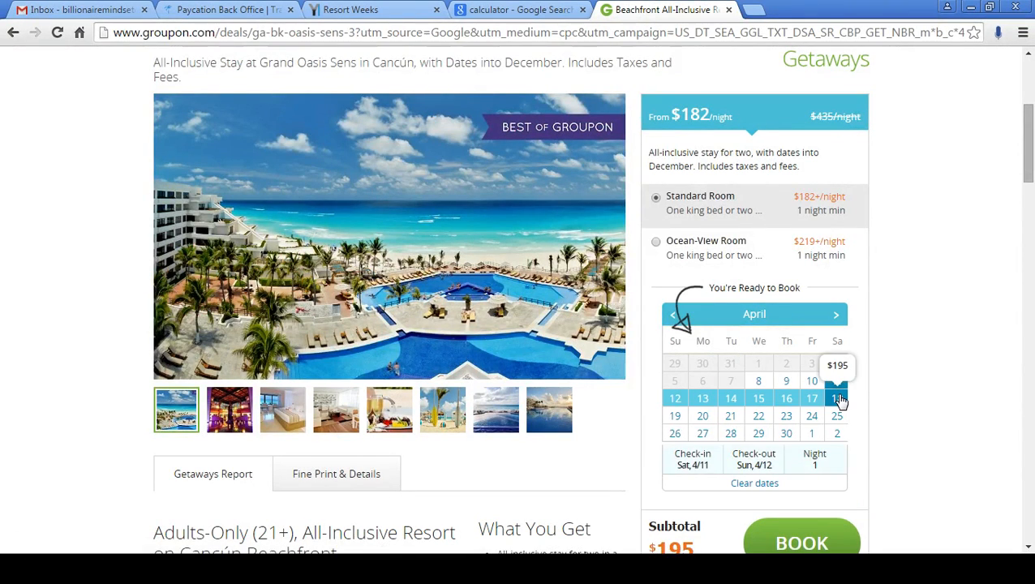
pyautogui.click(837, 398)
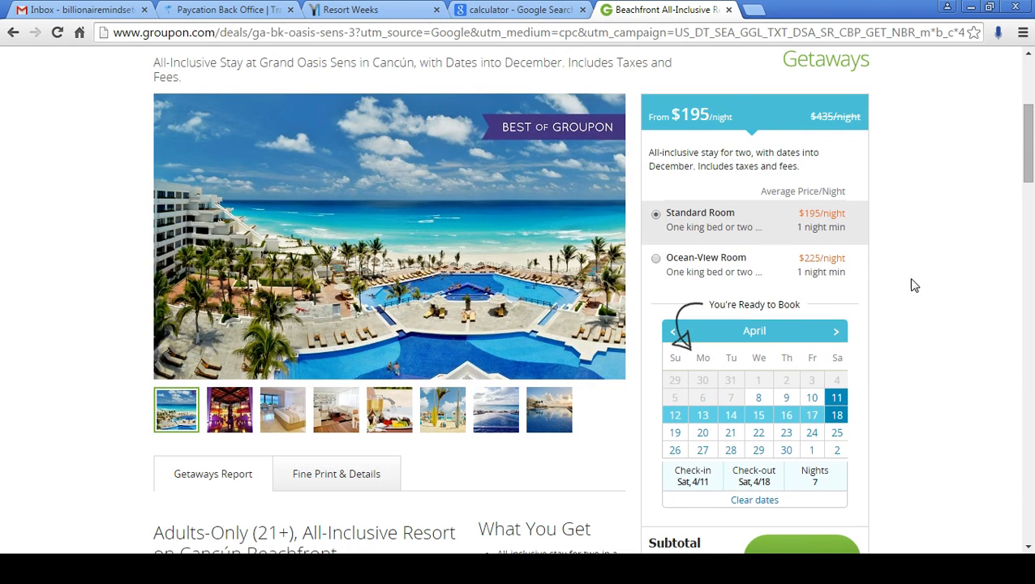
pyautogui.moveTo(761, 126)
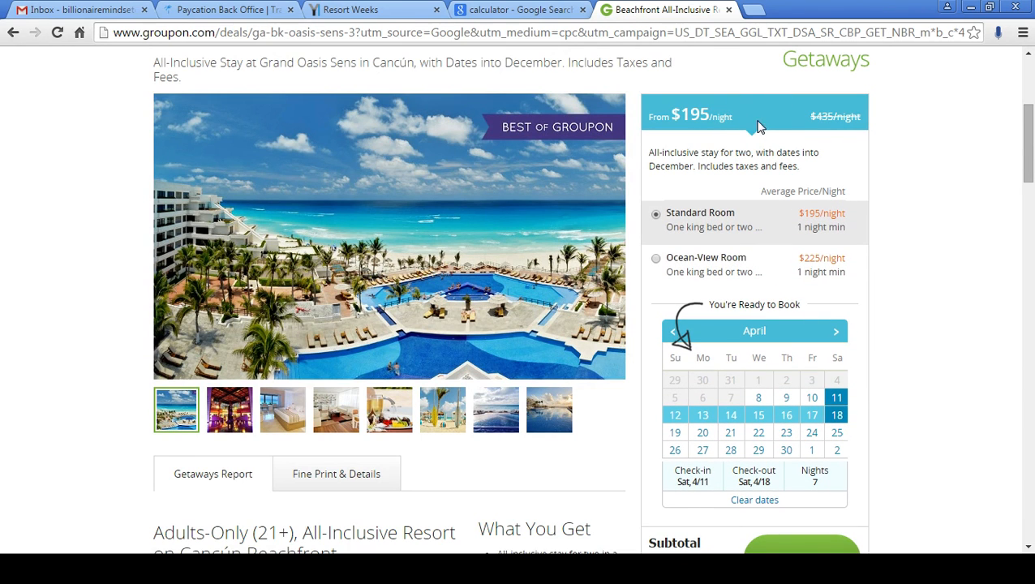
pyautogui.scroll(-3)
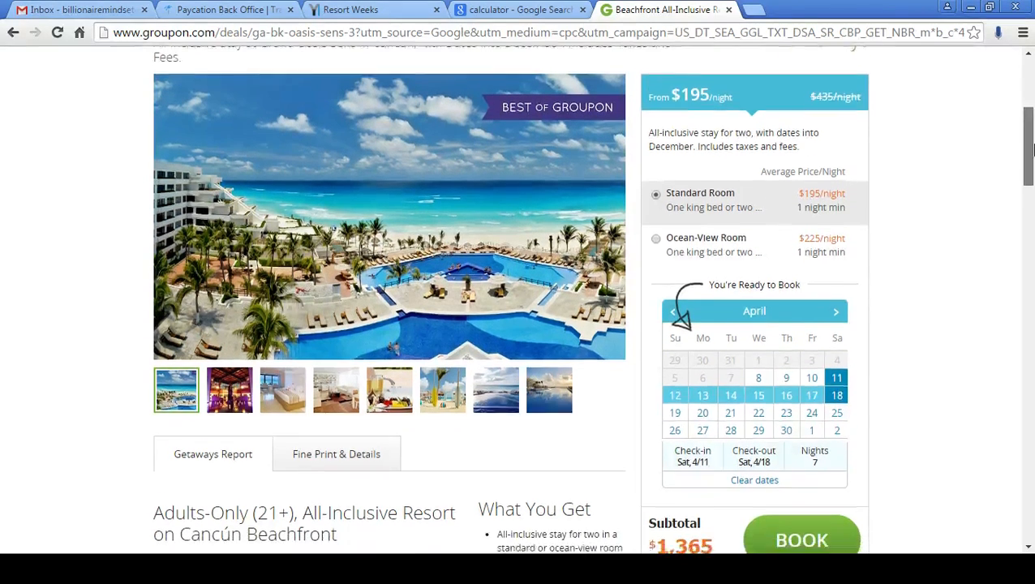
pyautogui.scroll(-3)
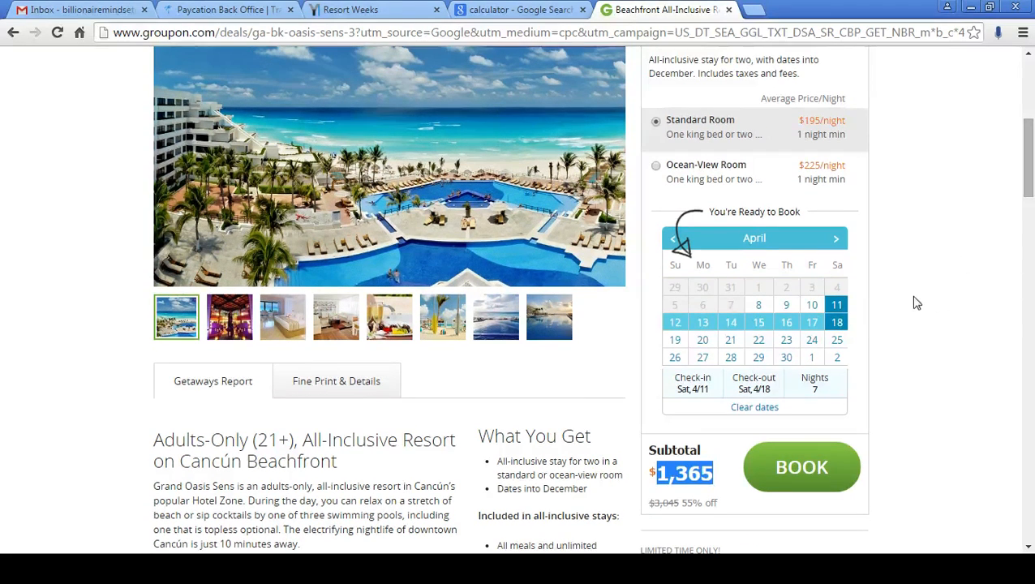
pyautogui.scroll(-3)
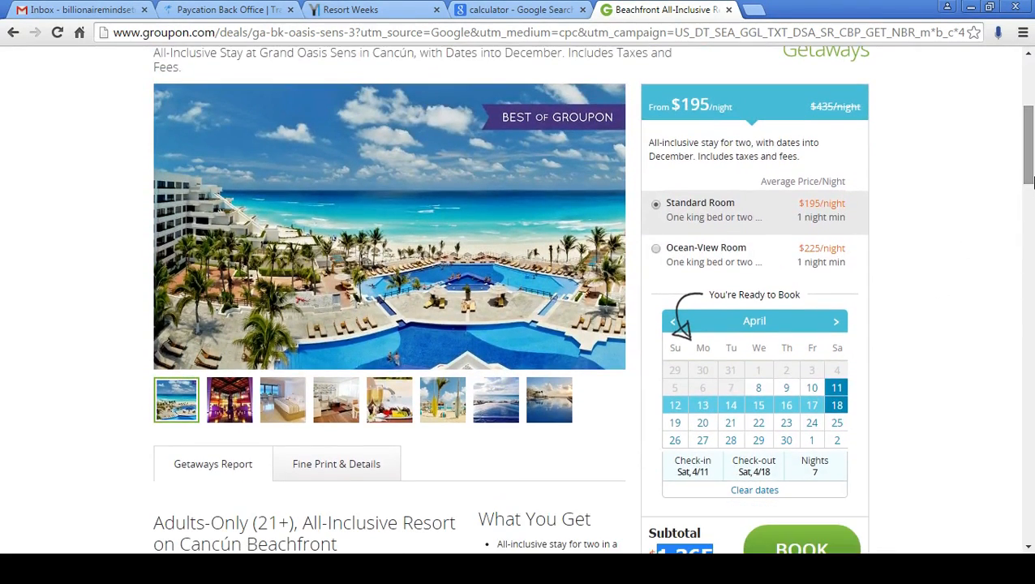
pyautogui.scroll(3)
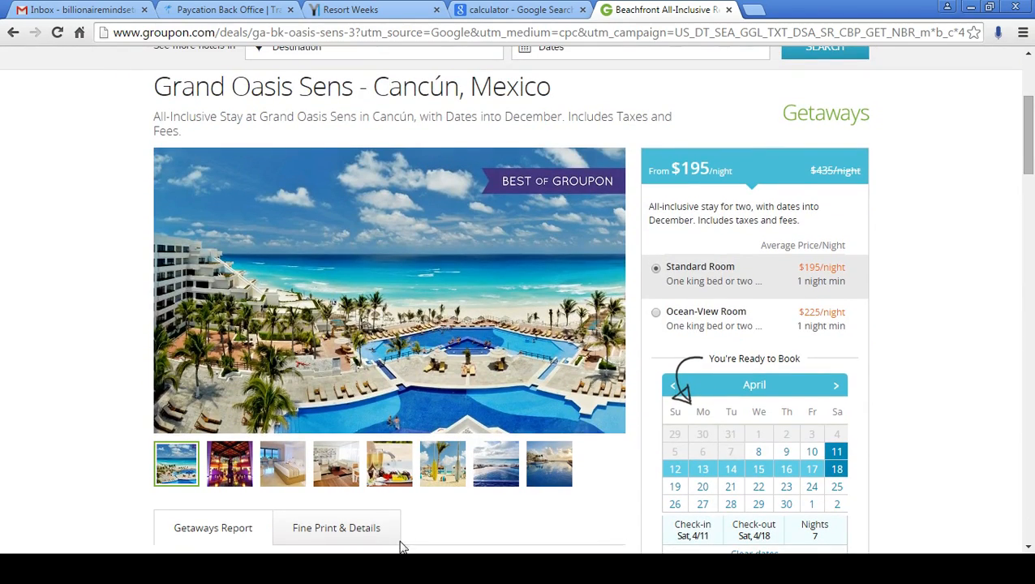
pyautogui.click(389, 464)
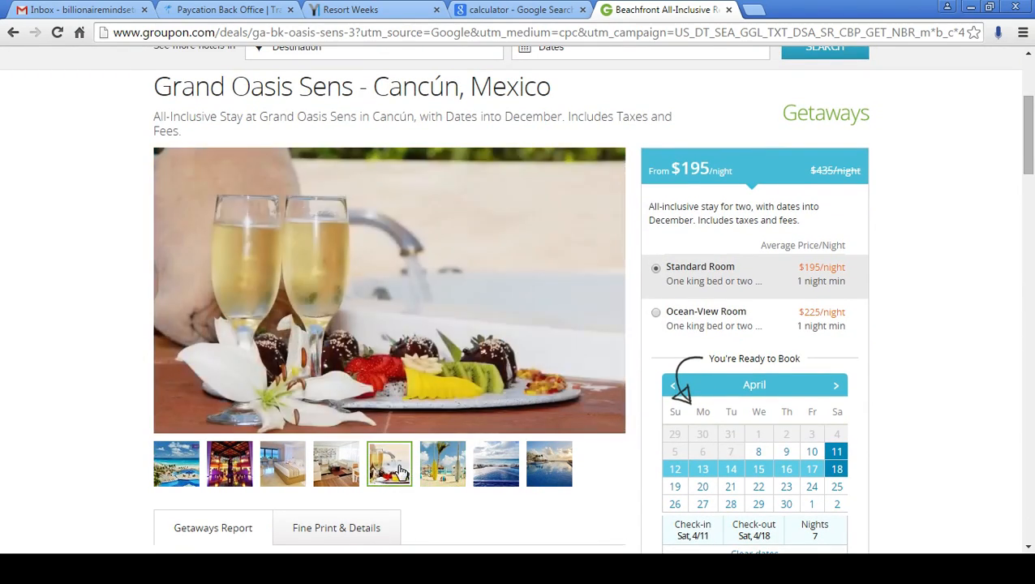
pyautogui.click(350, 10)
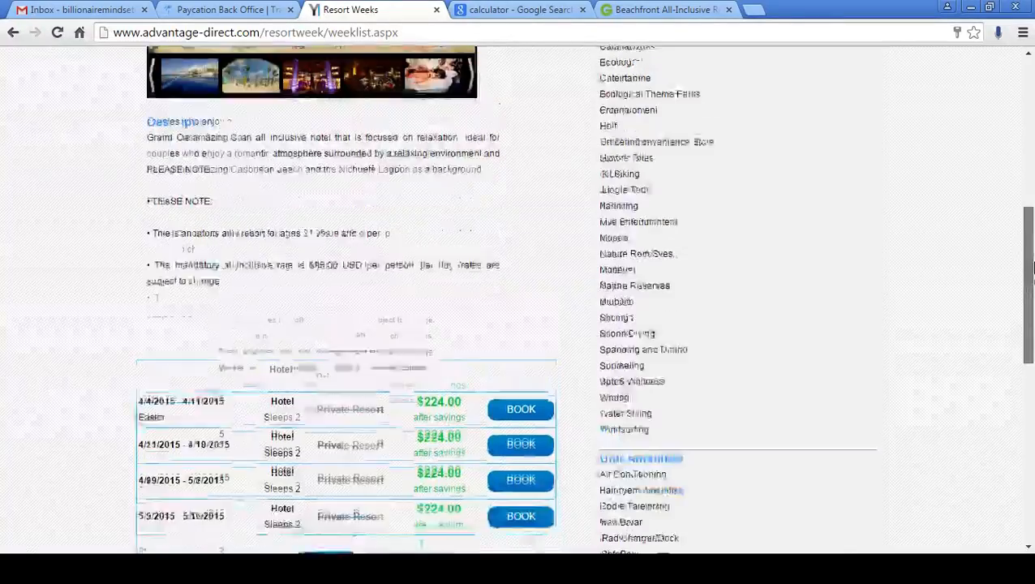
# Step: Book the 4/11/2015 - 4/18/2015 Hotel Deluxe week, reaching checkout with a $239 total
pyautogui.scroll(-3)
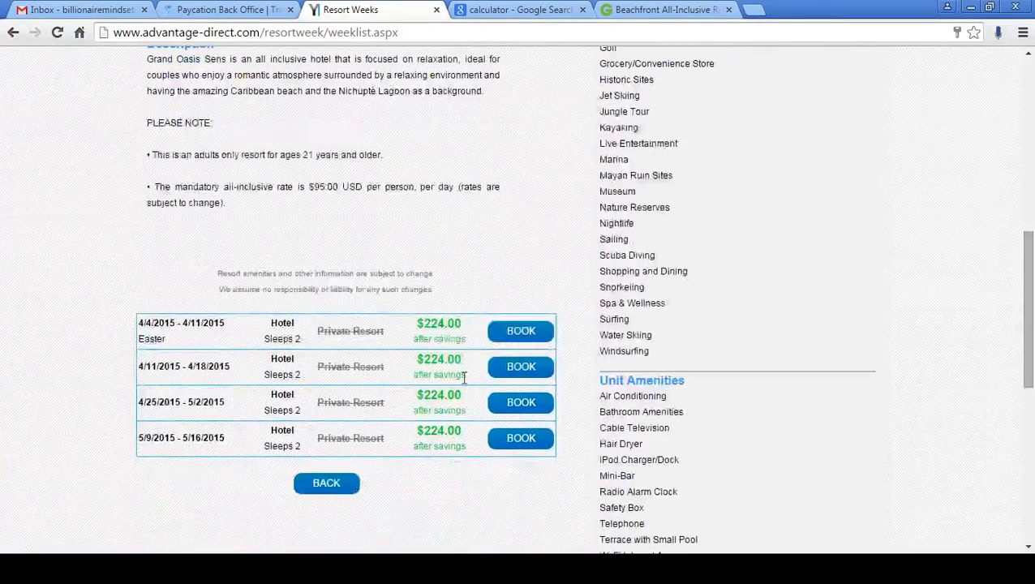
pyautogui.click(520, 366)
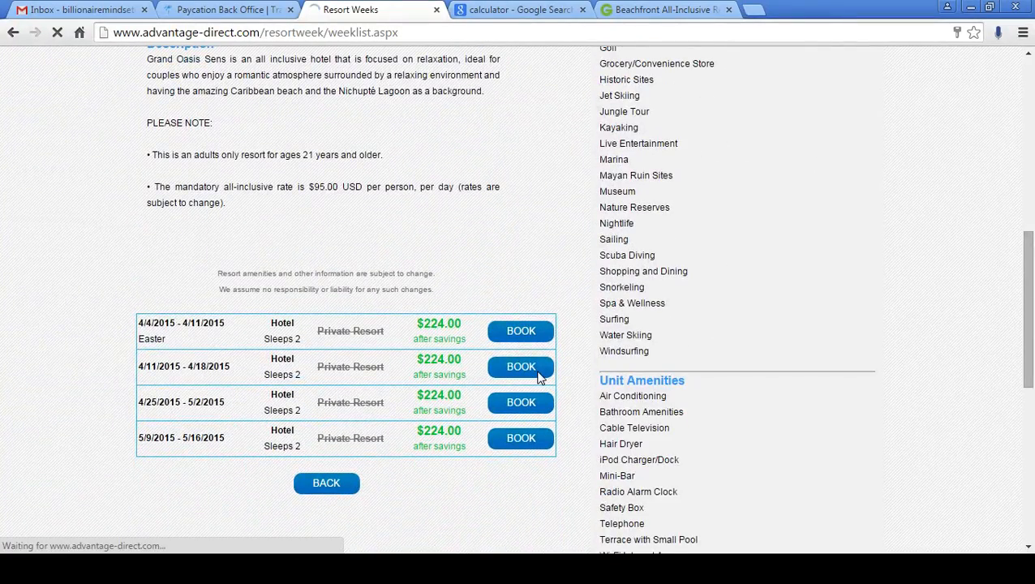
pyautogui.click(521, 366)
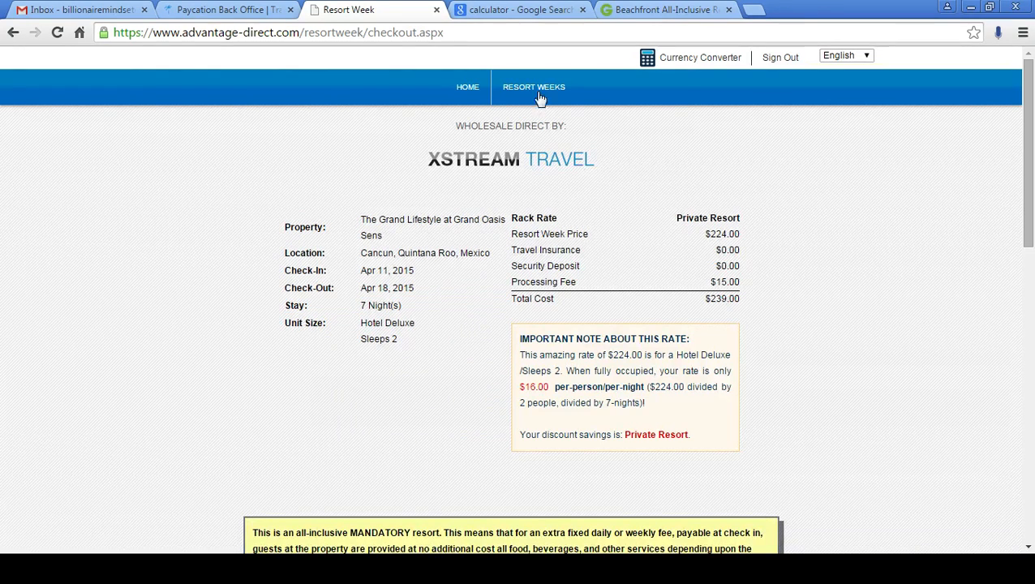
# Step: Bring the Groupon deal's $1,365 subtotal (55% off $3,045) into view beside the $239 checkout
pyautogui.click(519, 10)
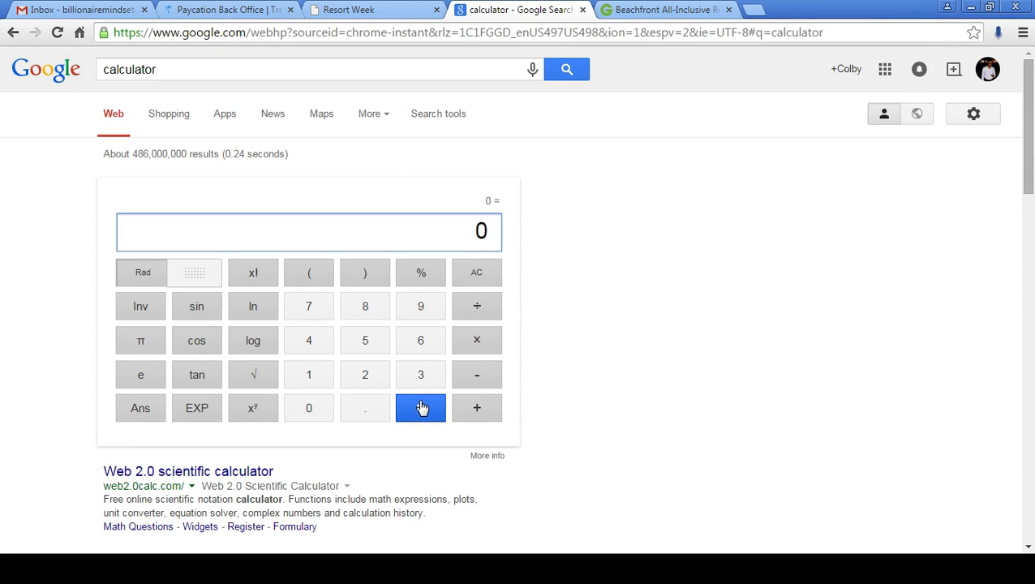
pyautogui.click(657, 10)
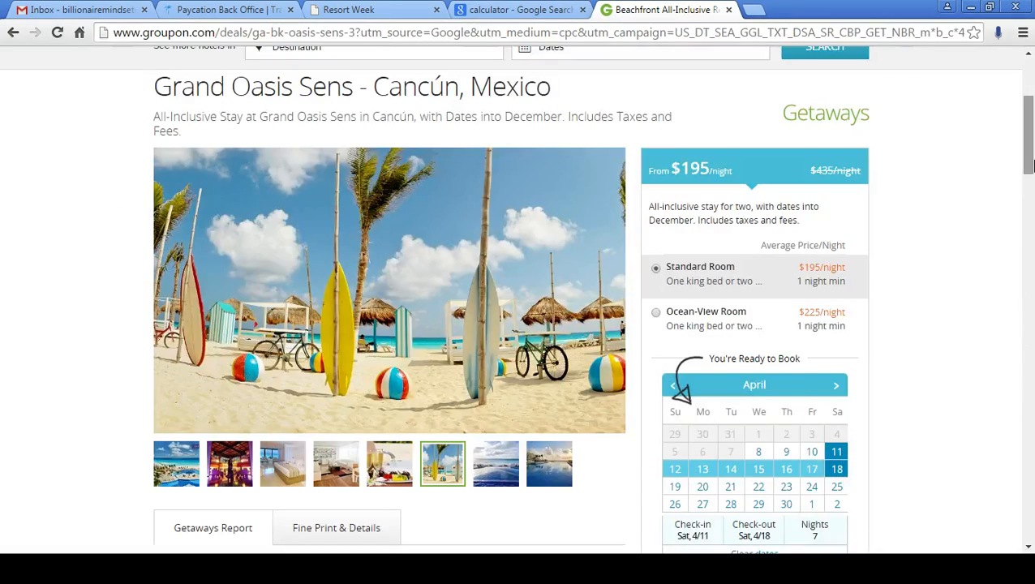
pyautogui.click(365, 10)
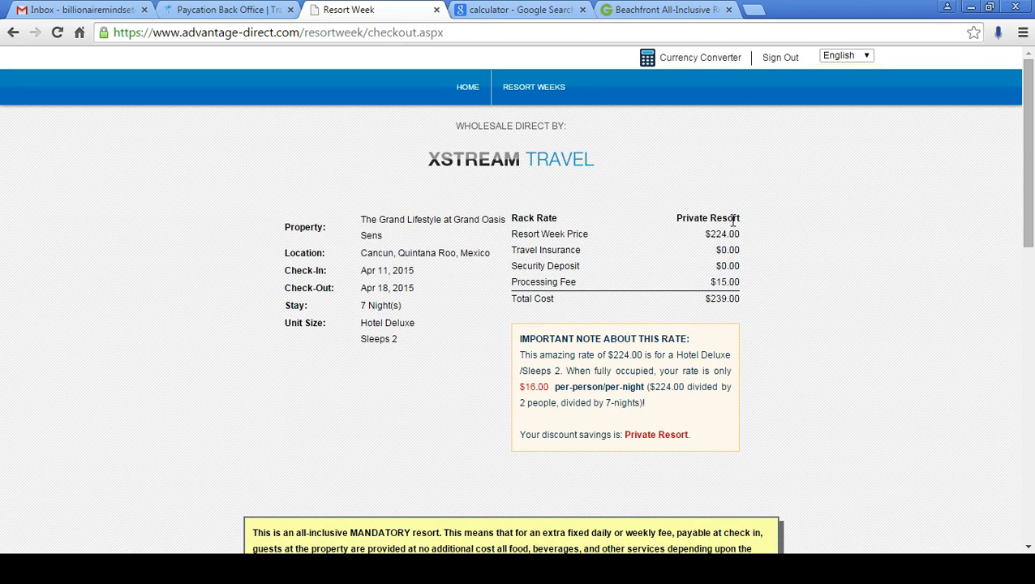
pyautogui.moveTo(712, 266)
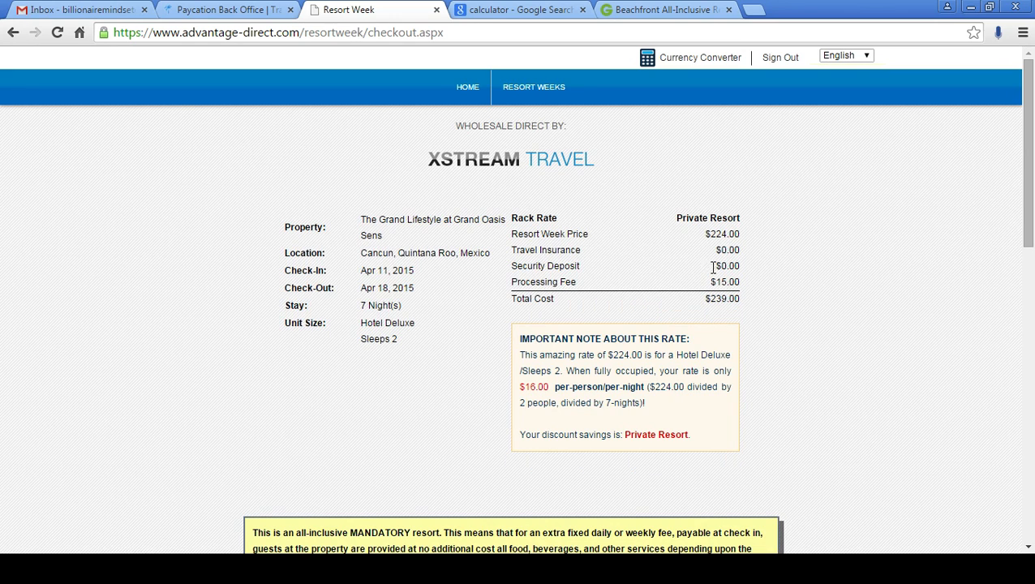
pyautogui.click(656, 9)
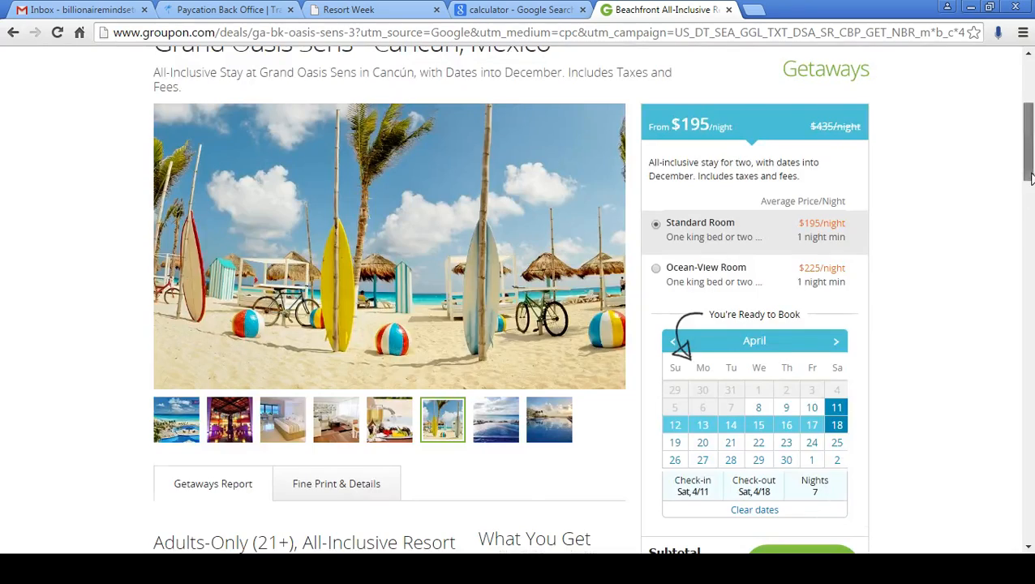
pyautogui.scroll(-3)
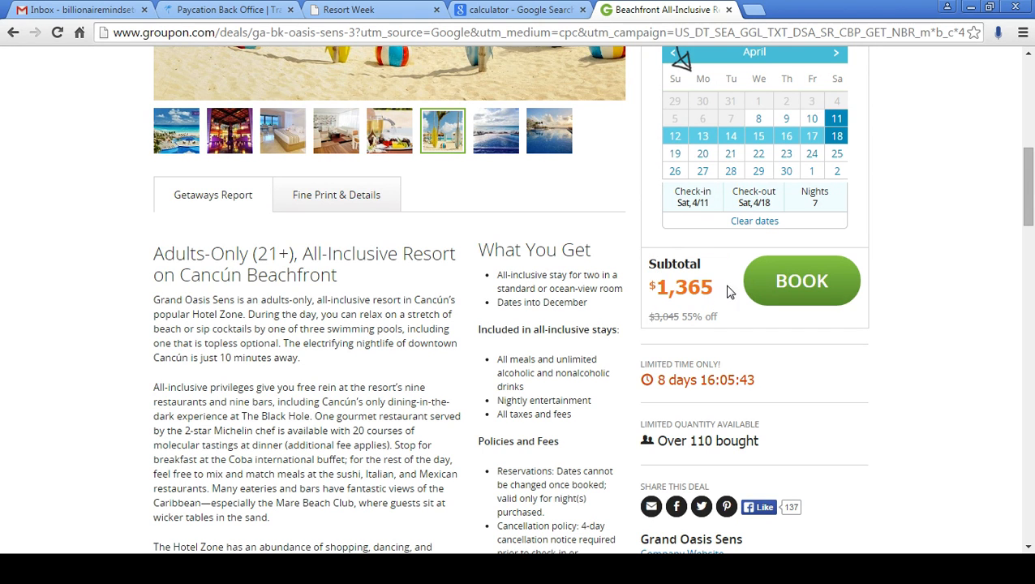
# Step: Calculate 1365 − 239 = 1126 in the Google calculator and check it against the checkout
pyautogui.click(518, 10)
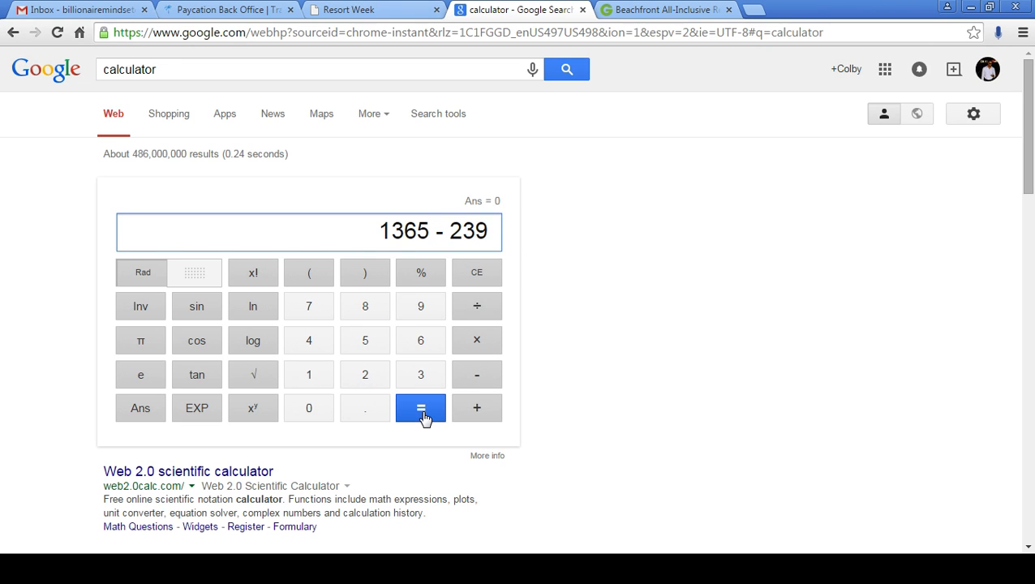
pyautogui.click(420, 409)
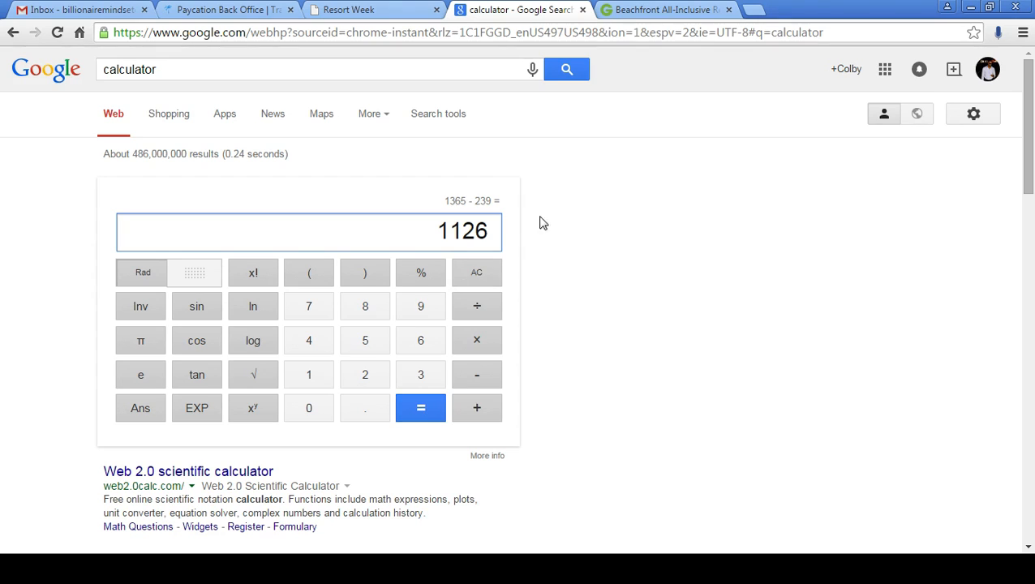
pyautogui.moveTo(643, 210)
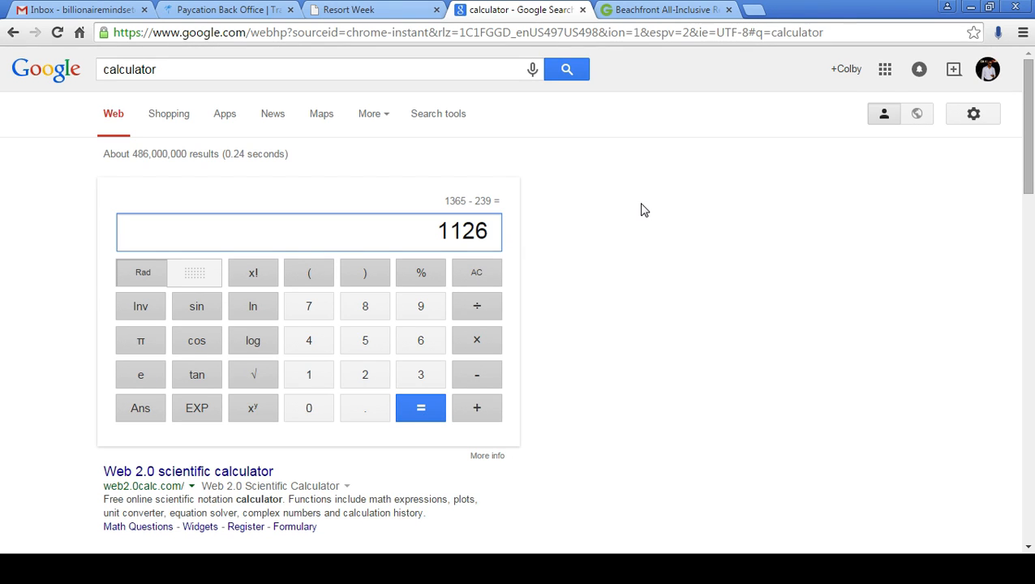
pyautogui.moveTo(477, 373)
pyautogui.write('976 - 60')
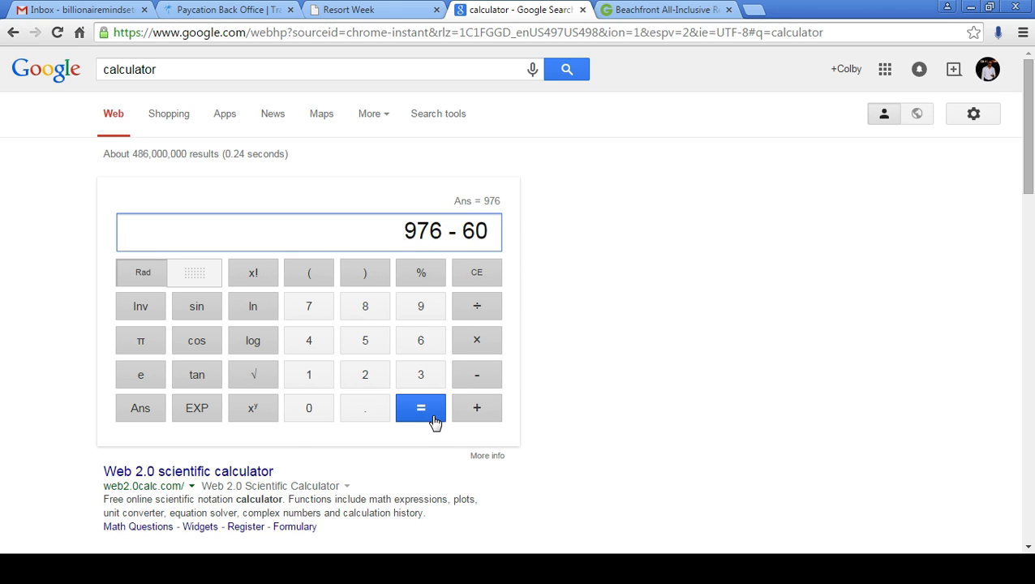
pyautogui.click(349, 9)
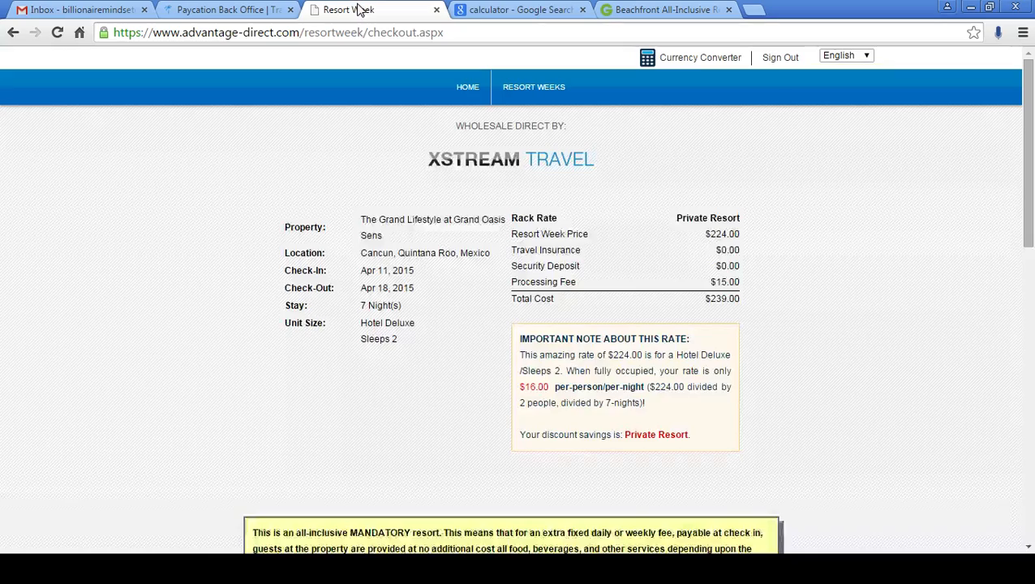
pyautogui.scroll(-3)
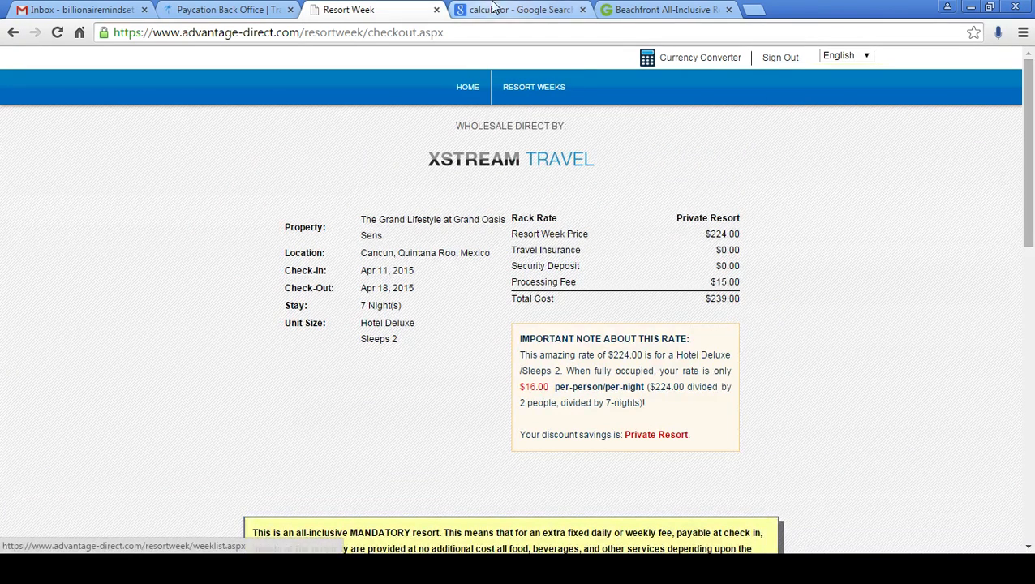
# Step: Calculate 976 − 60 = 916 as the final savings figure
pyautogui.click(519, 10)
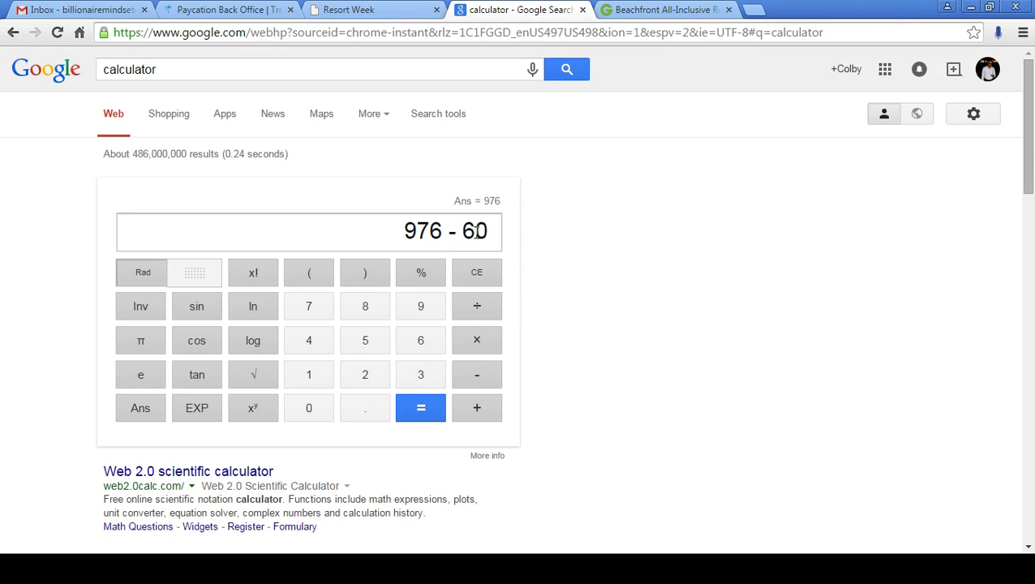
pyautogui.click(420, 407)
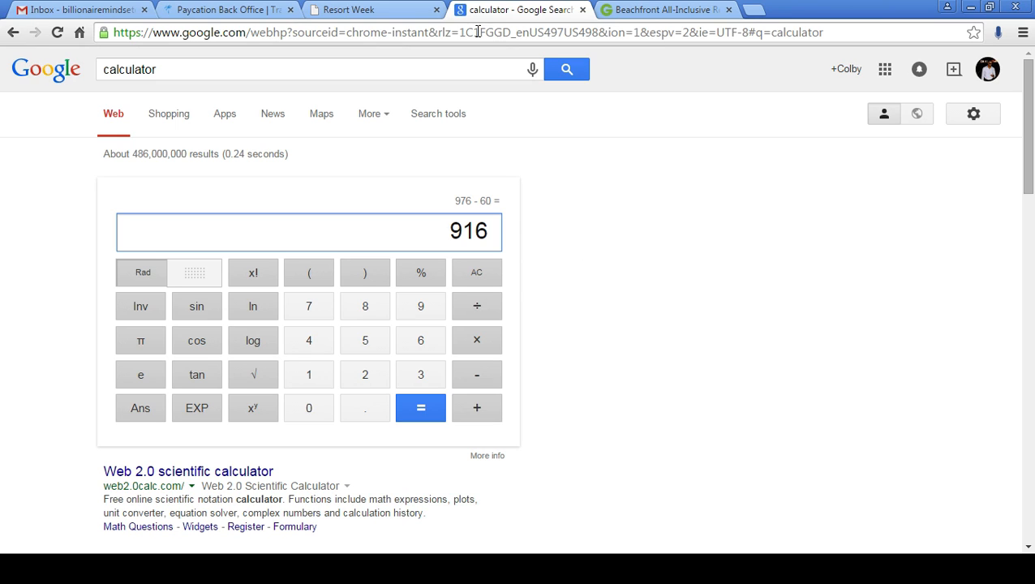
pyautogui.moveTo(592, 250)
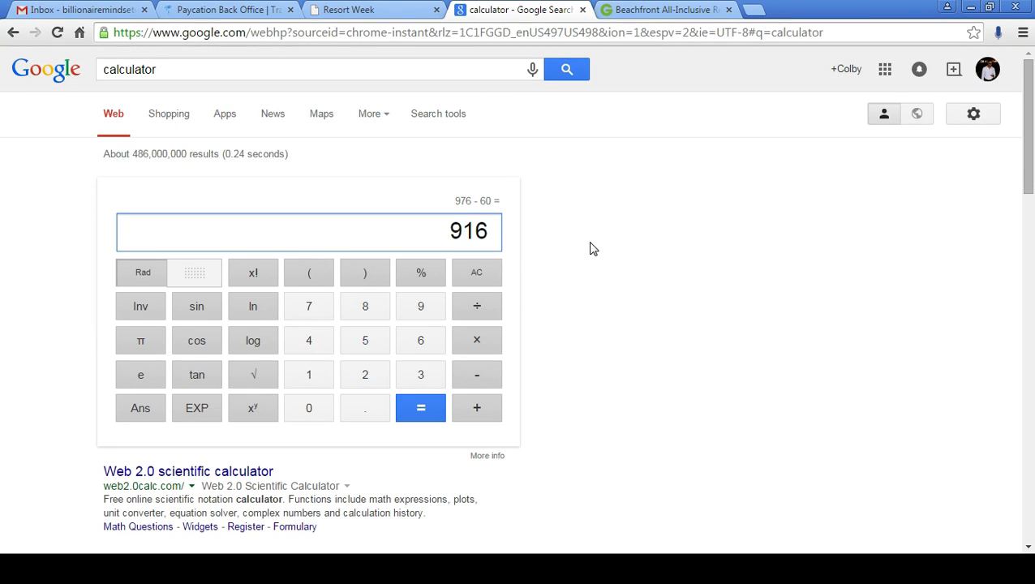
# Step: Highlight the $239.00 total cost, then close the Groupon deal and calculator tabs
pyautogui.click(349, 10)
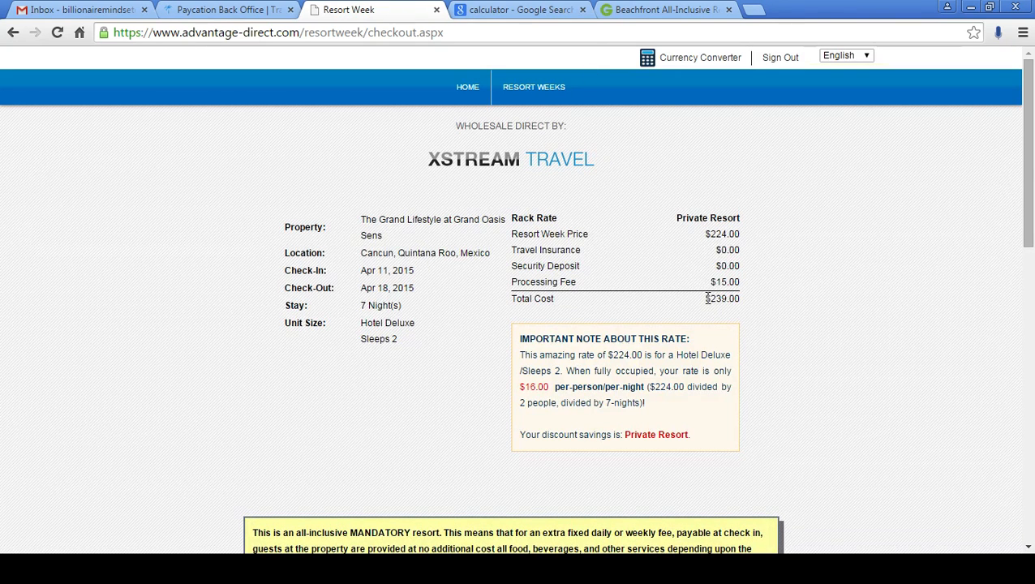
pyautogui.doubleClick(722, 299)
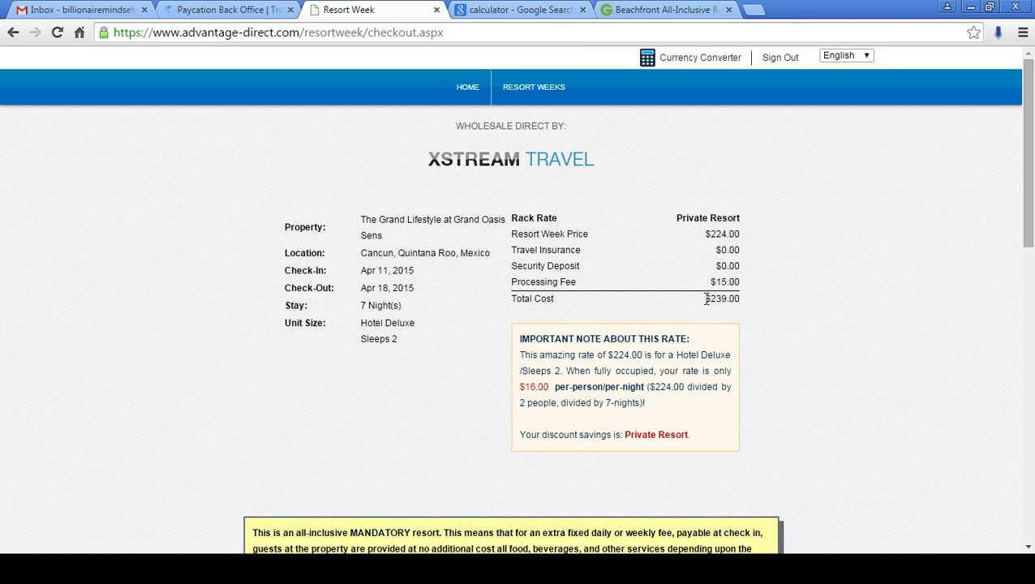
pyautogui.click(664, 10)
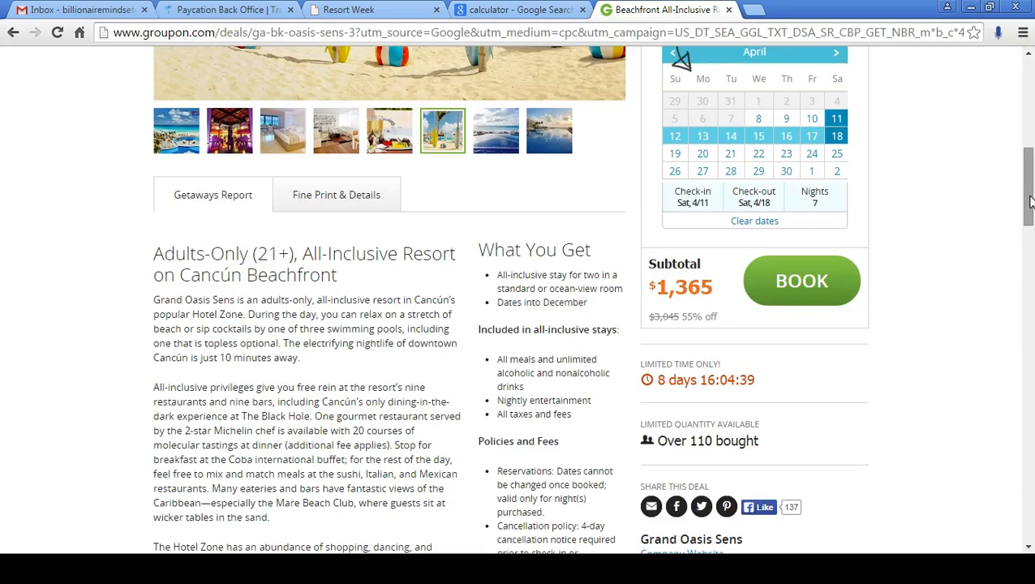
pyautogui.scroll(3)
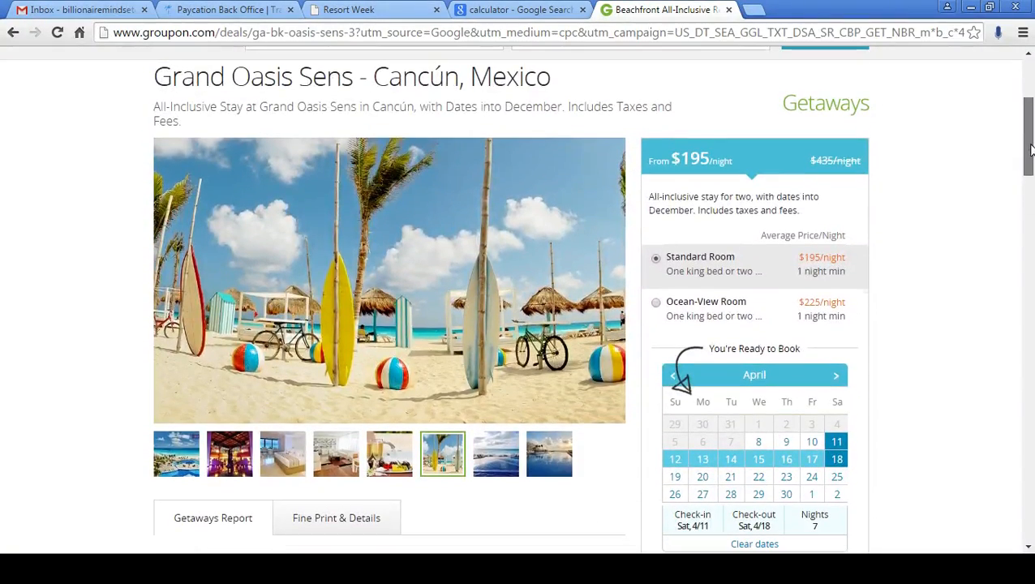
pyautogui.click(519, 10)
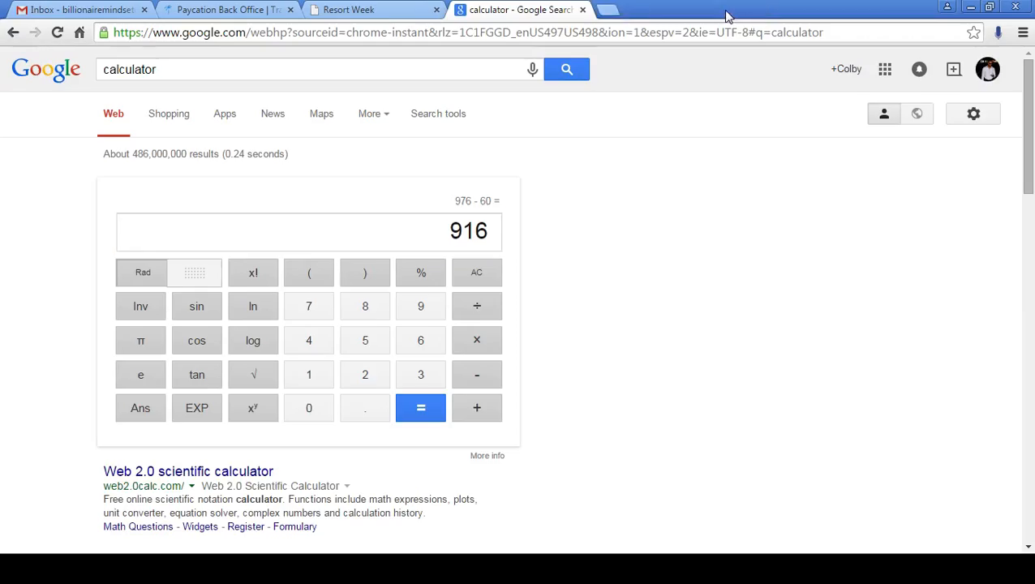
pyautogui.click(349, 10)
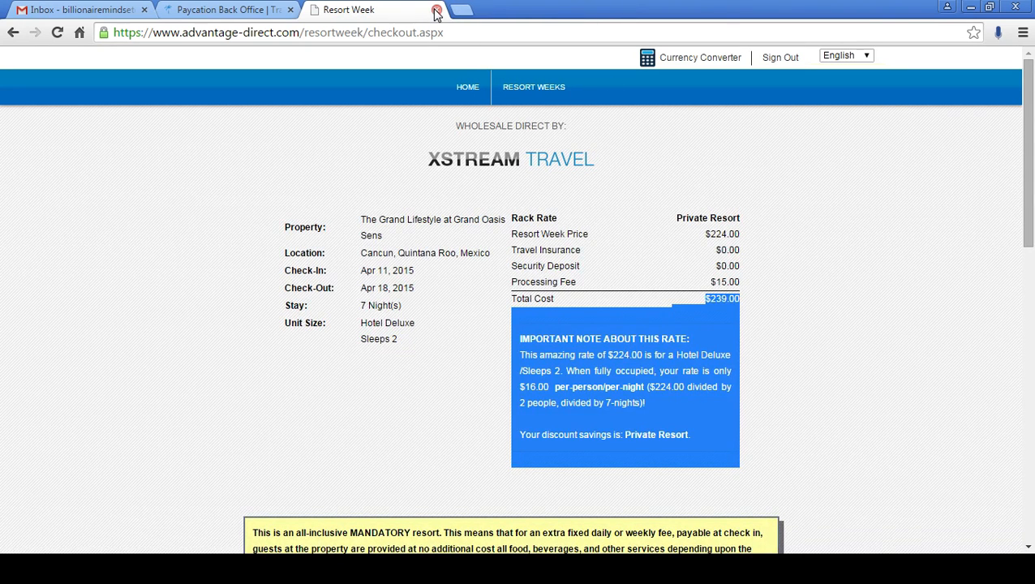
# Step: Close the Advantage Direct checkout tab and browse the Paycation Condos vendor list
pyautogui.click(436, 10)
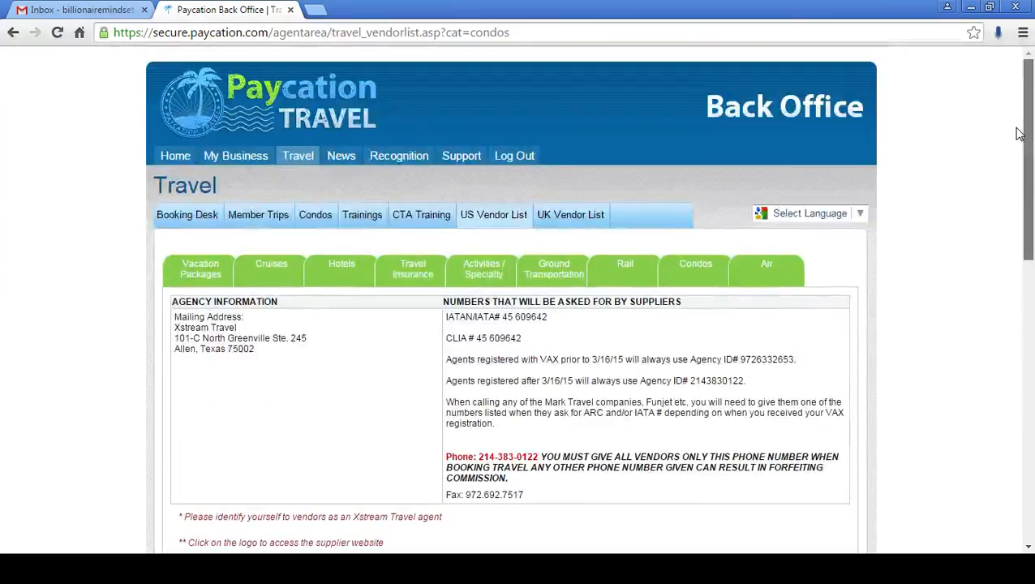
pyautogui.scroll(-3)
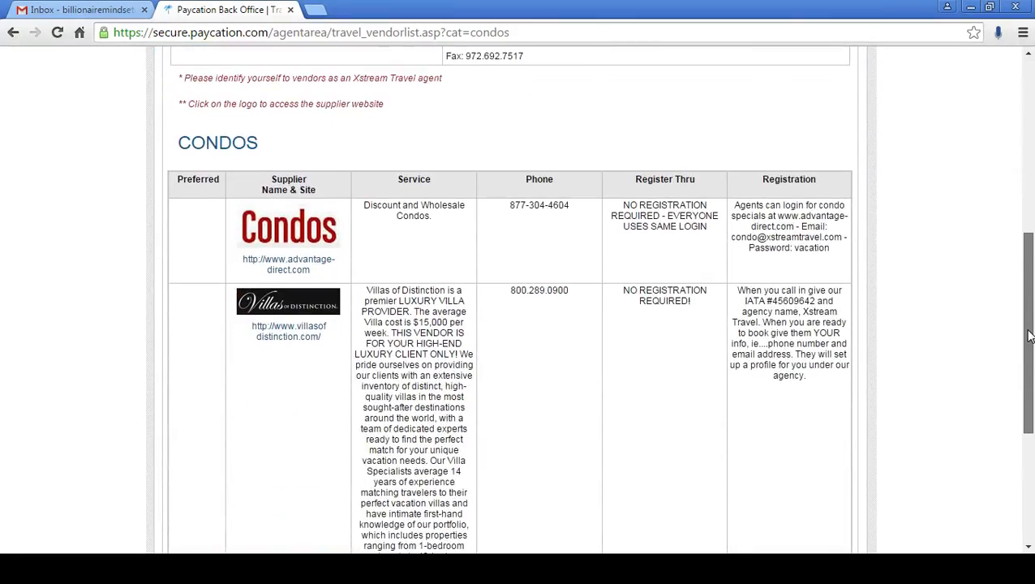
pyautogui.scroll(-3)
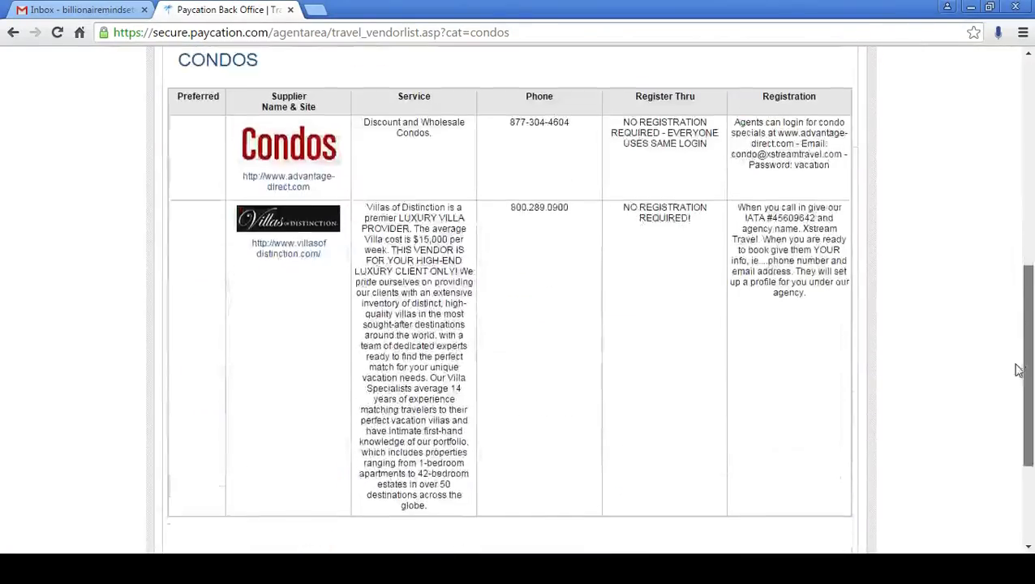
pyautogui.scroll(3)
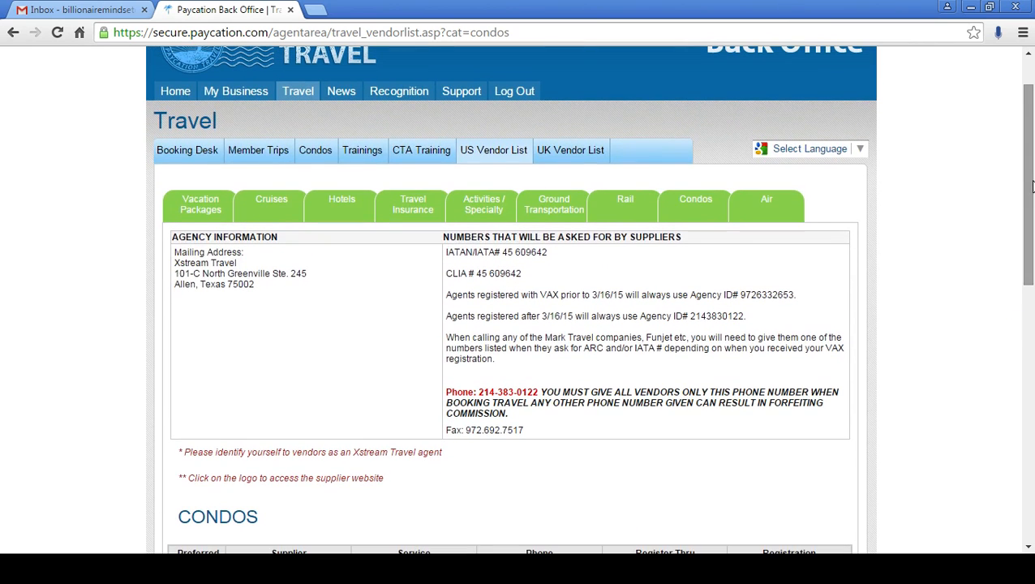
pyautogui.scroll(-3)
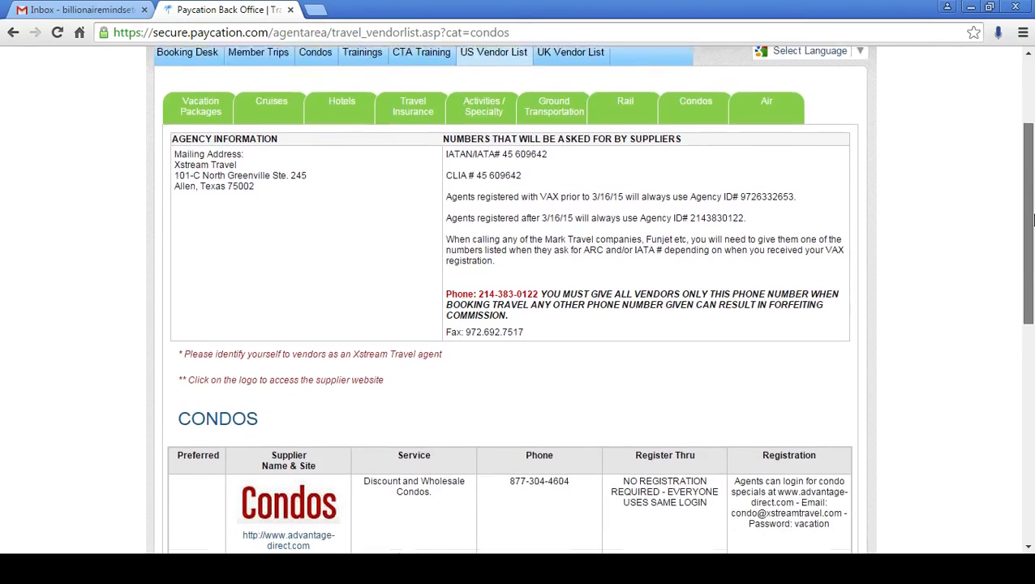
pyautogui.scroll(-3)
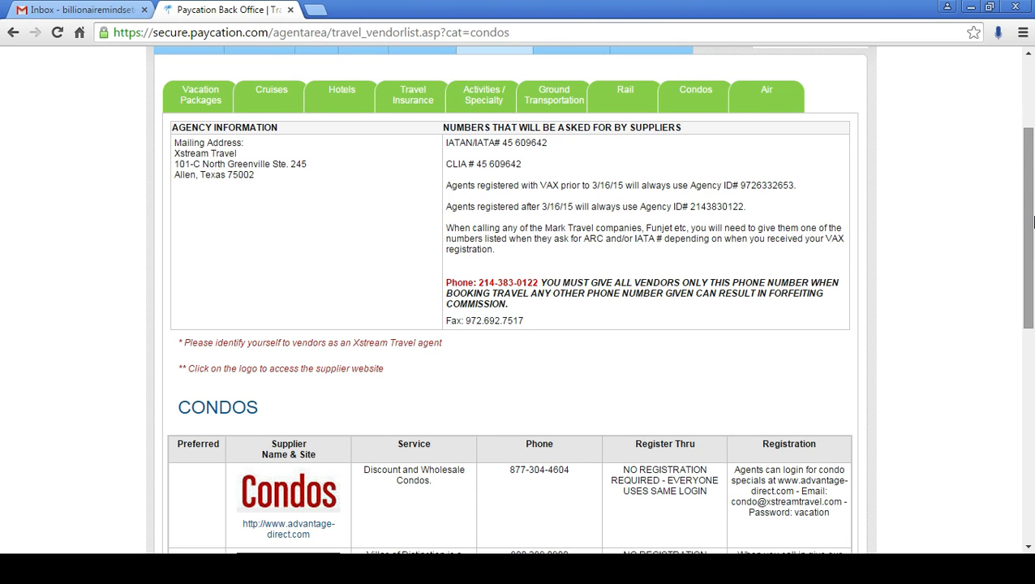
pyautogui.scroll(-3)
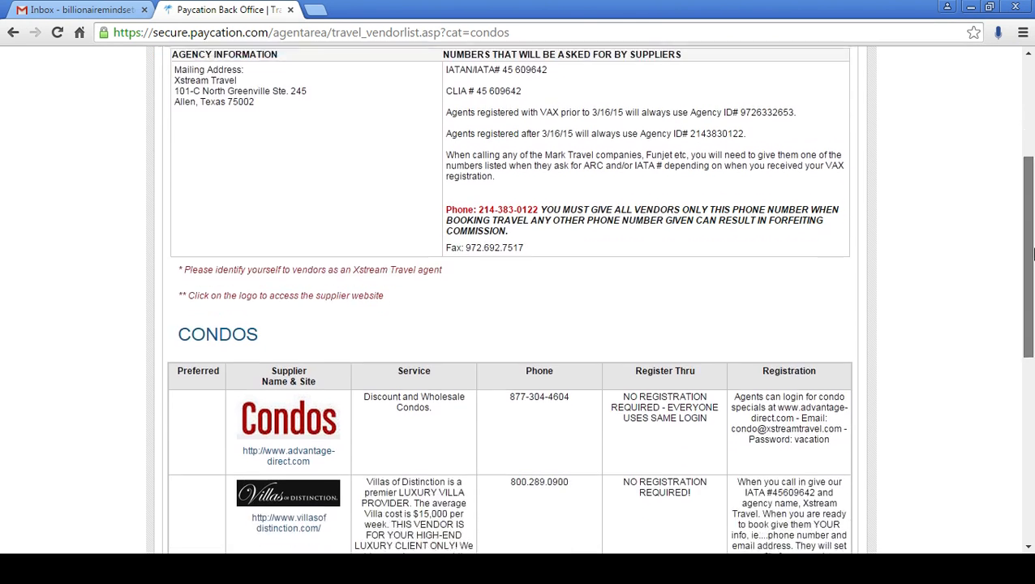
pyautogui.scroll(-3)
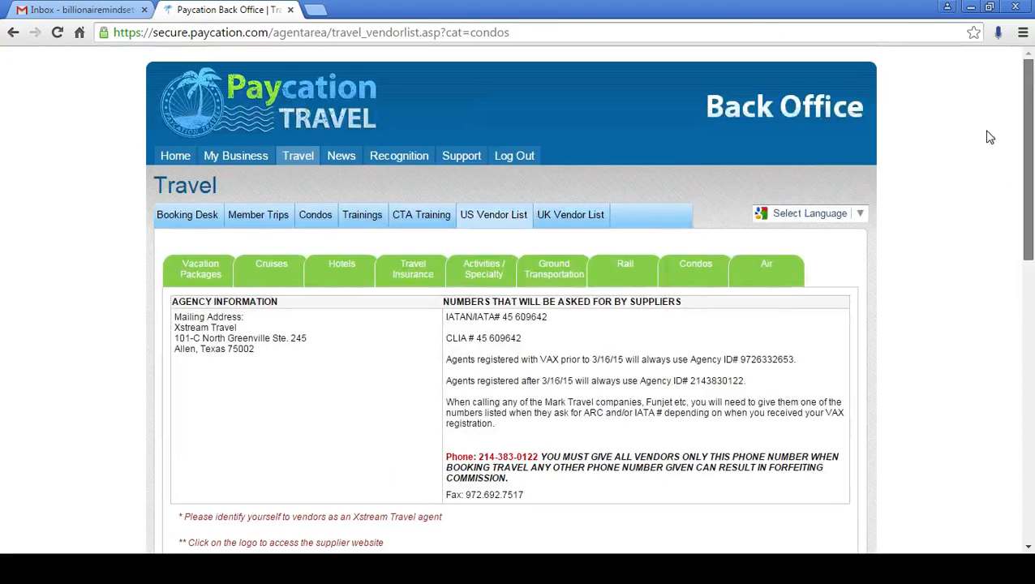
pyautogui.moveTo(514, 155)
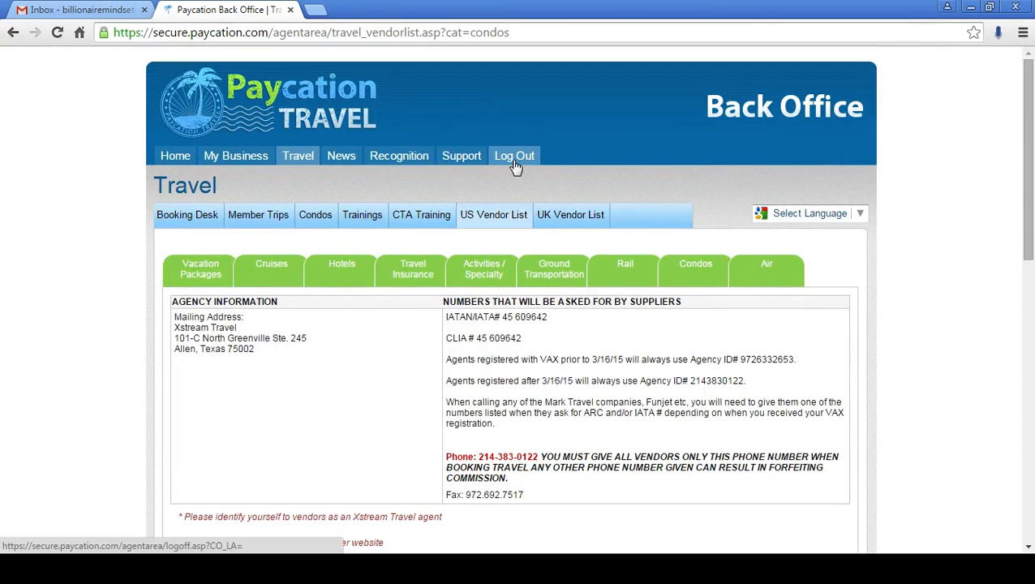